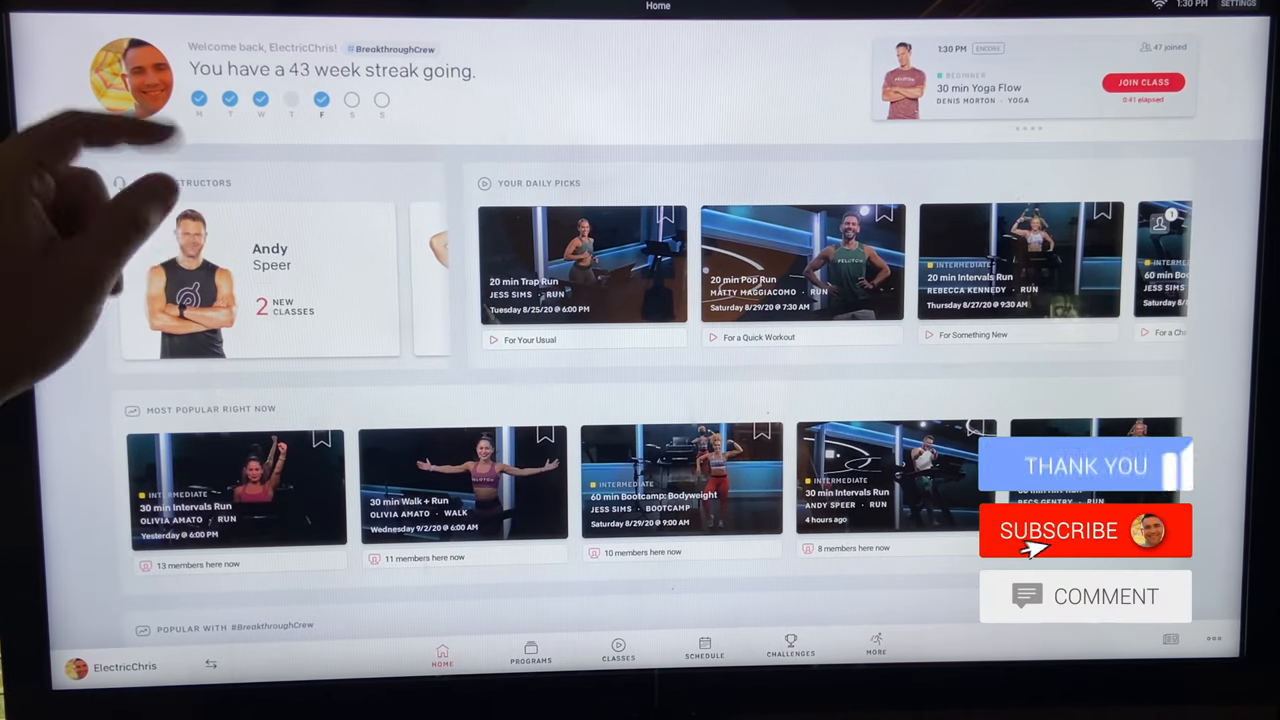
Browse the current screen, scrolling through its content.
left_click(1060, 530)
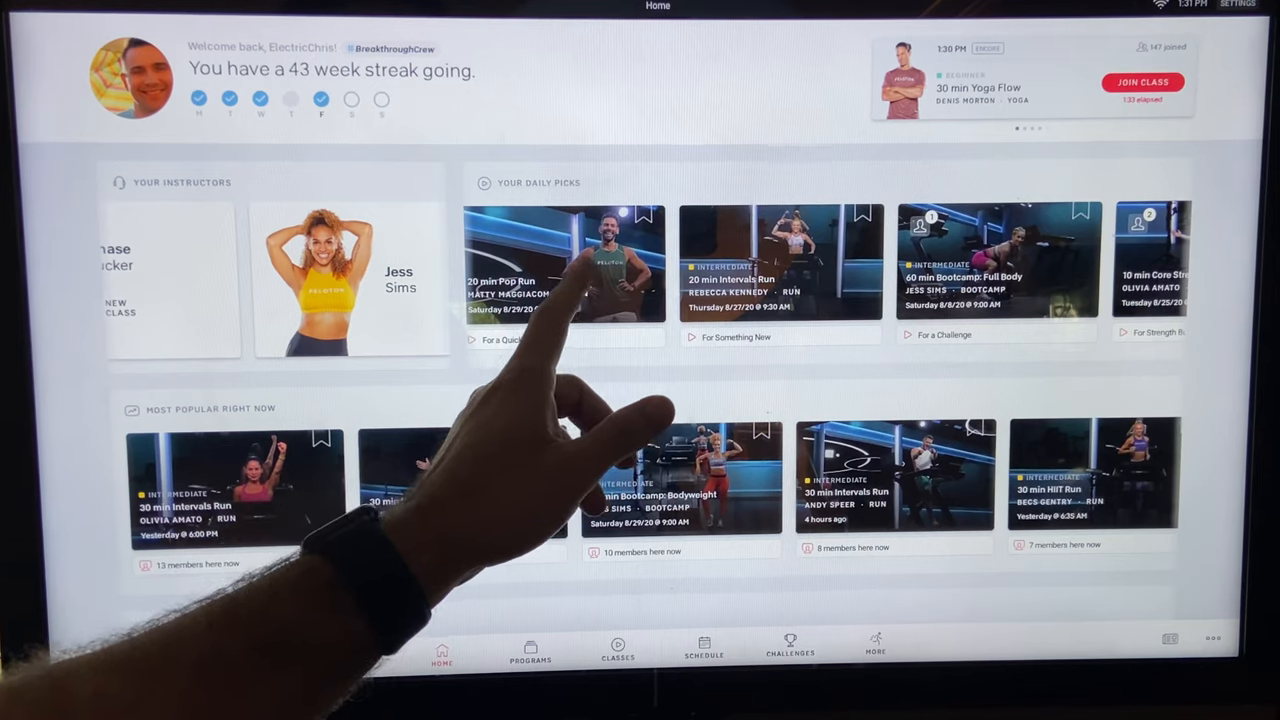
scroll("left", 3)
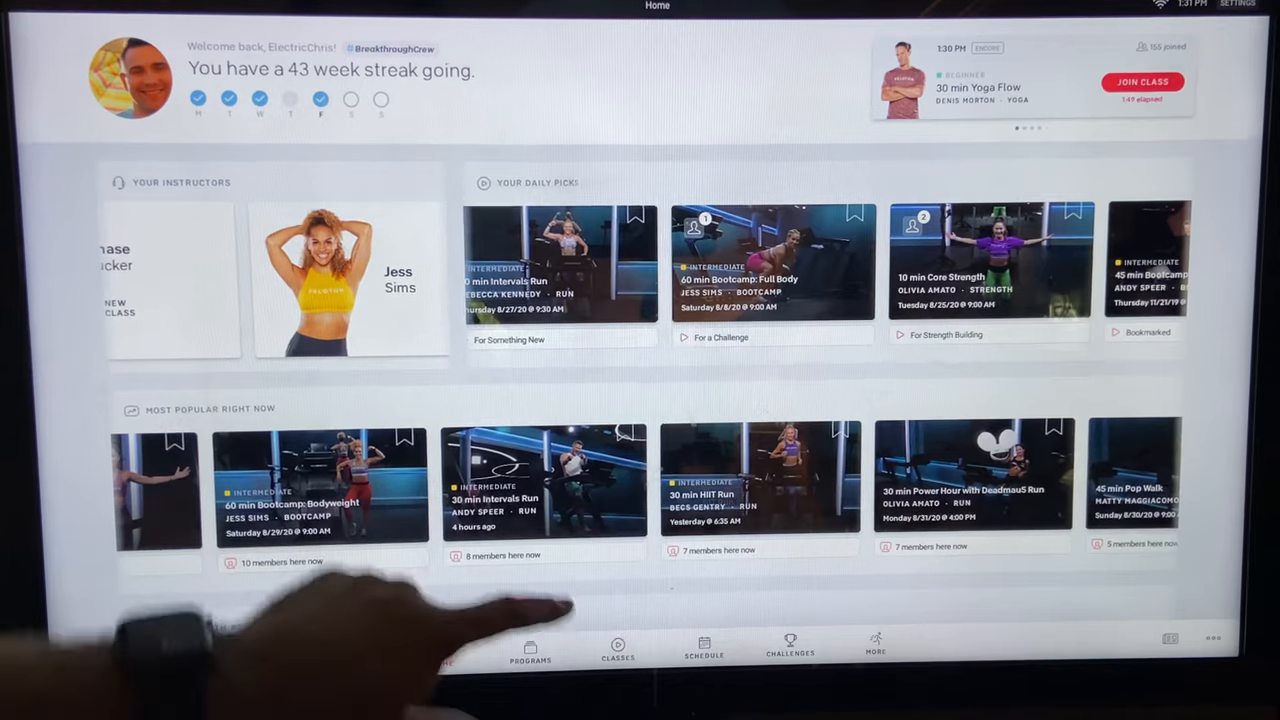
scroll("down", 3)
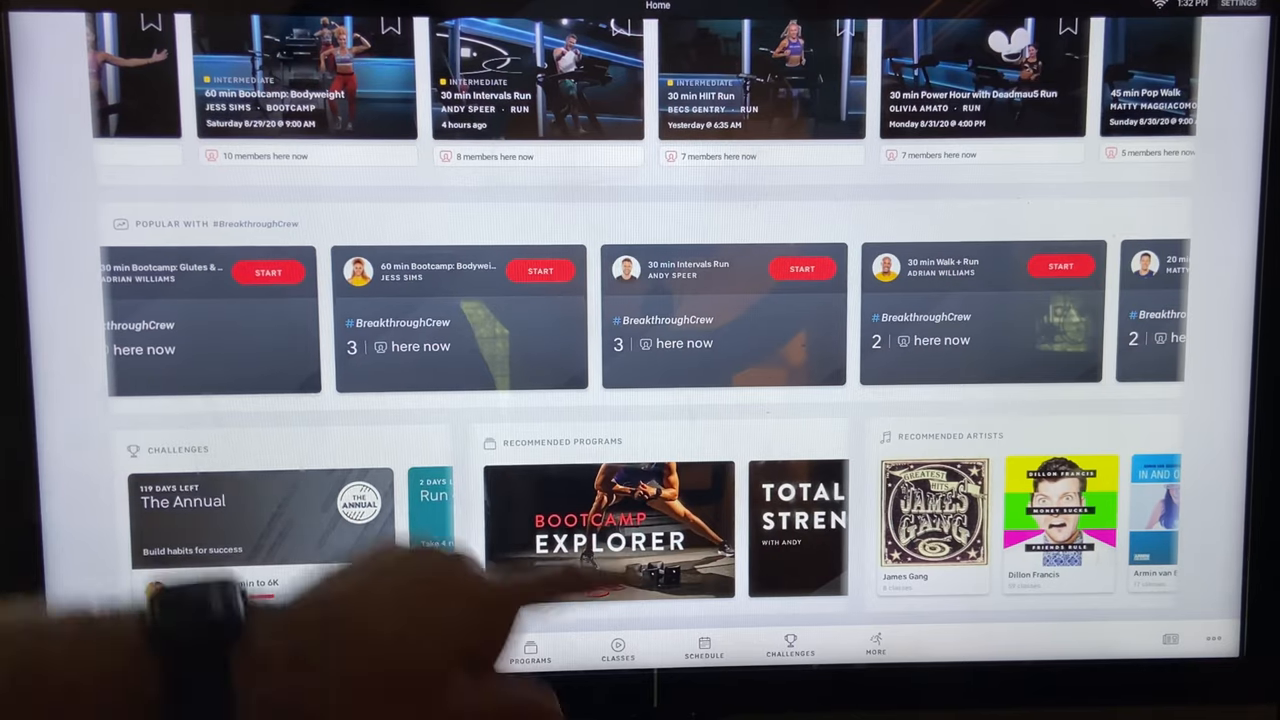
scroll("down", 3)
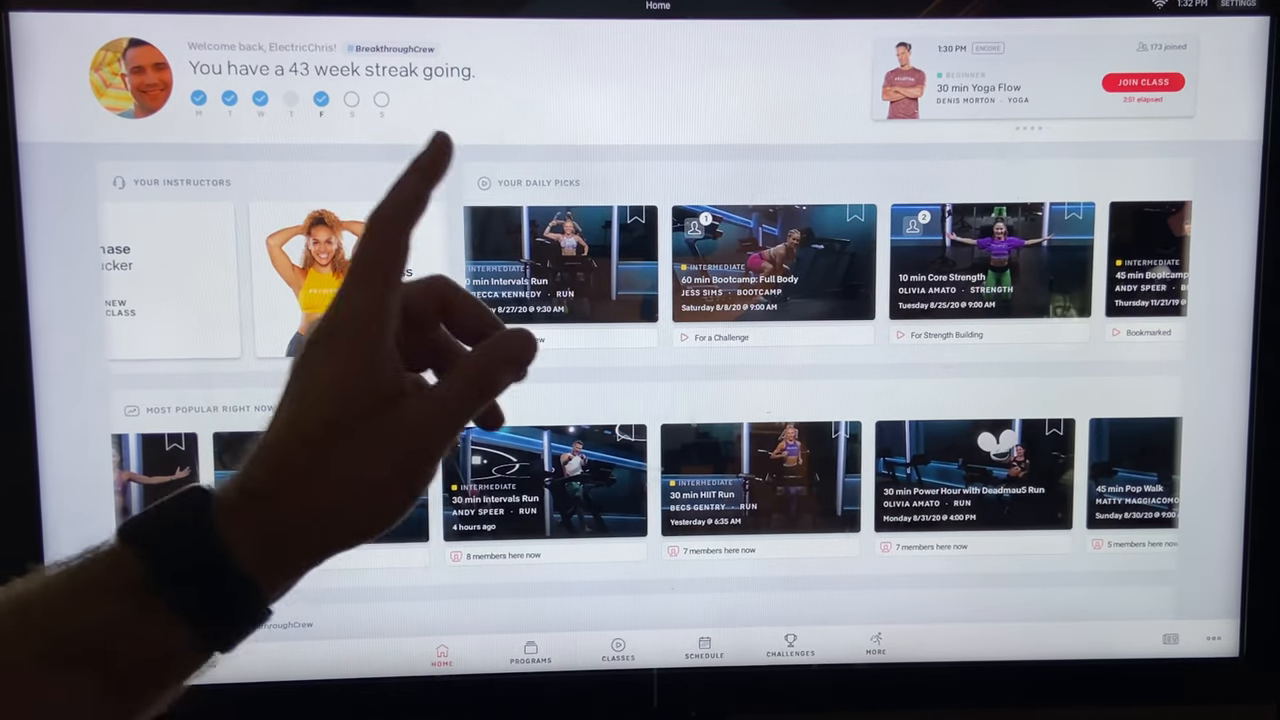
View the profile overview (923 lifetime workouts), dismiss the profile switcher, then head to Programs.
left_click(128, 80)
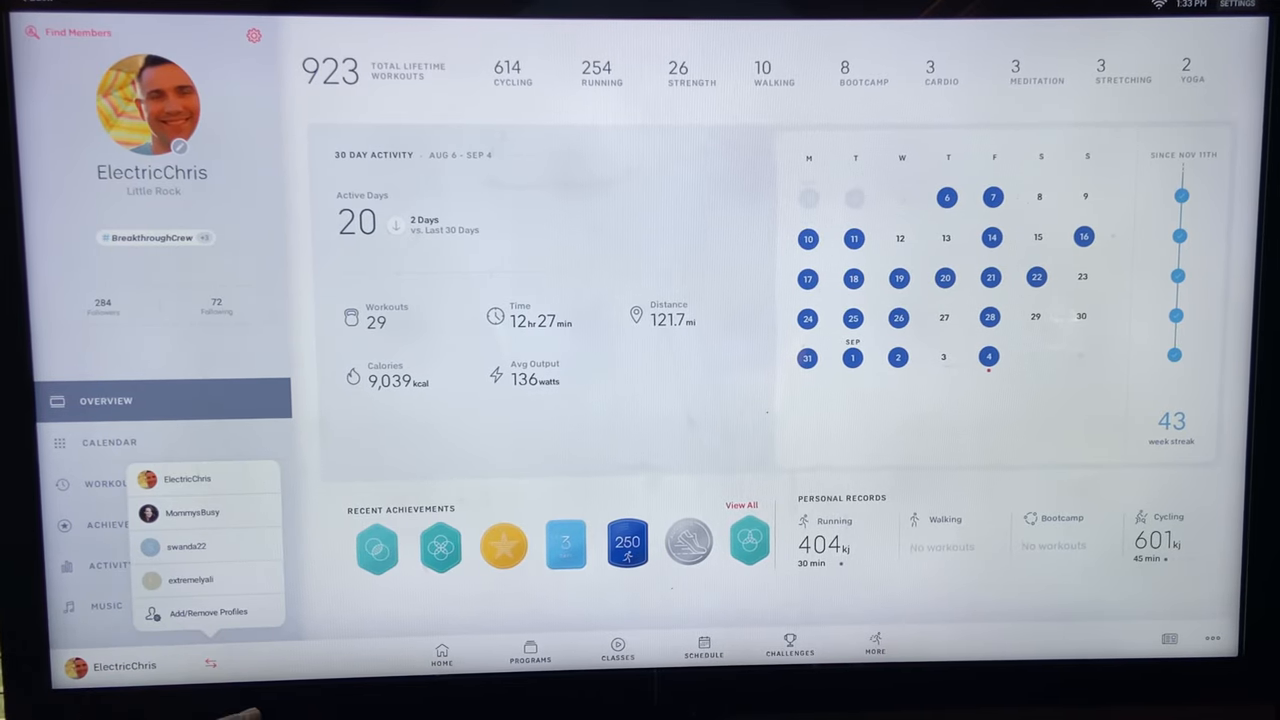
left_click(208, 664)
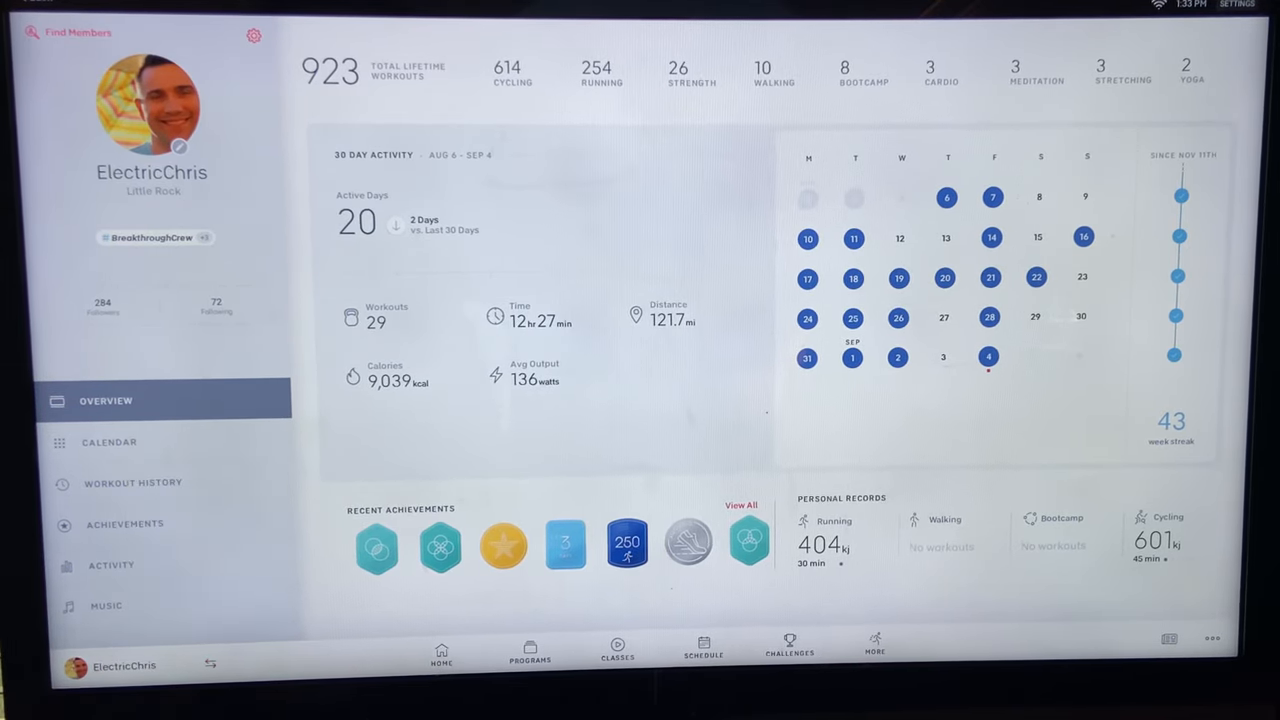
left_click(530, 650)
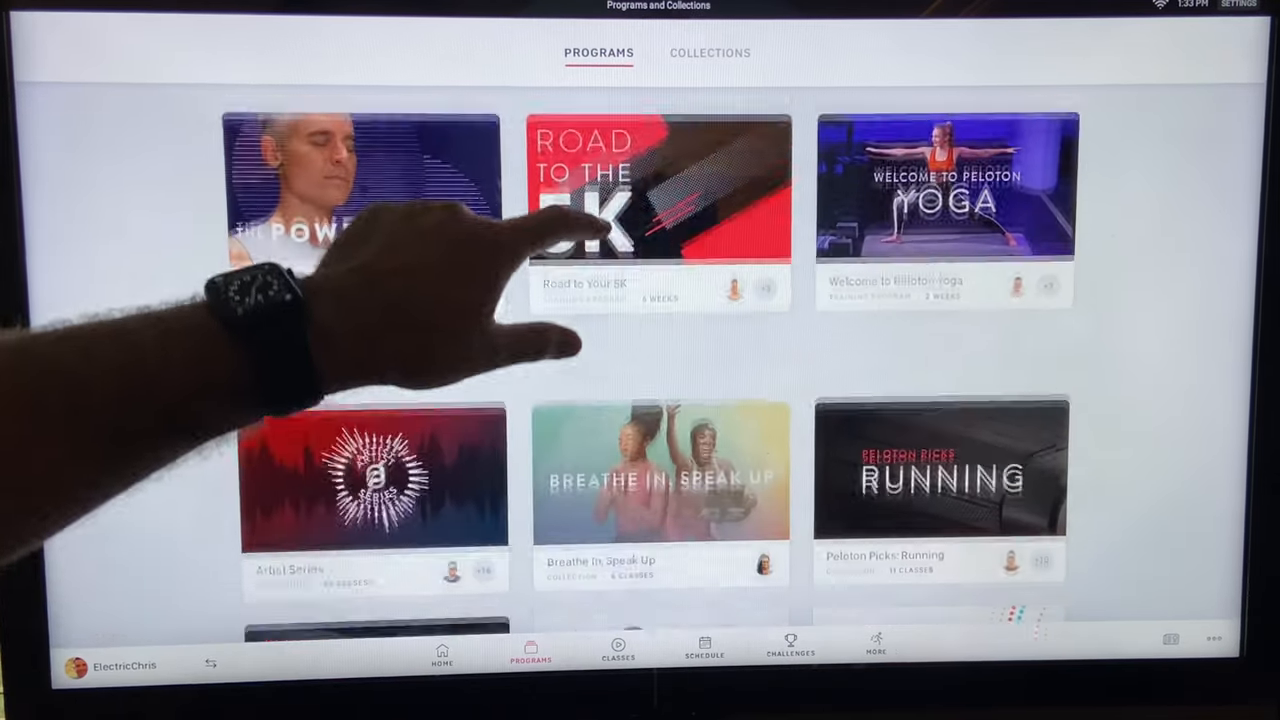
Scroll the Collections list to the end, reaching Latino Hispanic Heritage 2019 and Special Events.
scroll("down", 3)
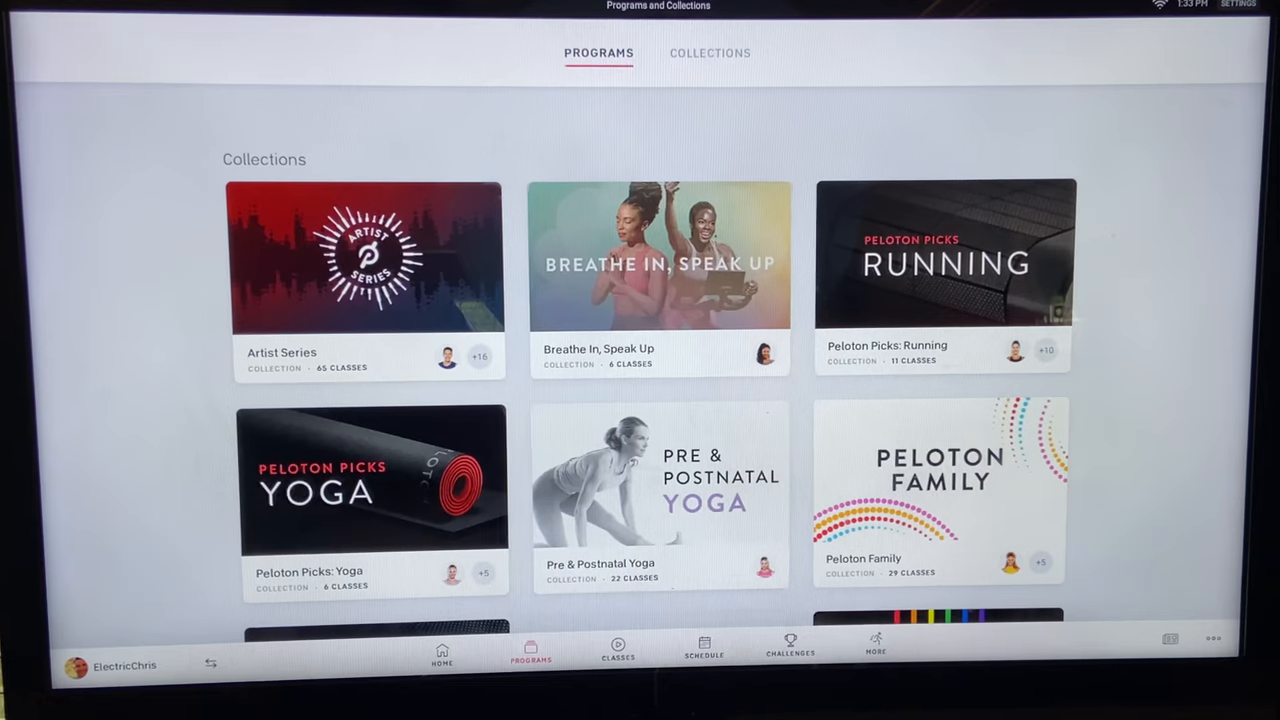
left_click(708, 52)
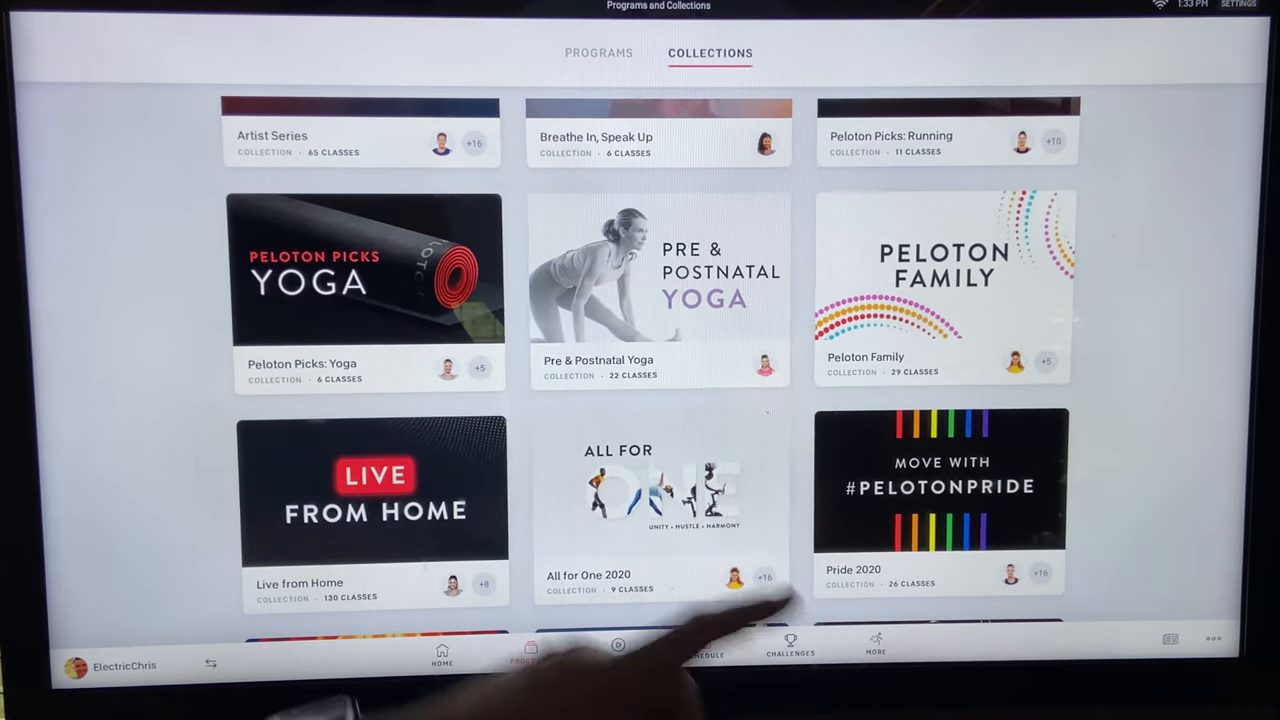
scroll("down", 3)
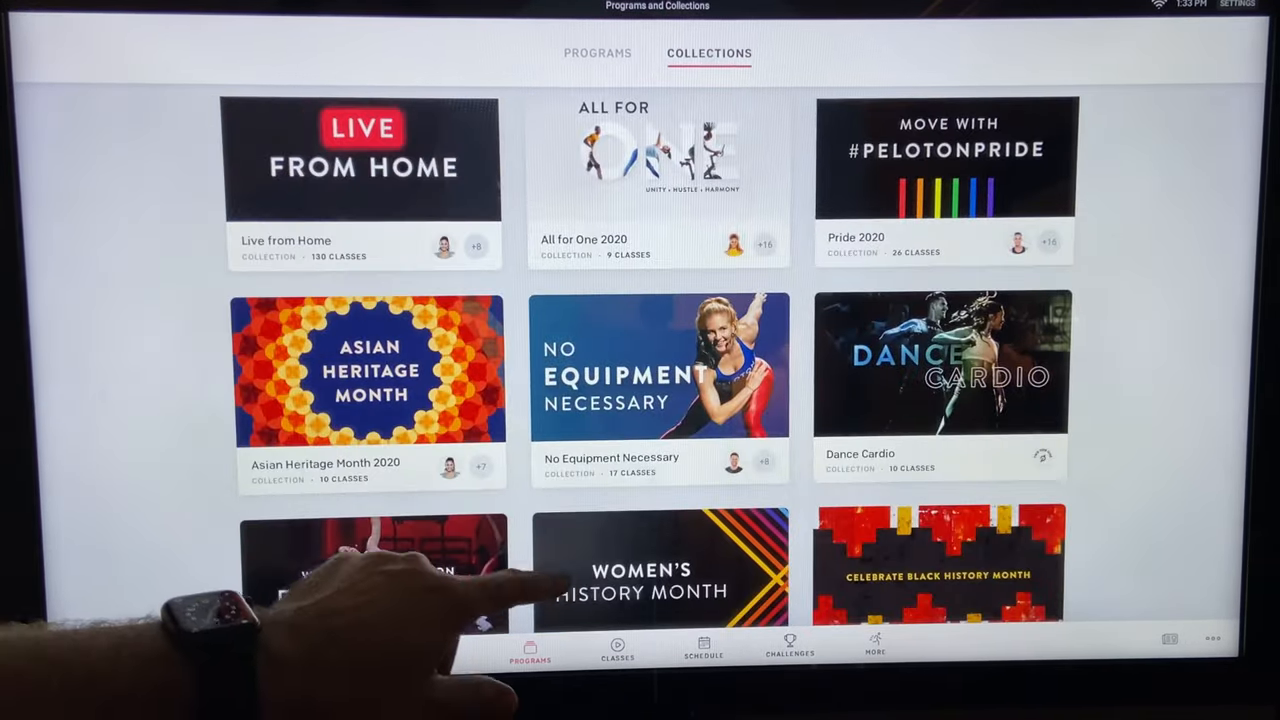
scroll("down", 3)
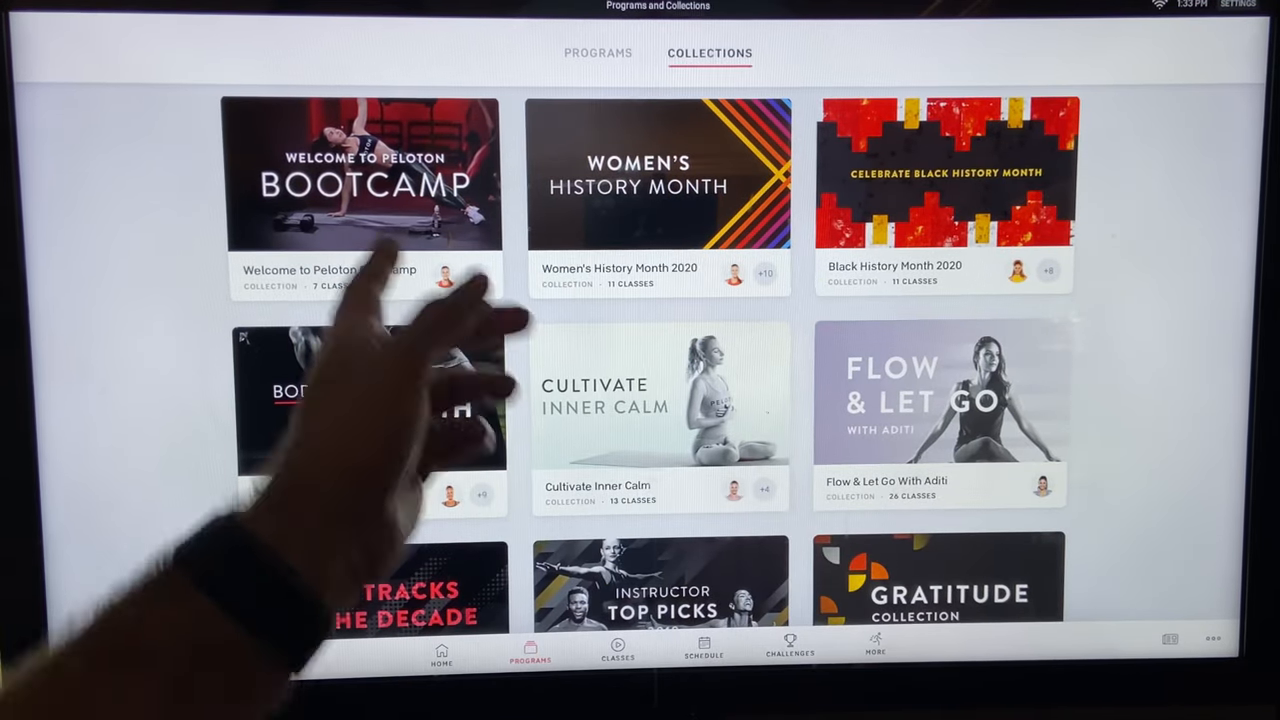
scroll("down", 3)
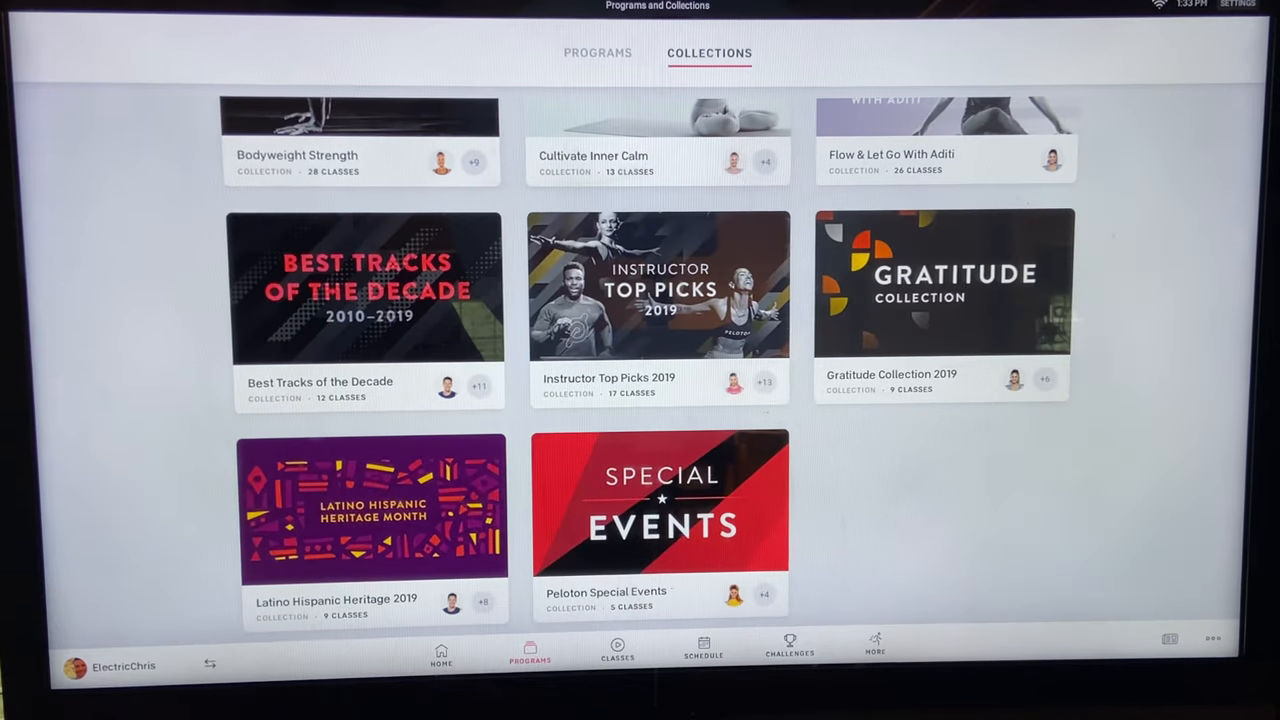
Browse the on-demand library's Running, Walking and Bootcamp categories, ending on Running.
left_click(616, 650)
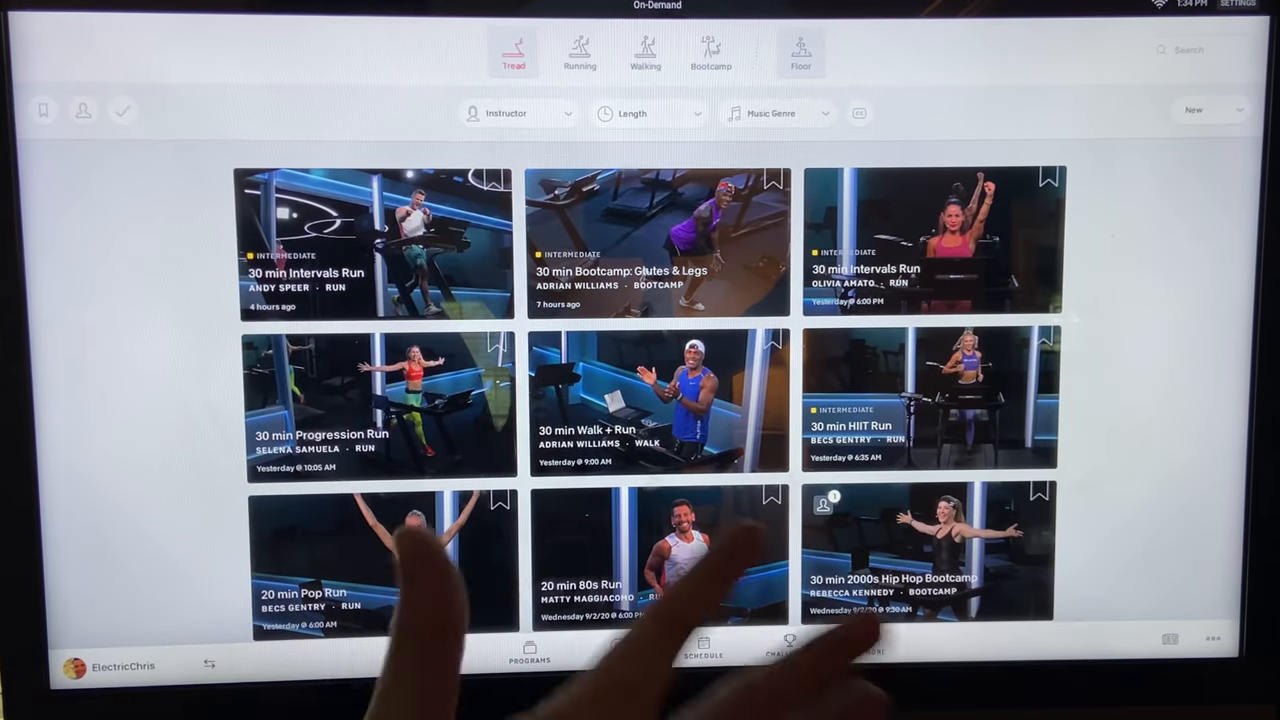
left_click(580, 52)
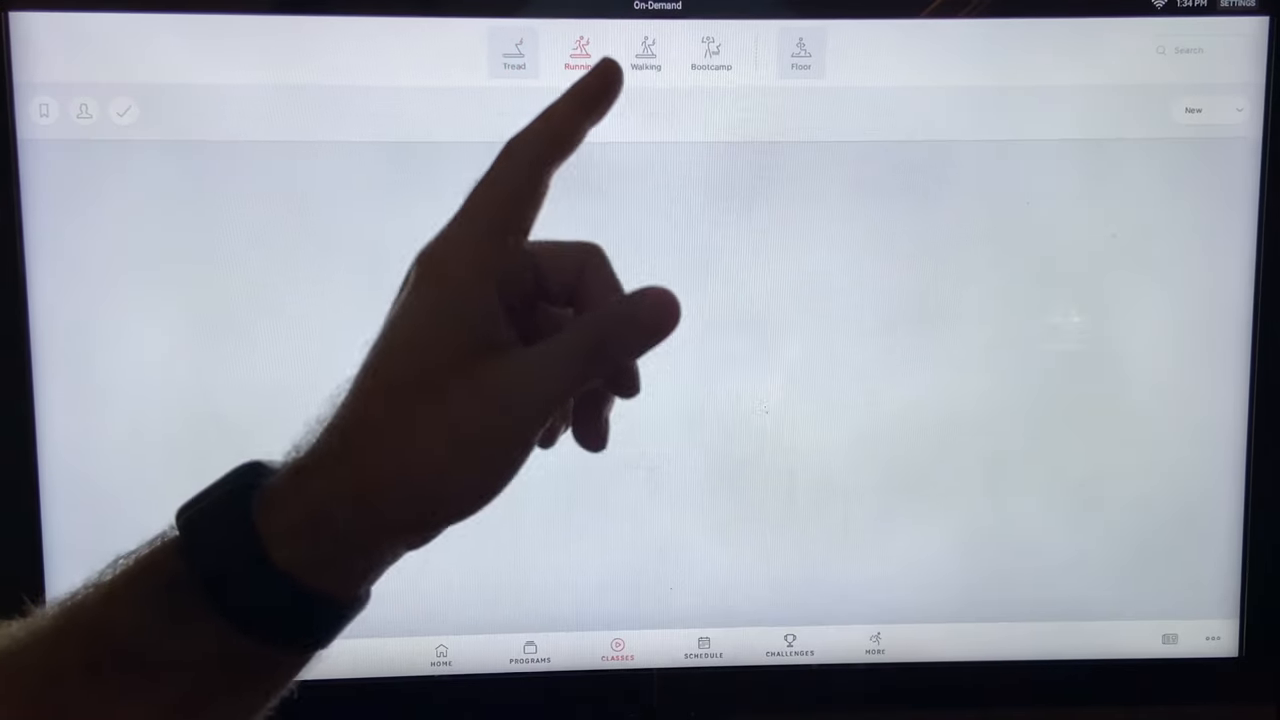
left_click(580, 52)
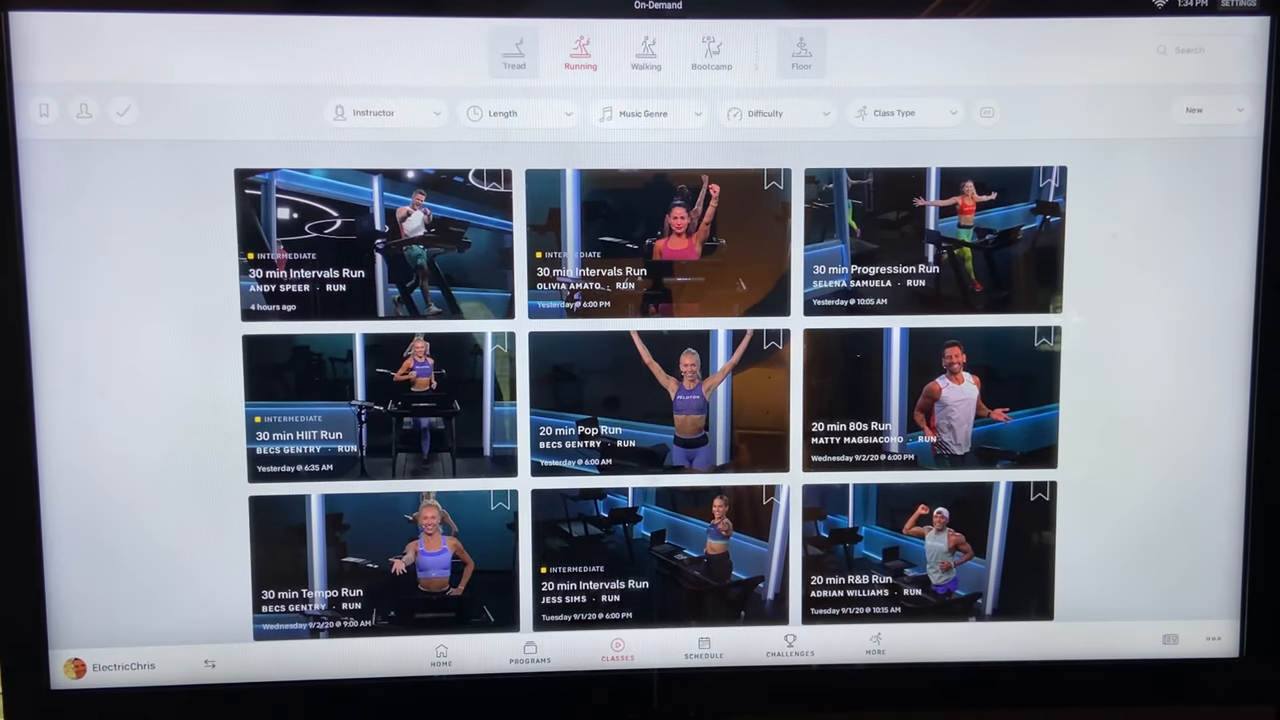
left_click(644, 52)
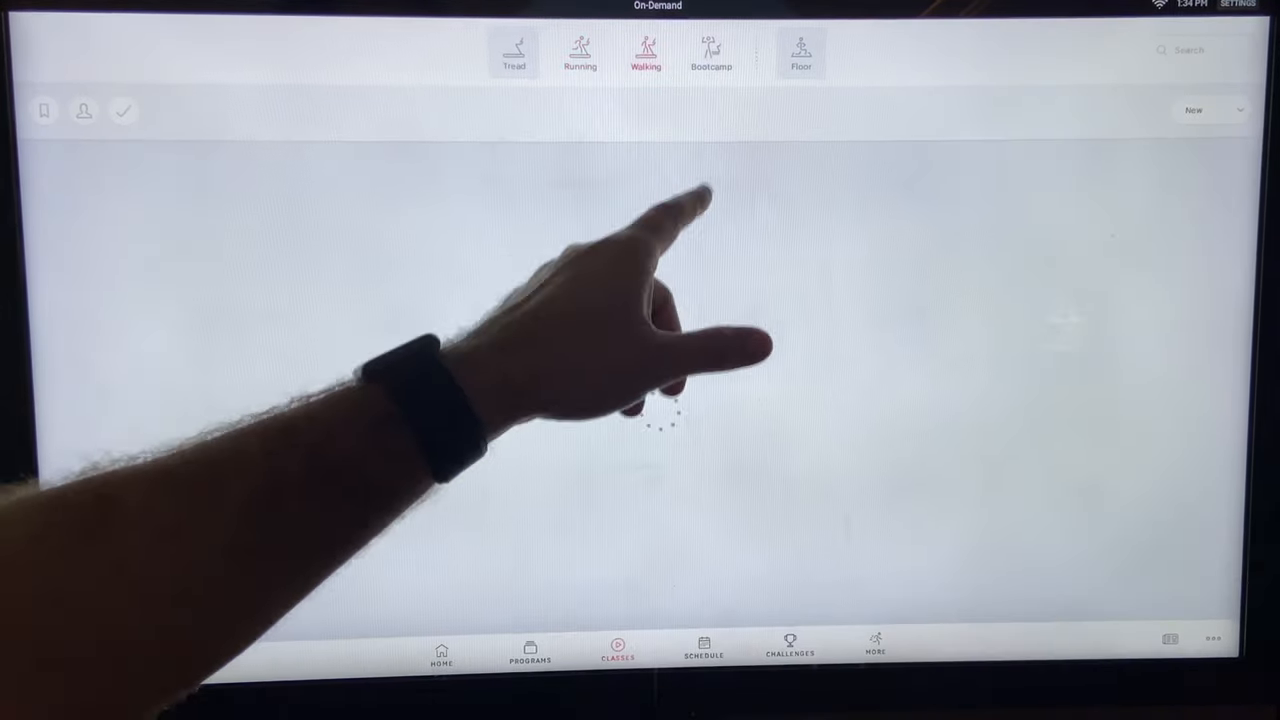
left_click(712, 52)
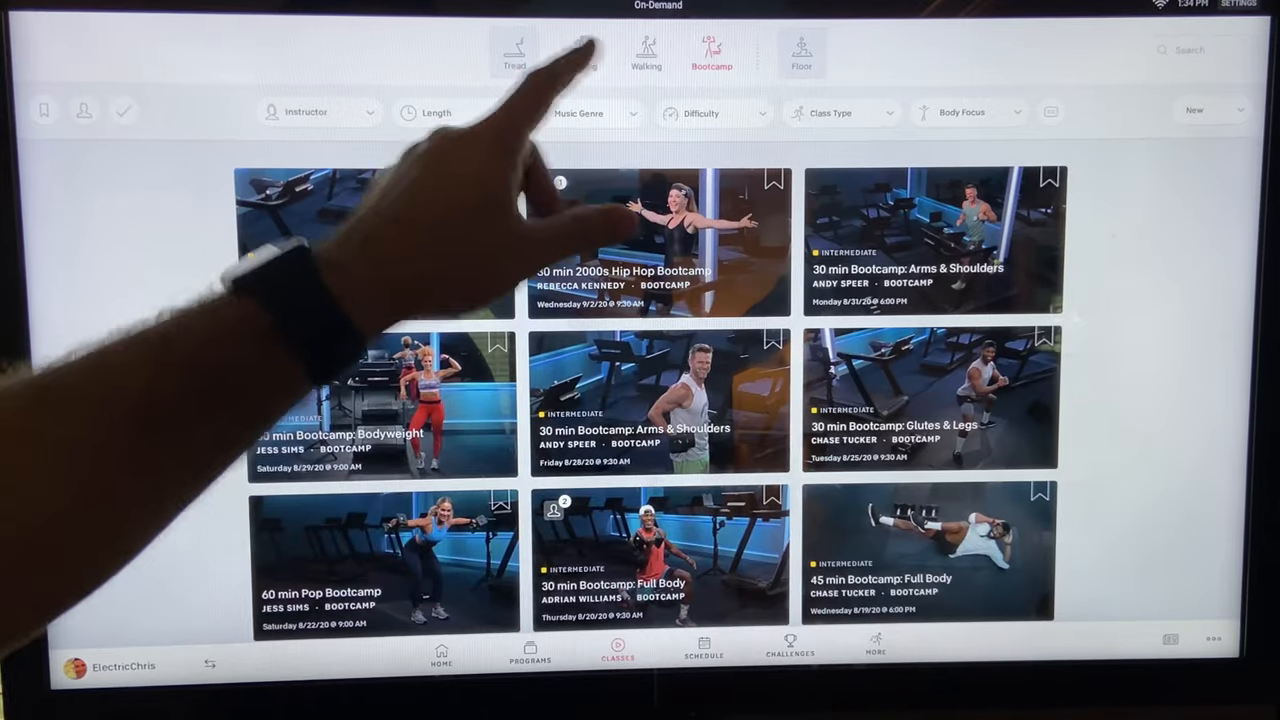
left_click(580, 52)
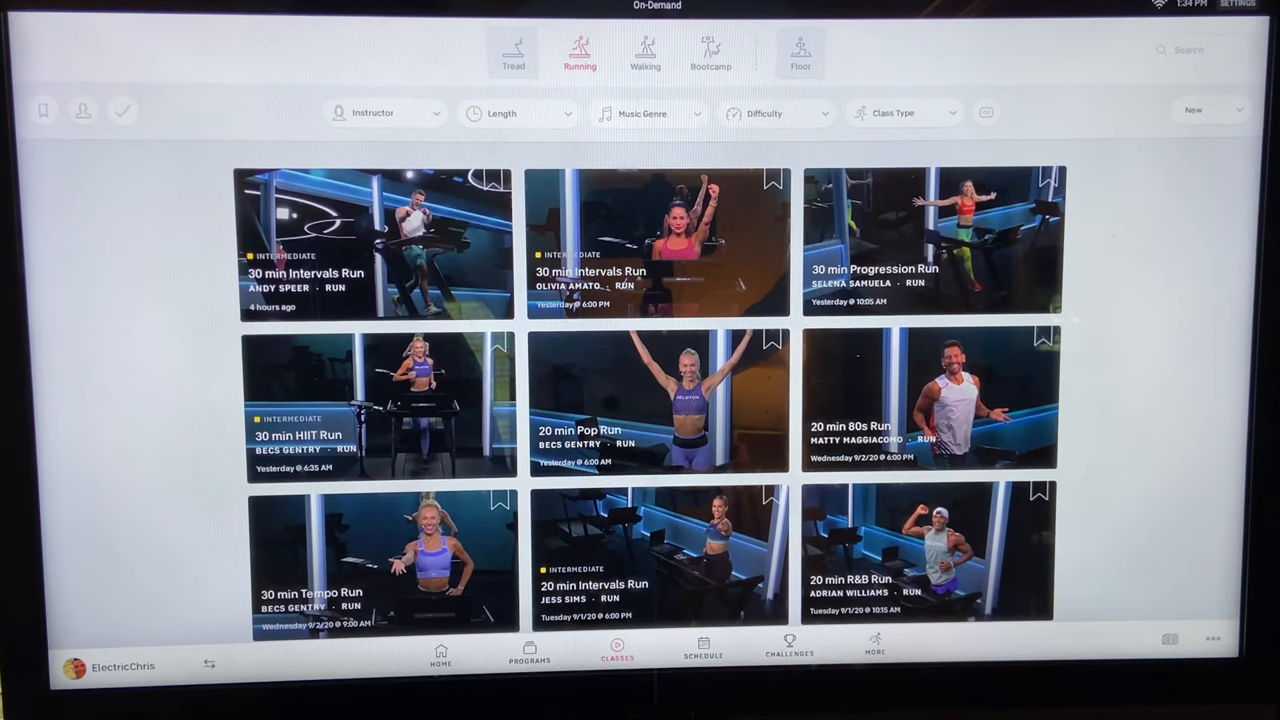
Peek at the instructor and difficulty filters and close them without applying any filter.
left_click(388, 112)
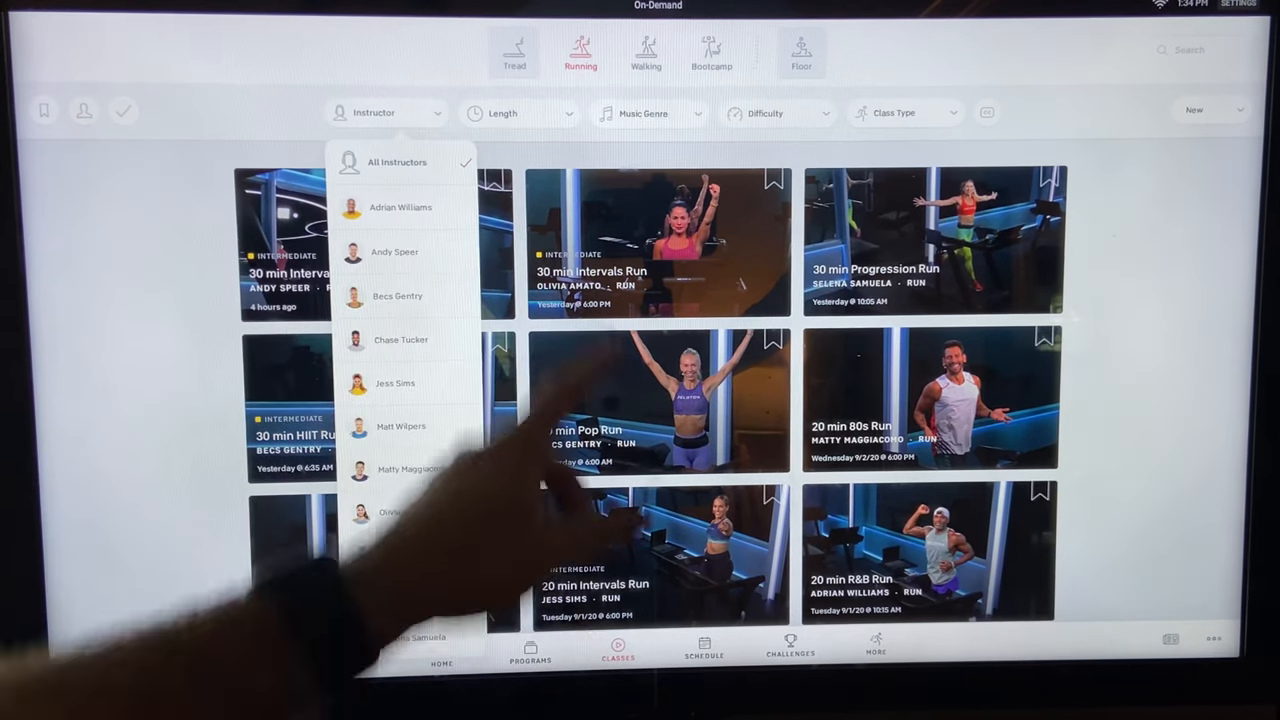
left_click(518, 112)
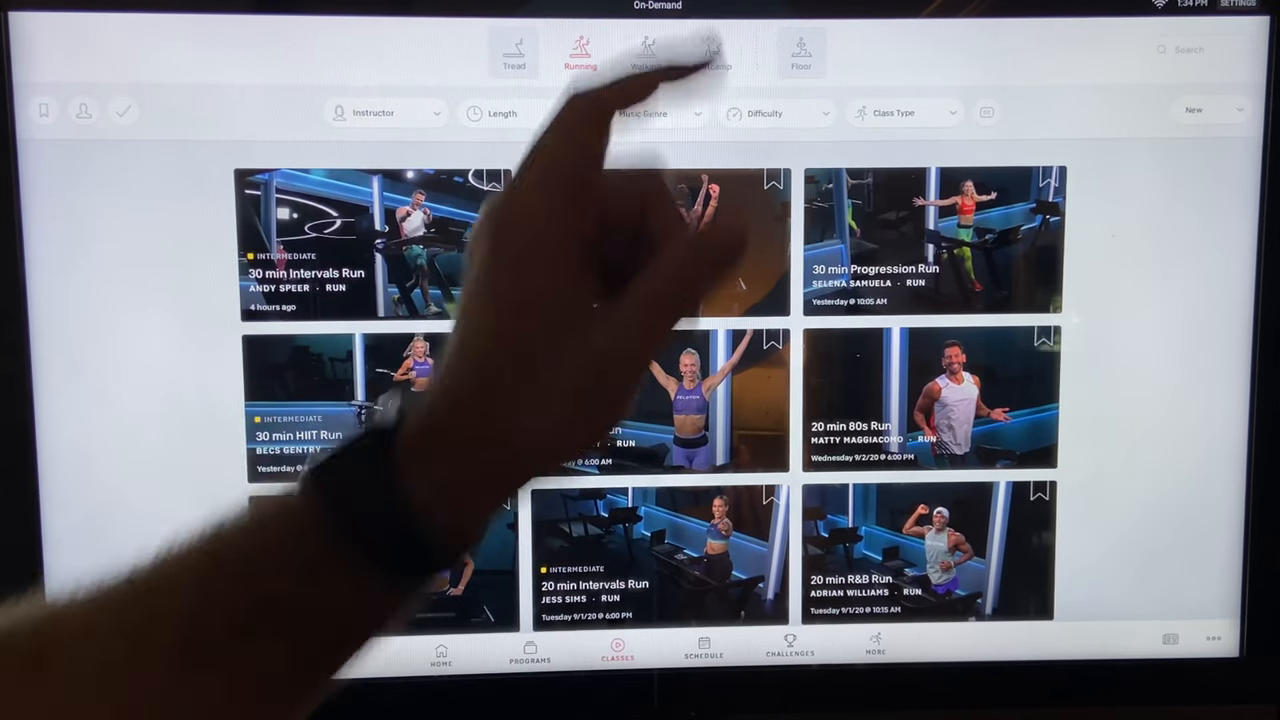
left_click(648, 112)
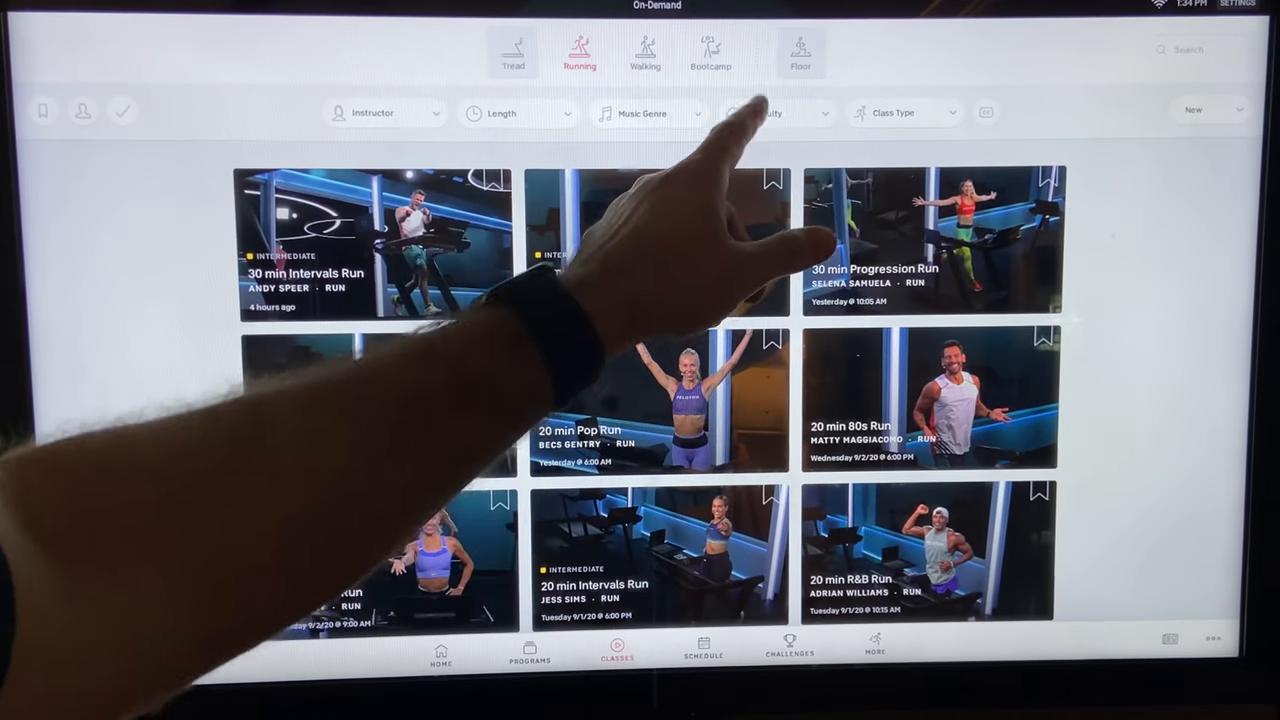
left_click(778, 112)
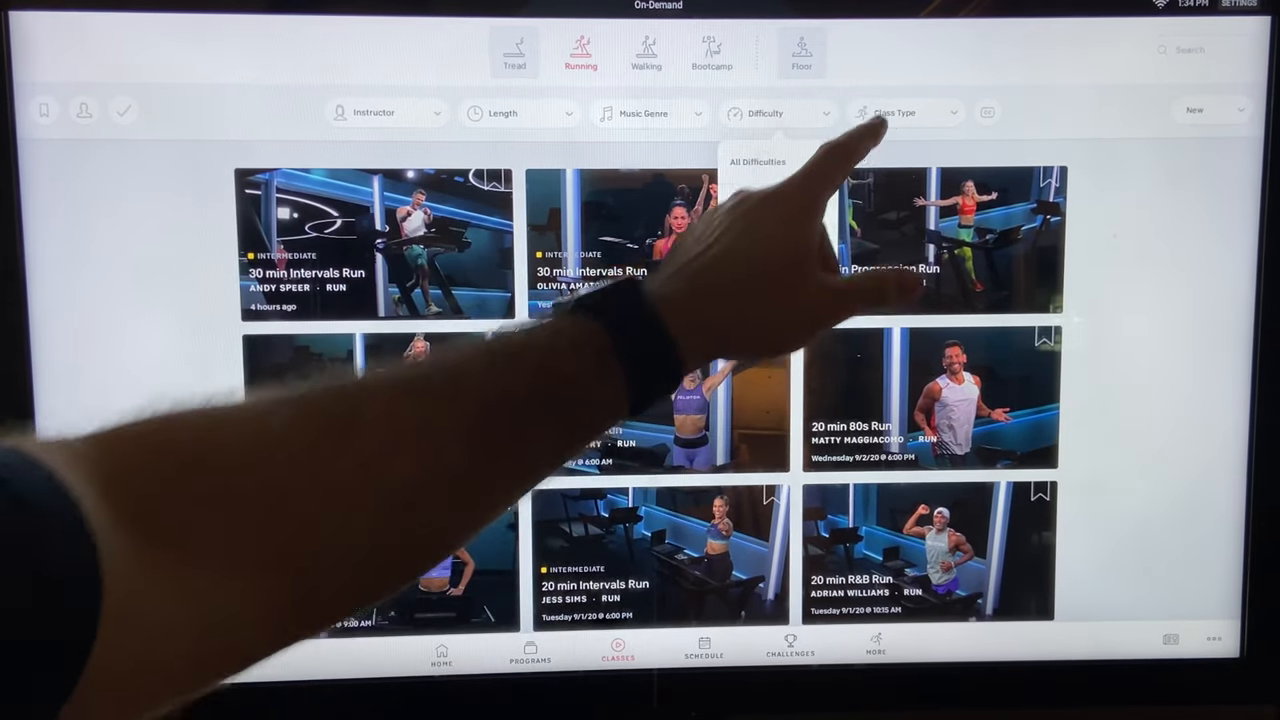
left_click(904, 112)
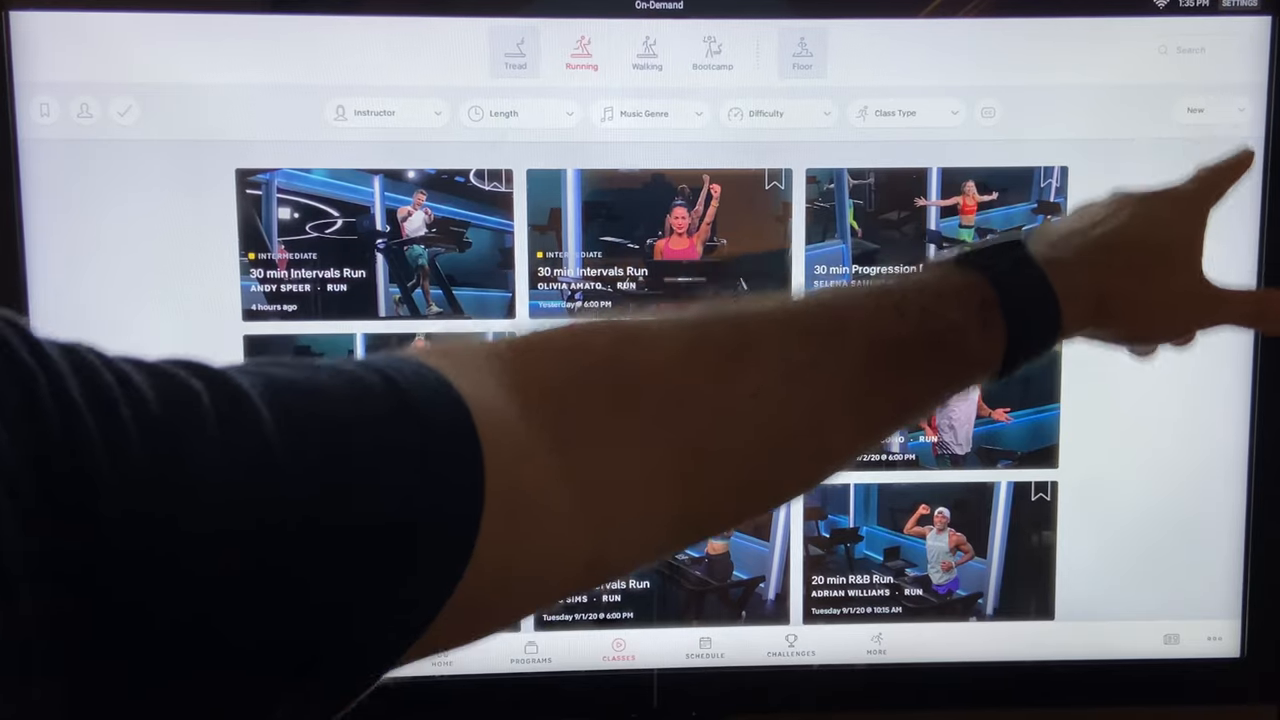
Choose a sort order for the on-demand class list.
left_click(1210, 110)
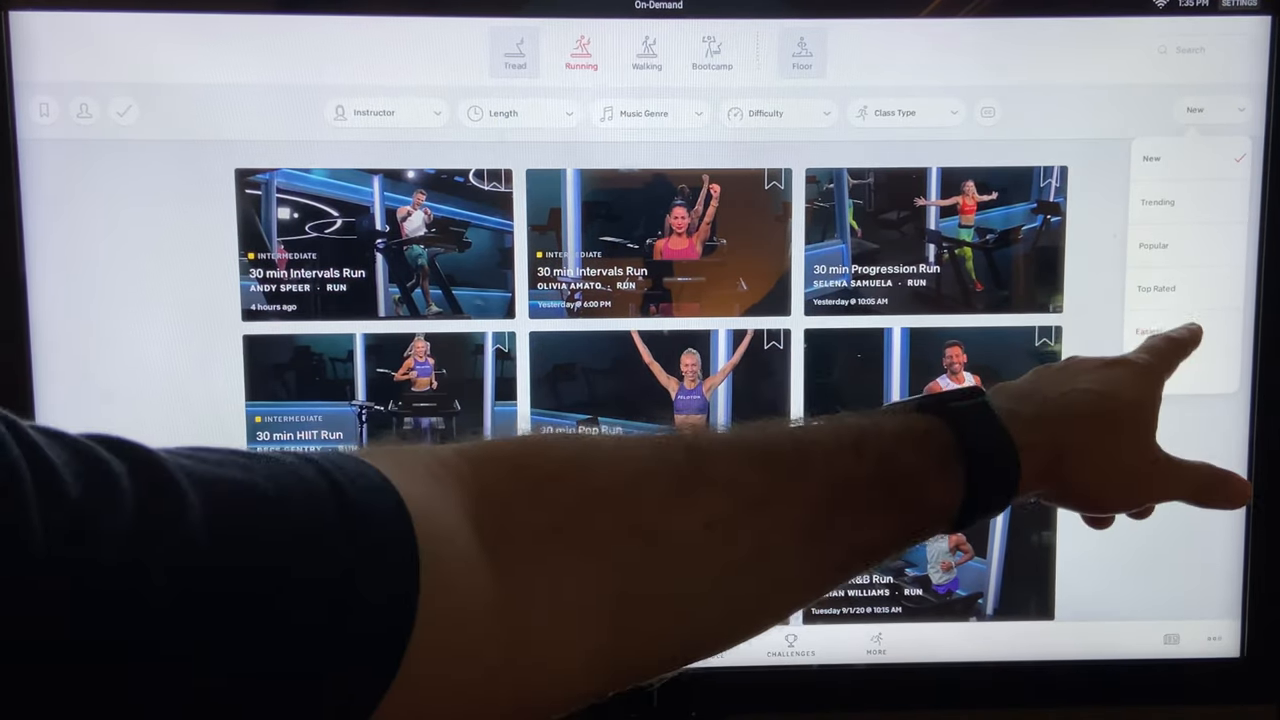
left_click(1156, 288)
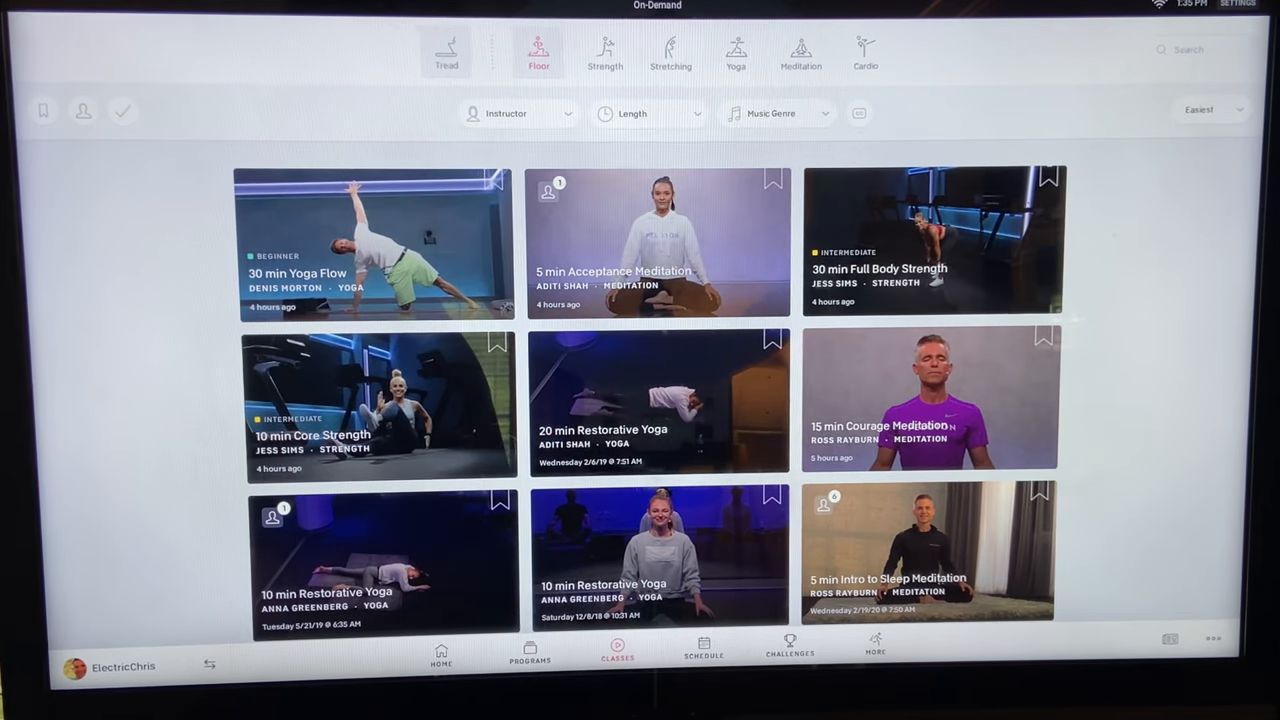
Show the Cardio floor classes and scroll through the list.
left_click(866, 52)
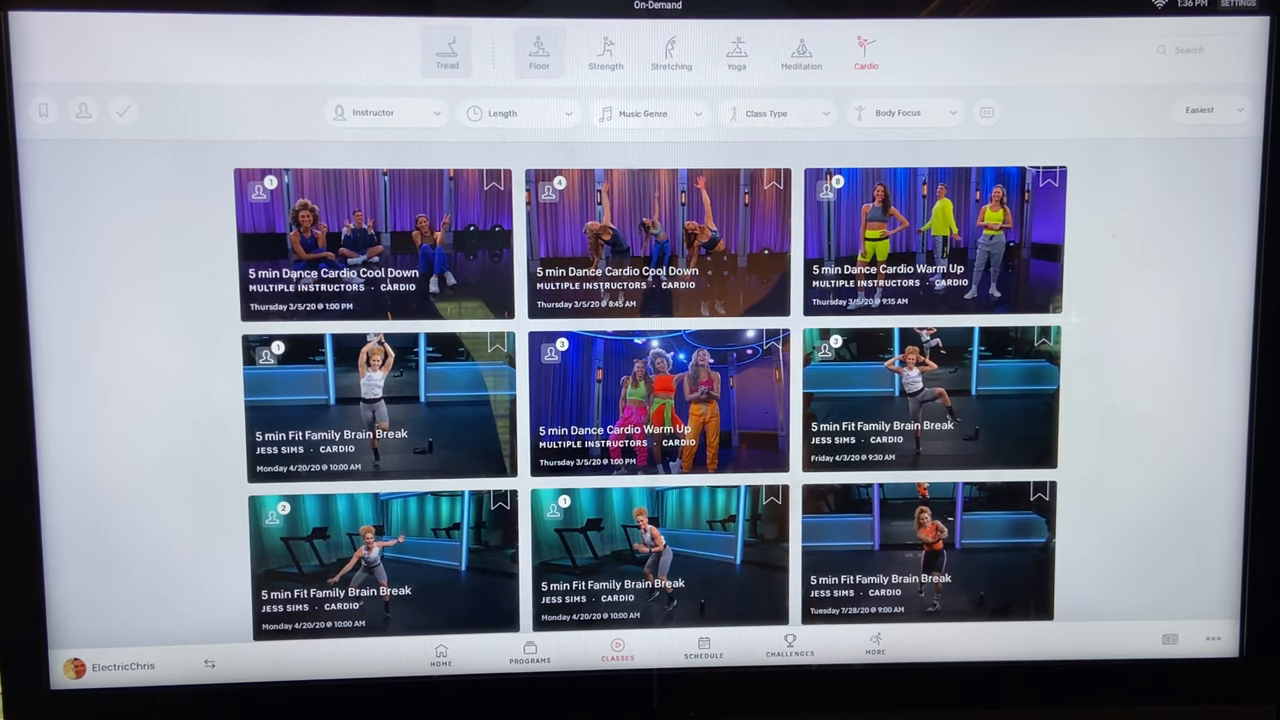
scroll("down", 3)
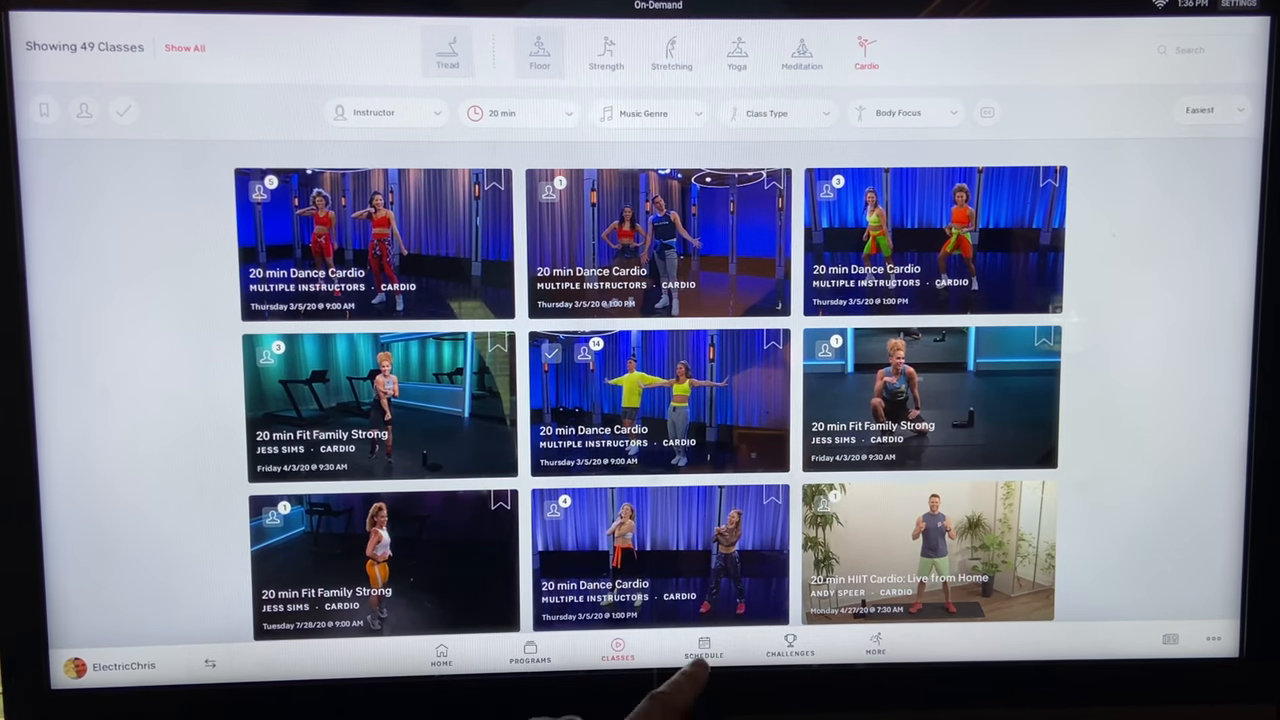
Scroll the live schedule for September 4–8 through each day's upcoming running classes.
left_click(704, 650)
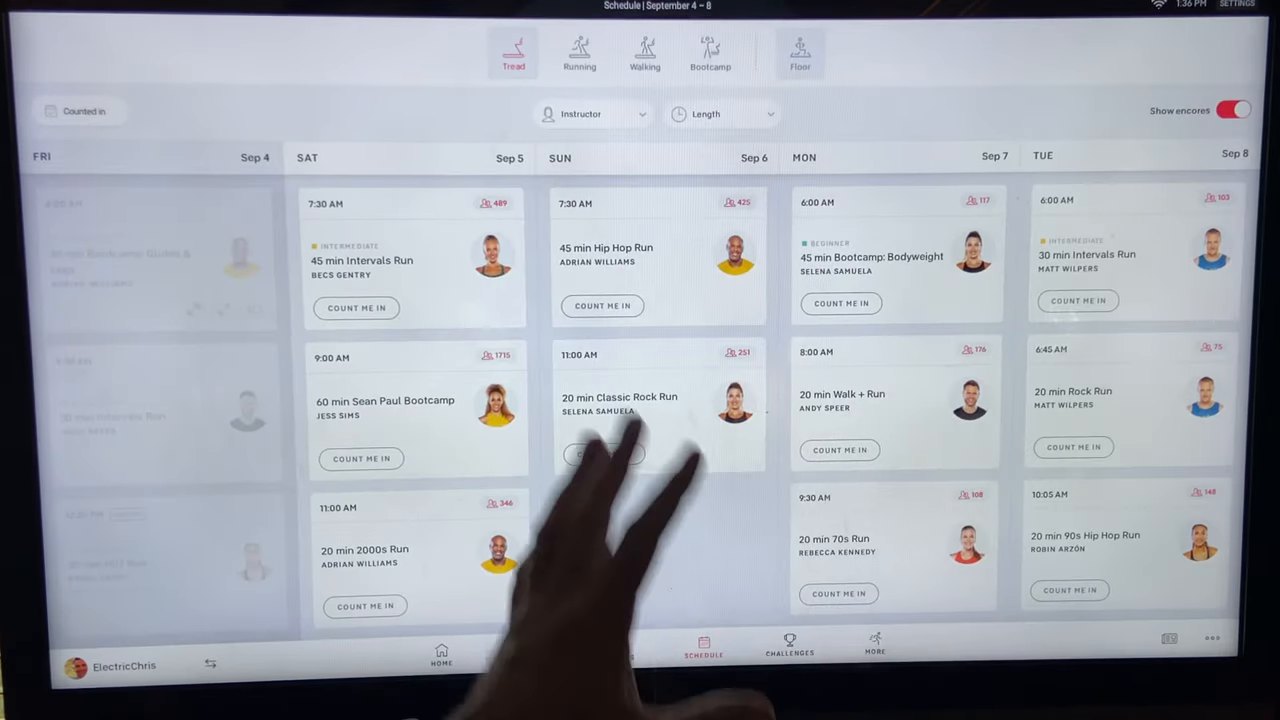
scroll("down", 3)
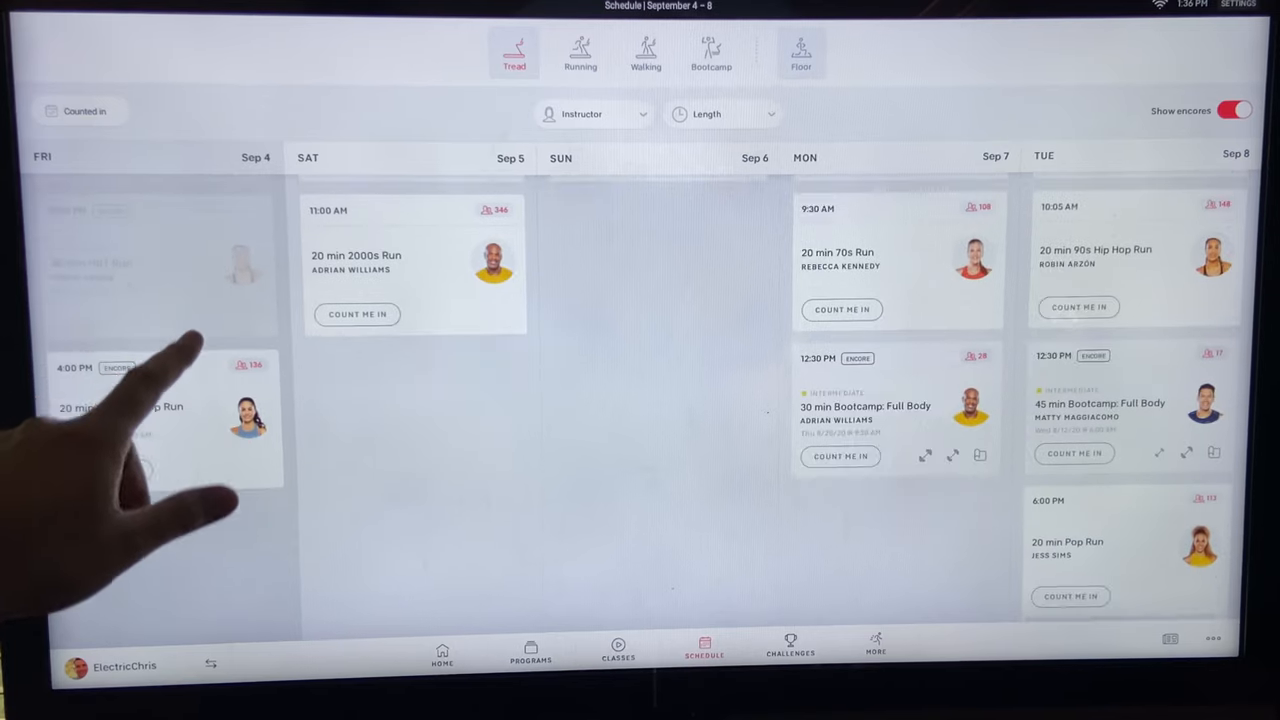
scroll("down", 3)
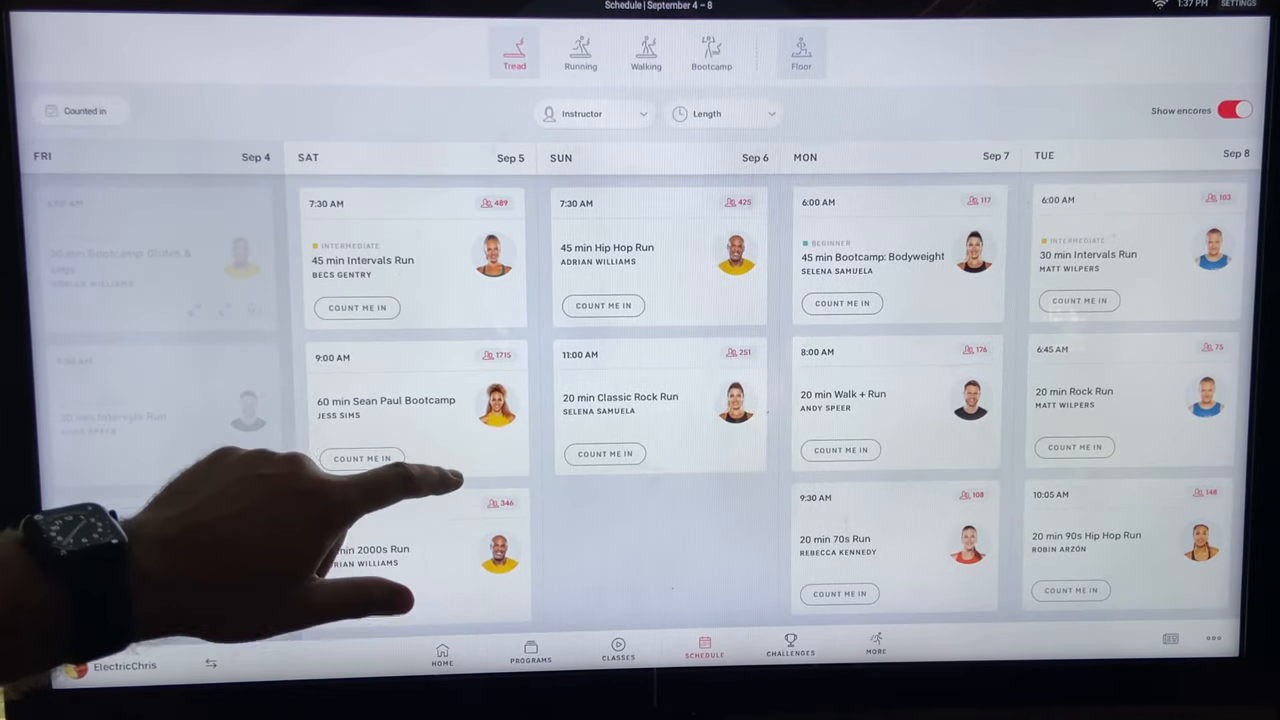
scroll("down", 3)
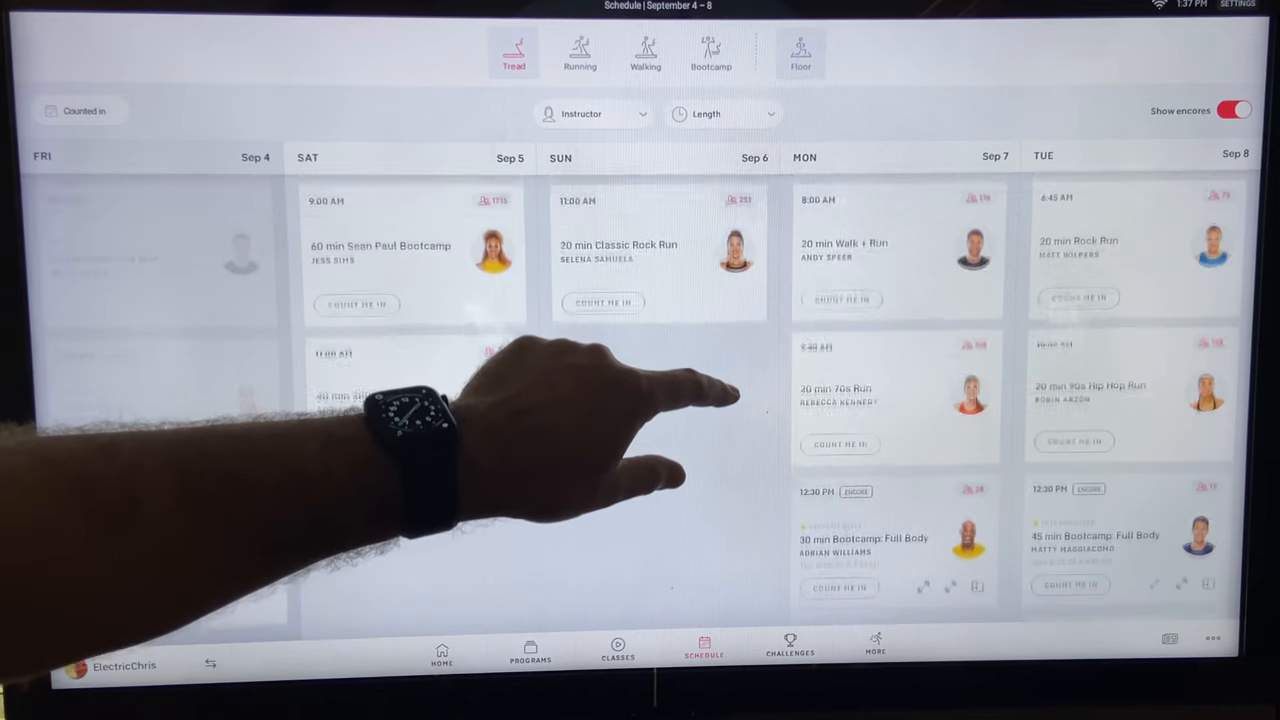
scroll("down", 3)
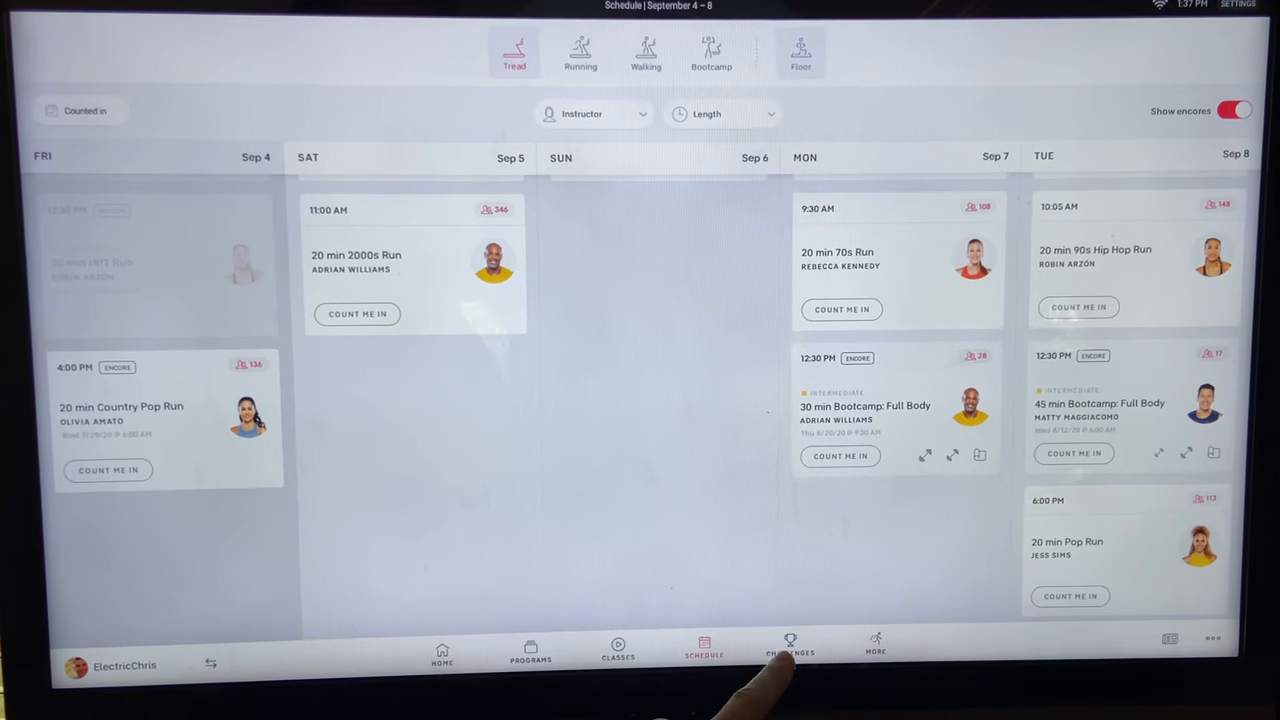
View the Completed challenges, including August Activity, Cycling and Running with earned badges.
left_click(790, 648)
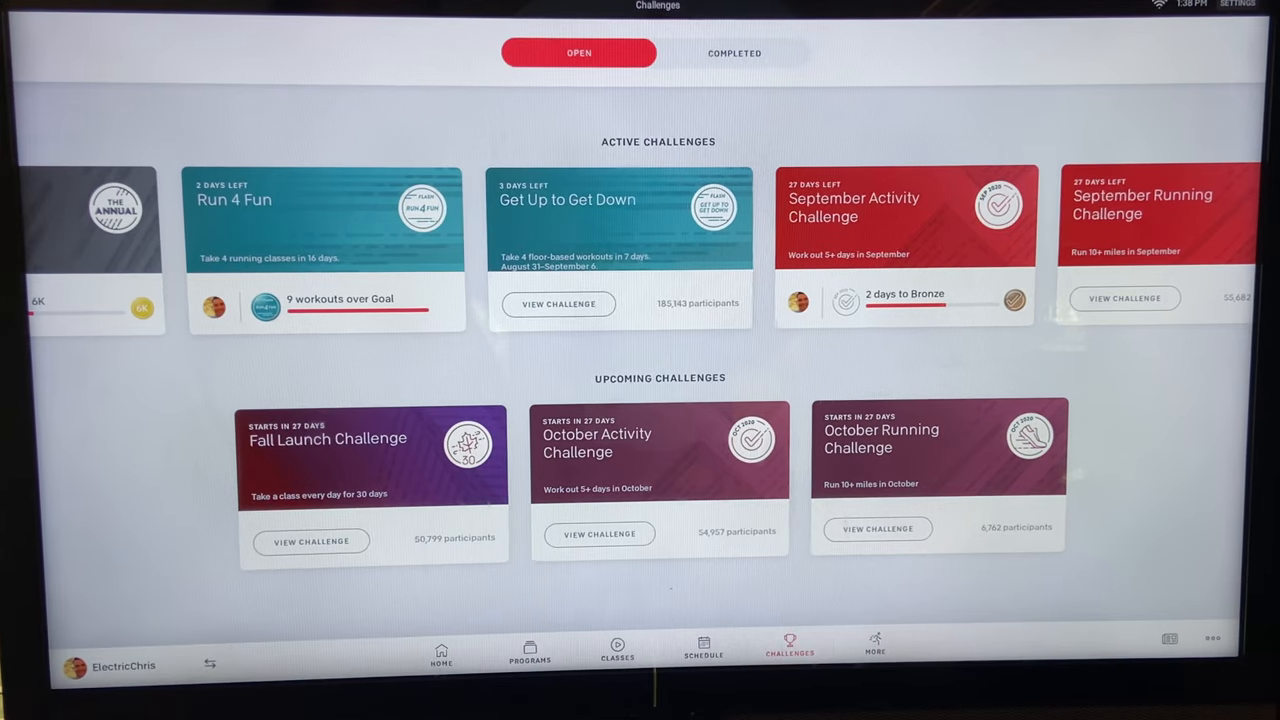
left_click(732, 52)
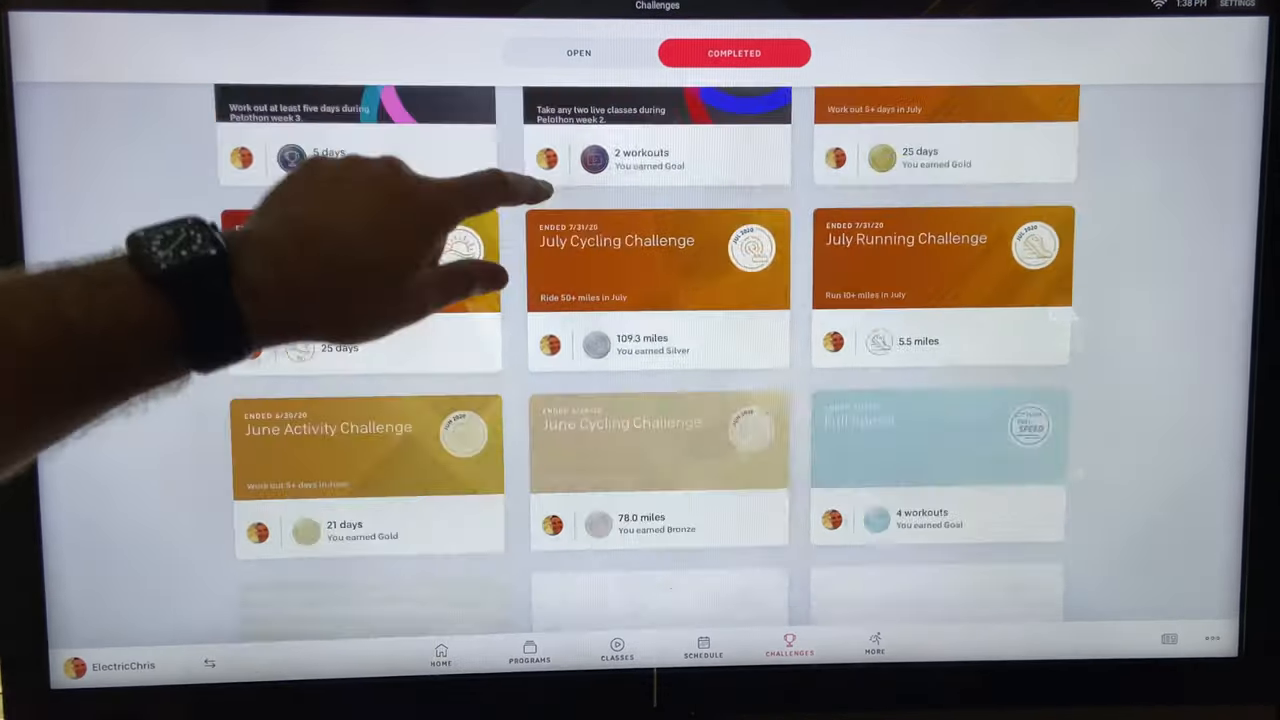
scroll("down", 3)
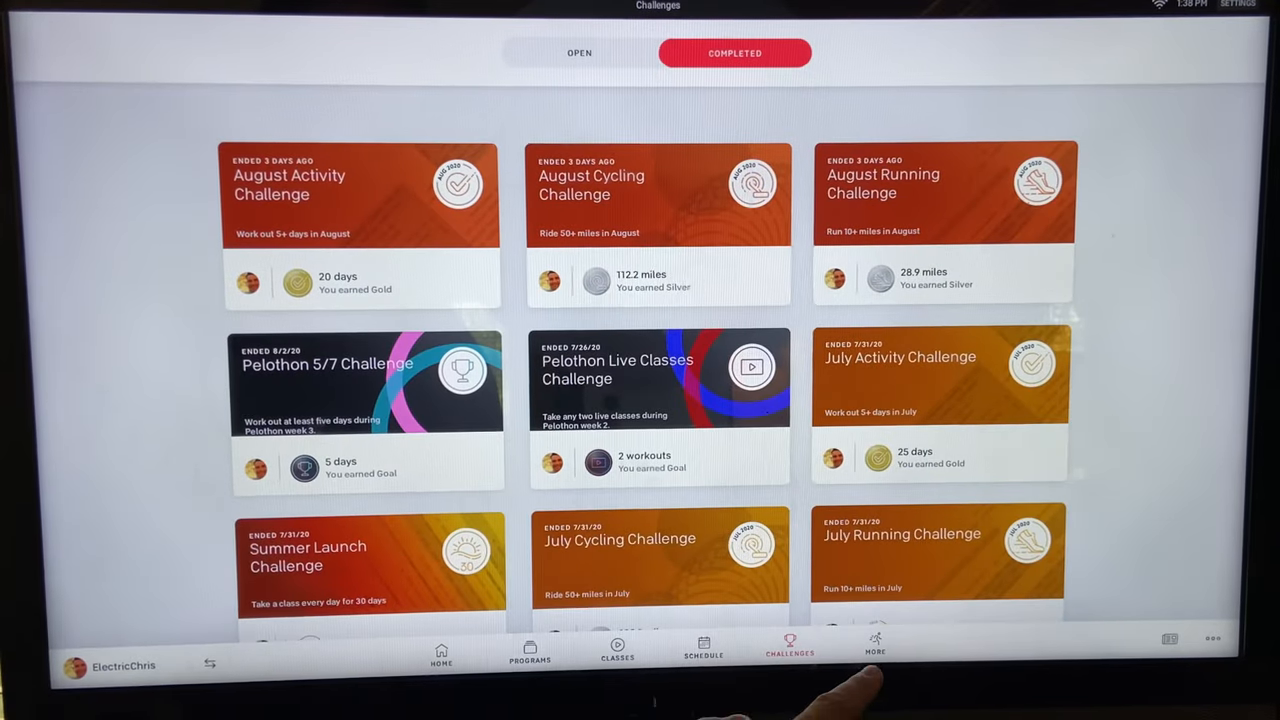
From the More page, browse the Scenic Runs library.
left_click(876, 650)
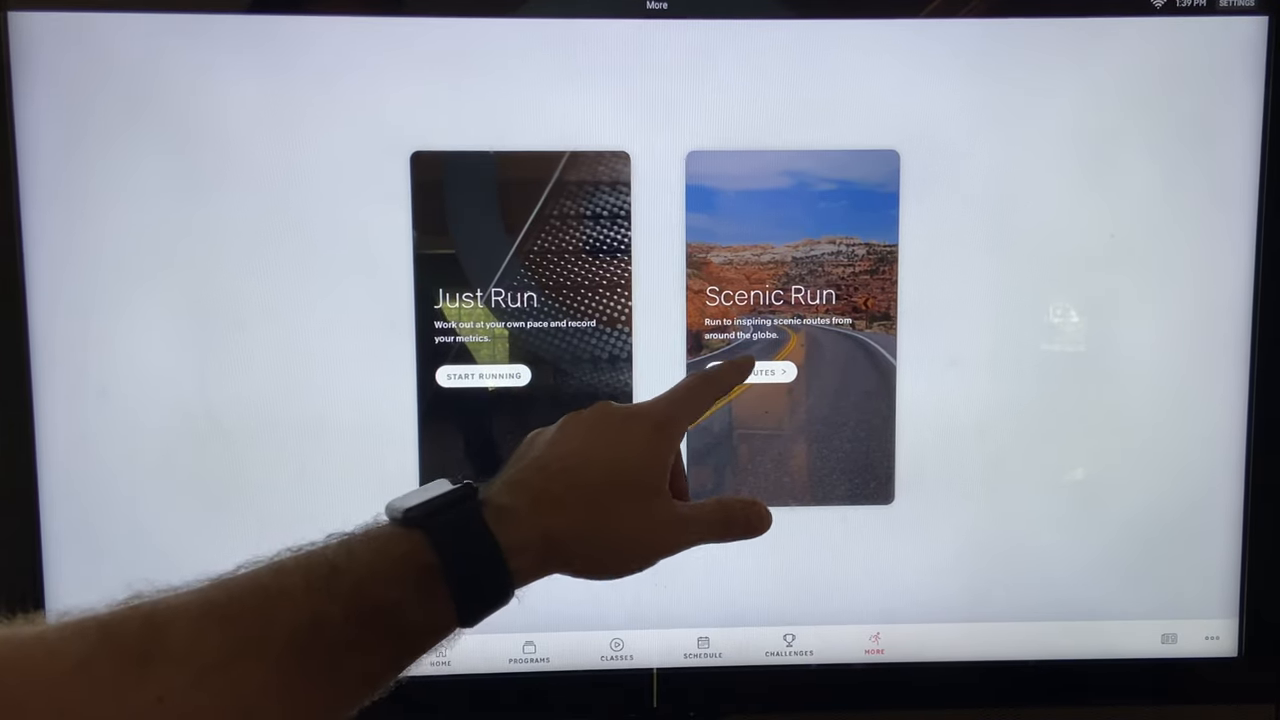
left_click(768, 370)
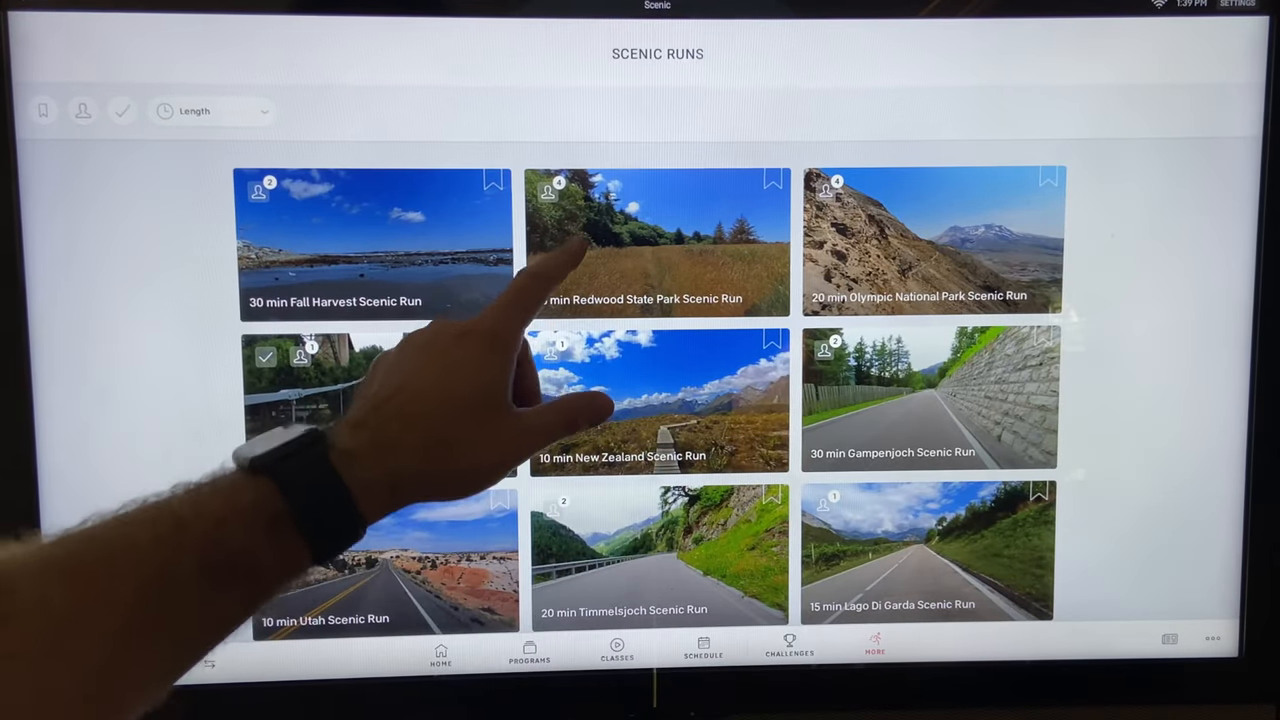
Start the 15 min Redwood State Park Scenic Run from its details.
left_click(656, 240)
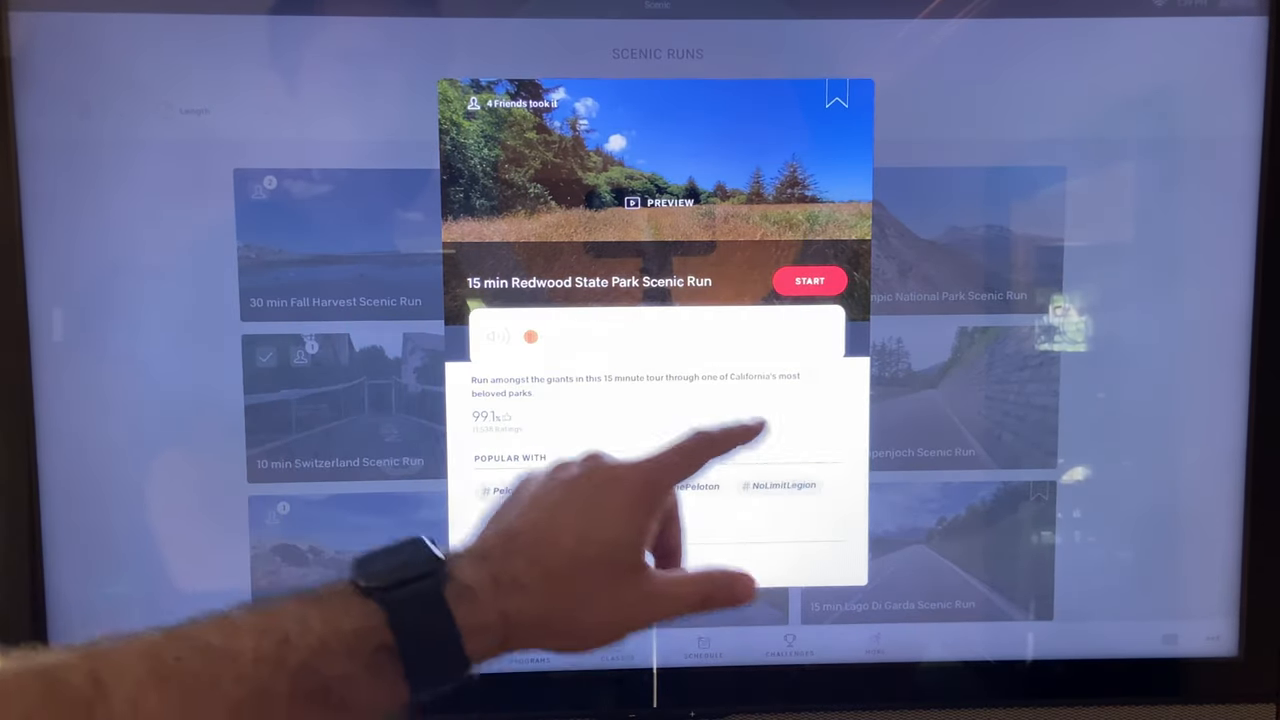
left_click(808, 280)
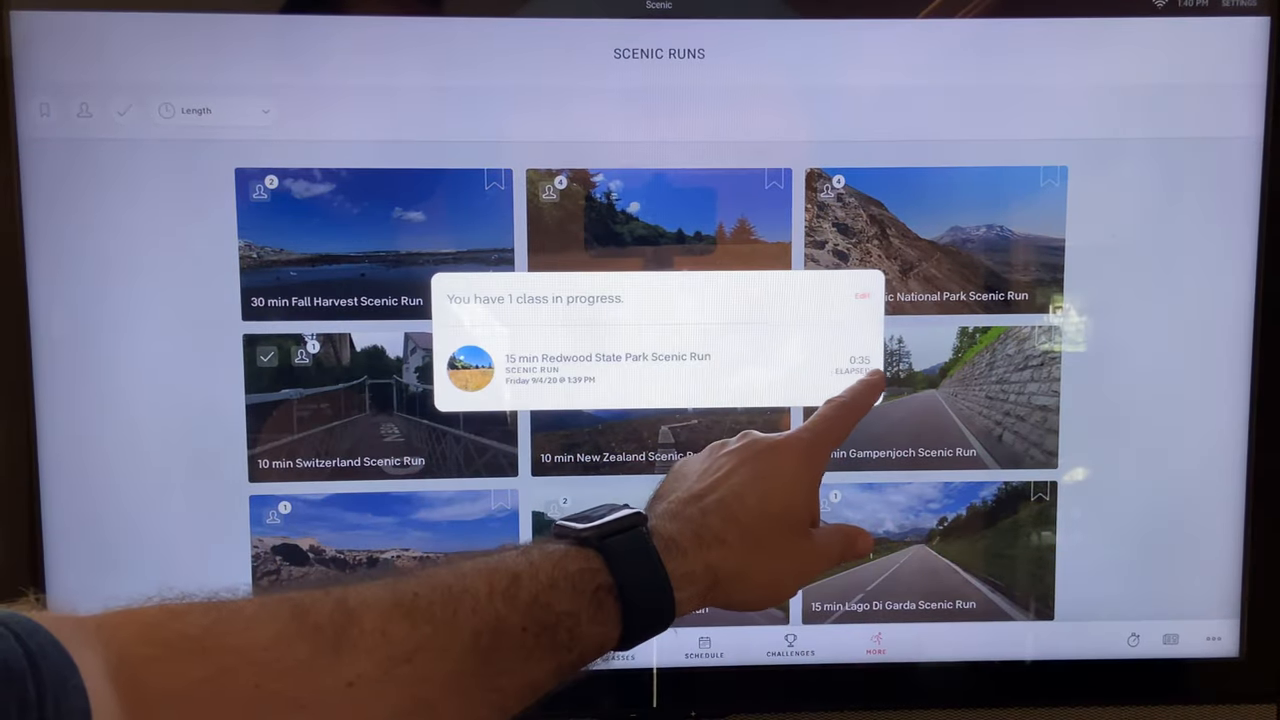
Remove the Redwood run left in progress and dismiss the class-in-progress prompt.
left_click(860, 360)
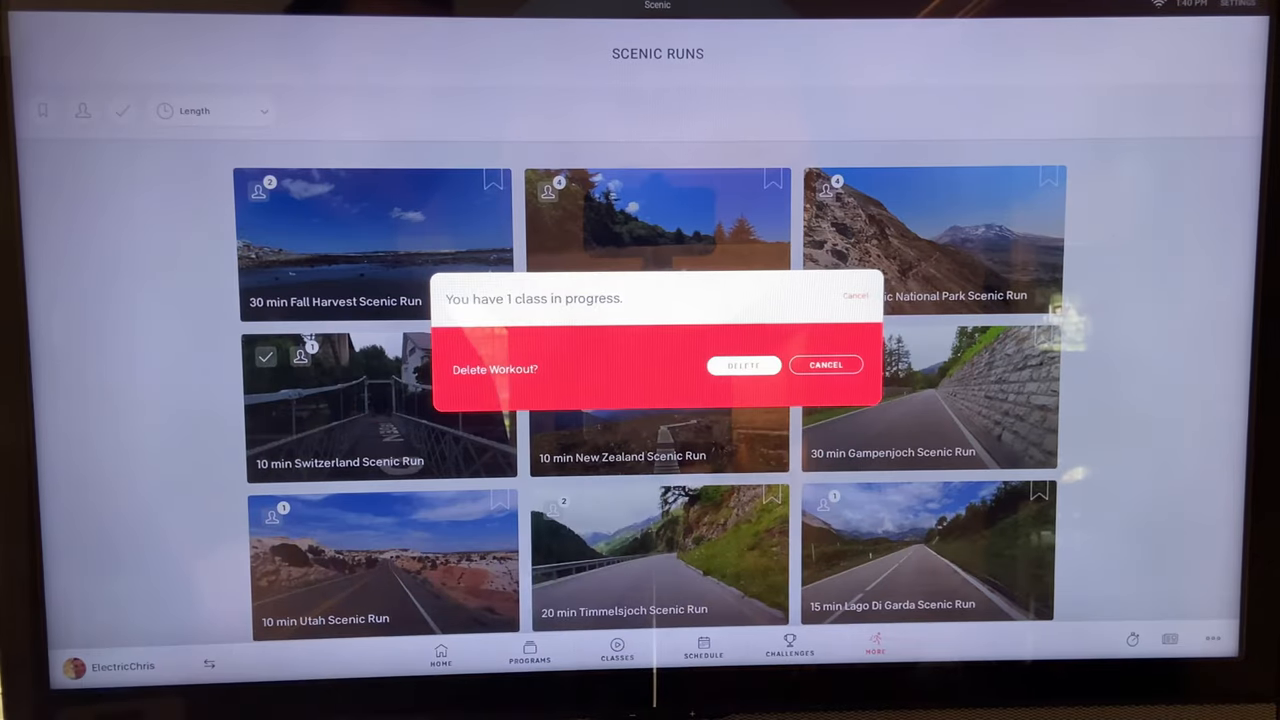
left_click(826, 364)
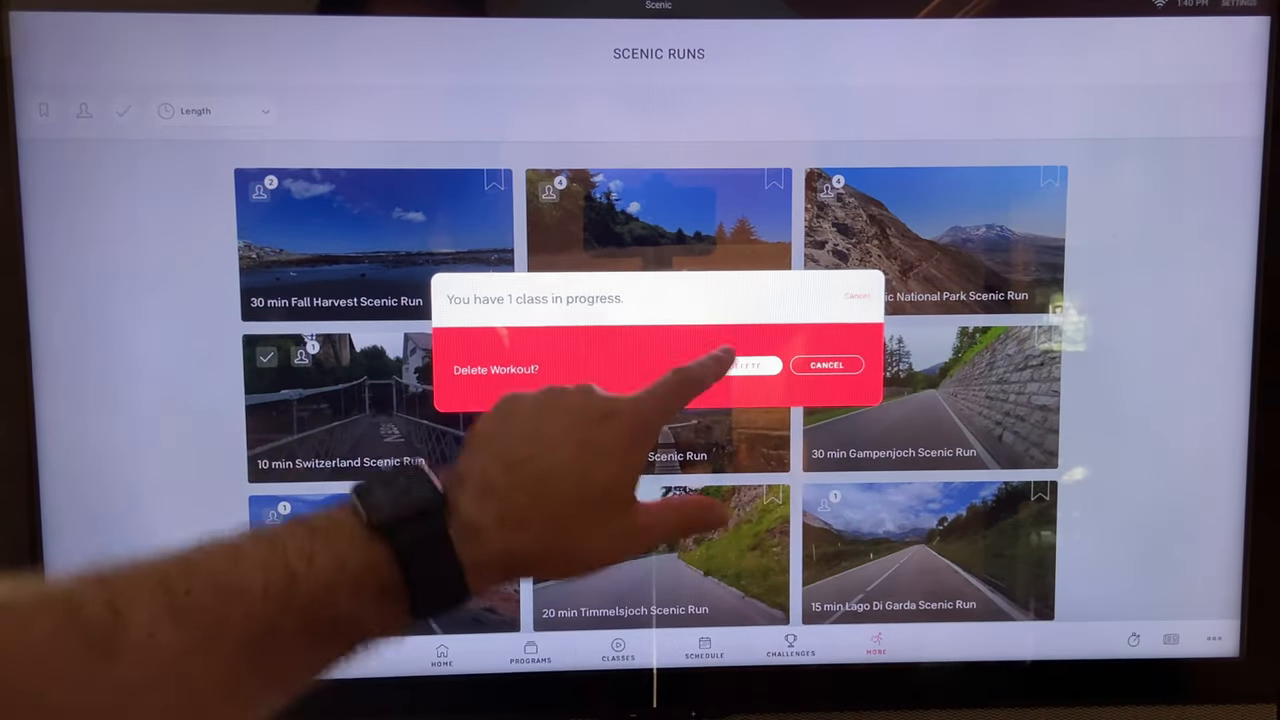
left_click(828, 364)
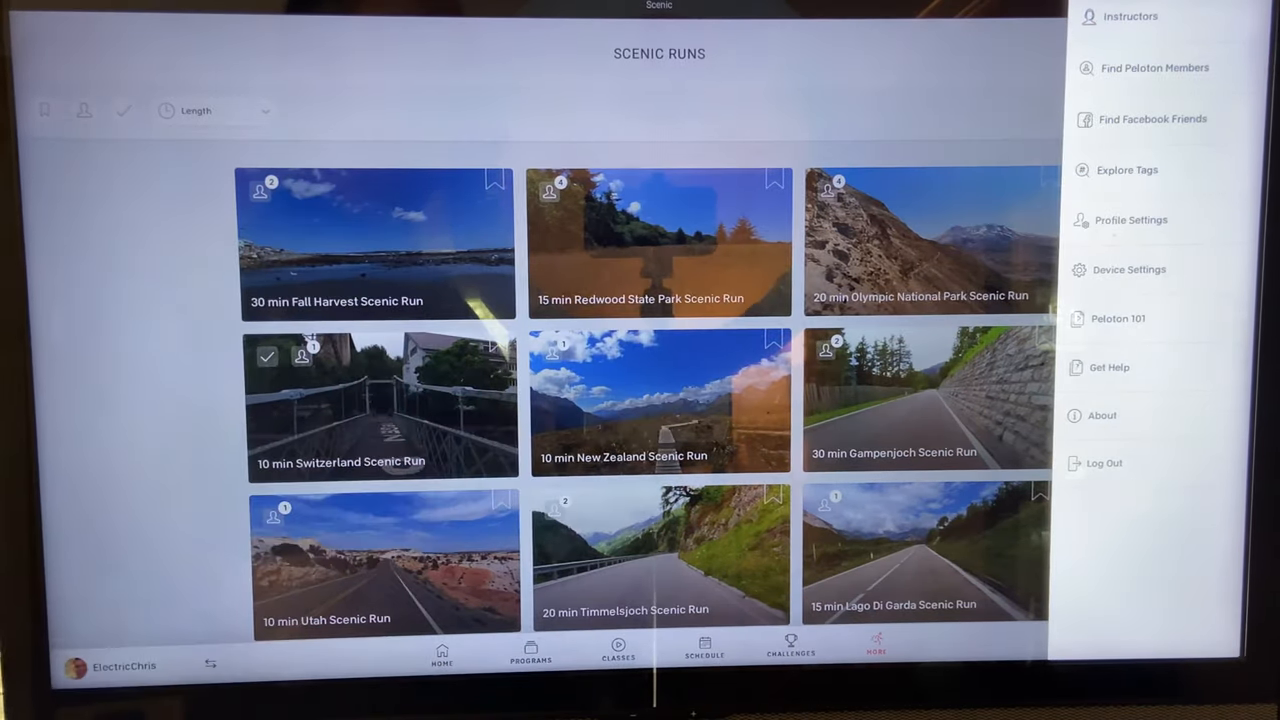
Browse the Instructors page and bring up the trending tags explorer.
left_click(1130, 16)
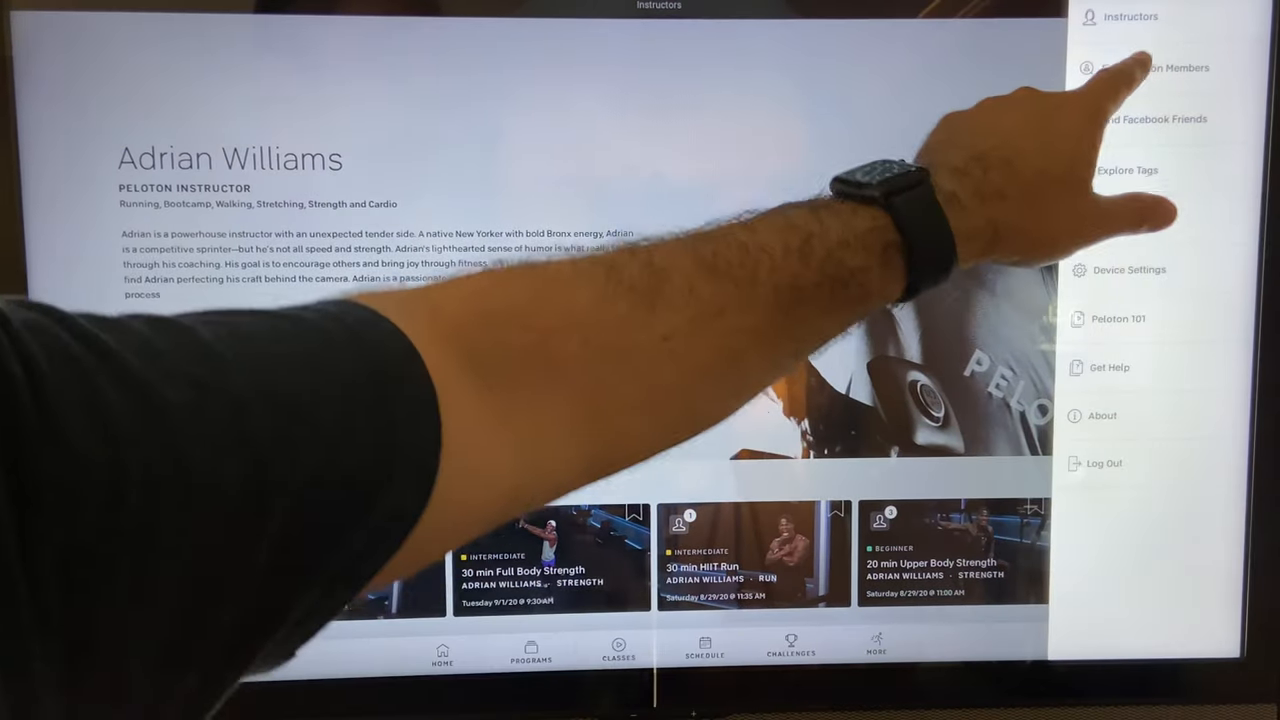
left_click(1156, 68)
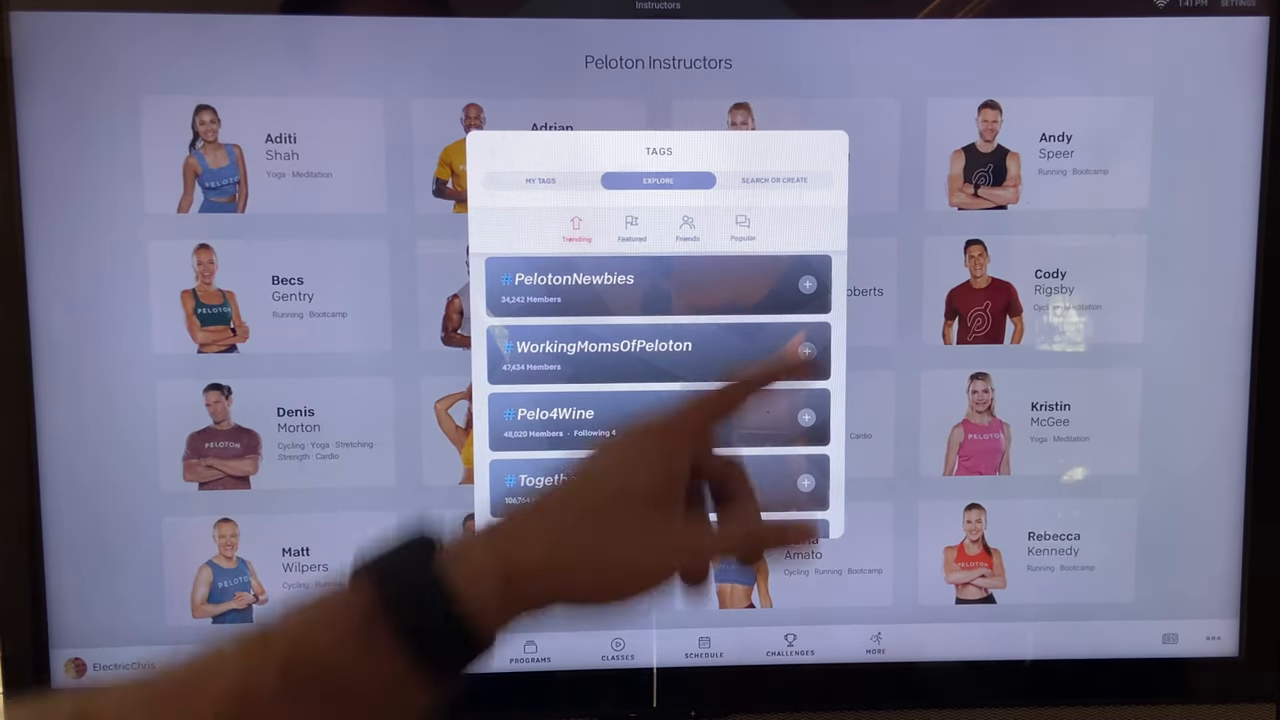
View My Tags in the tags window, then close it back to the Instructors page.
left_click(540, 180)
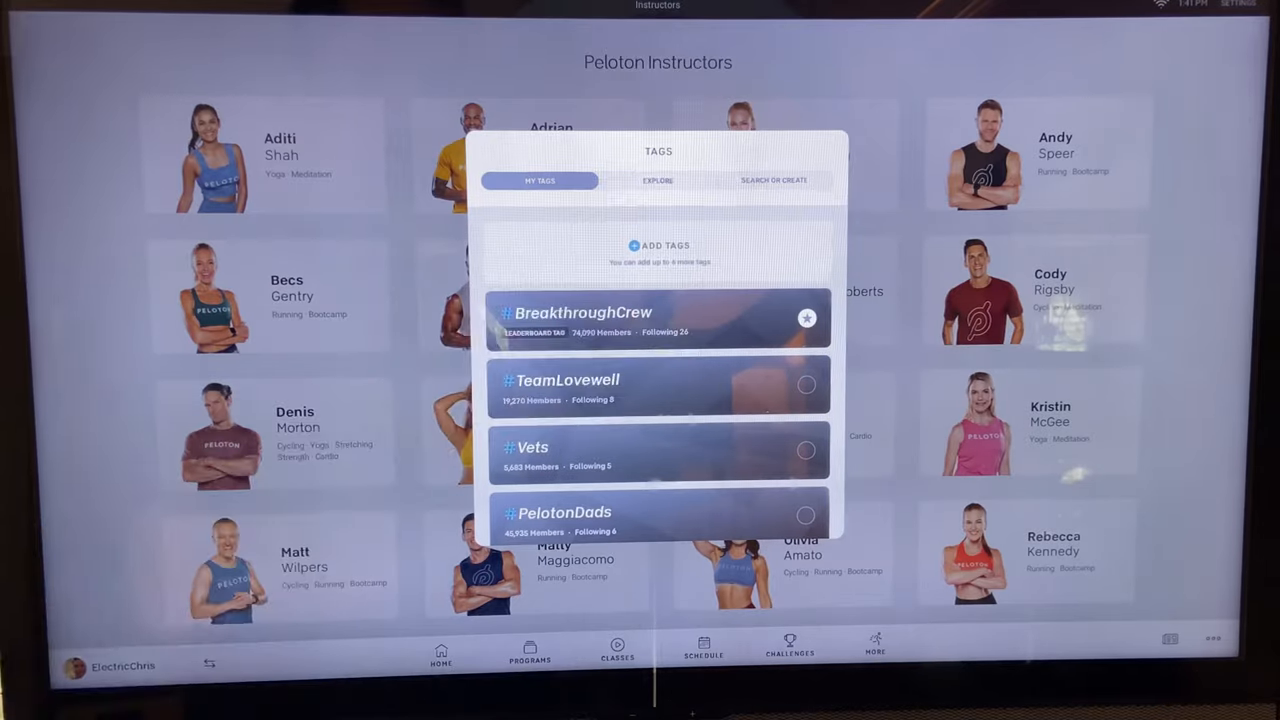
left_click(656, 180)
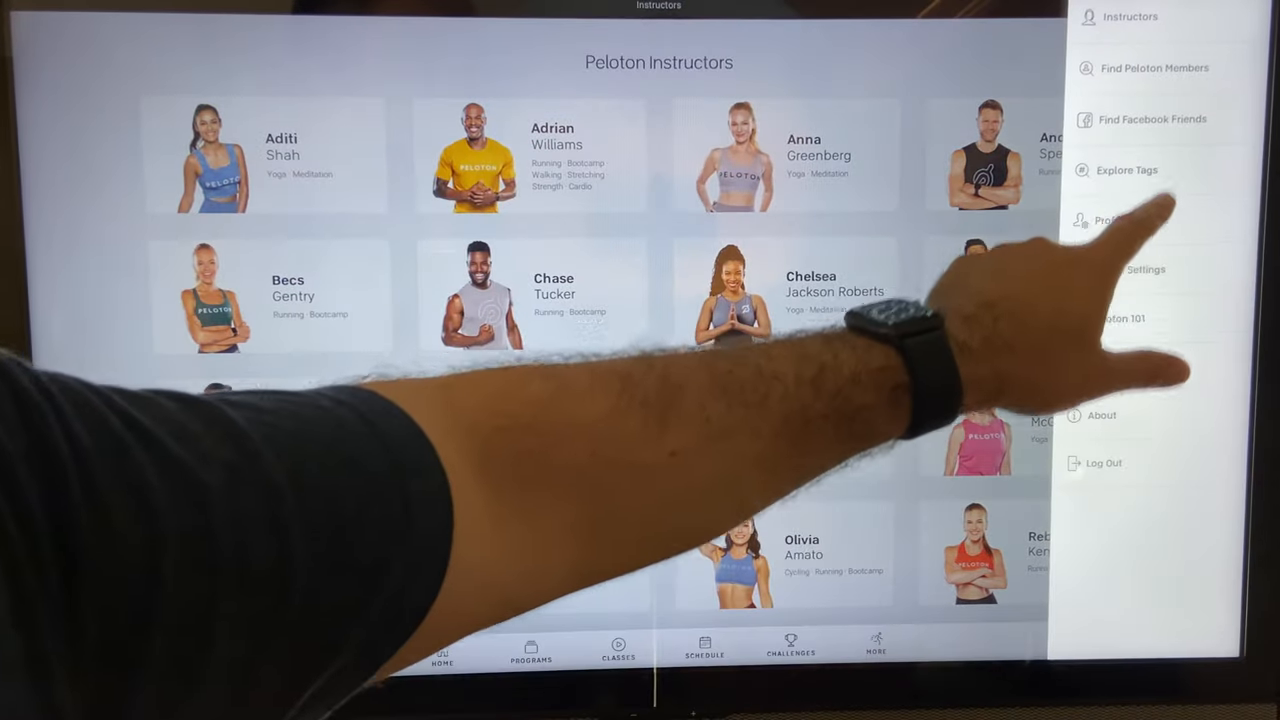
left_click(1110, 220)
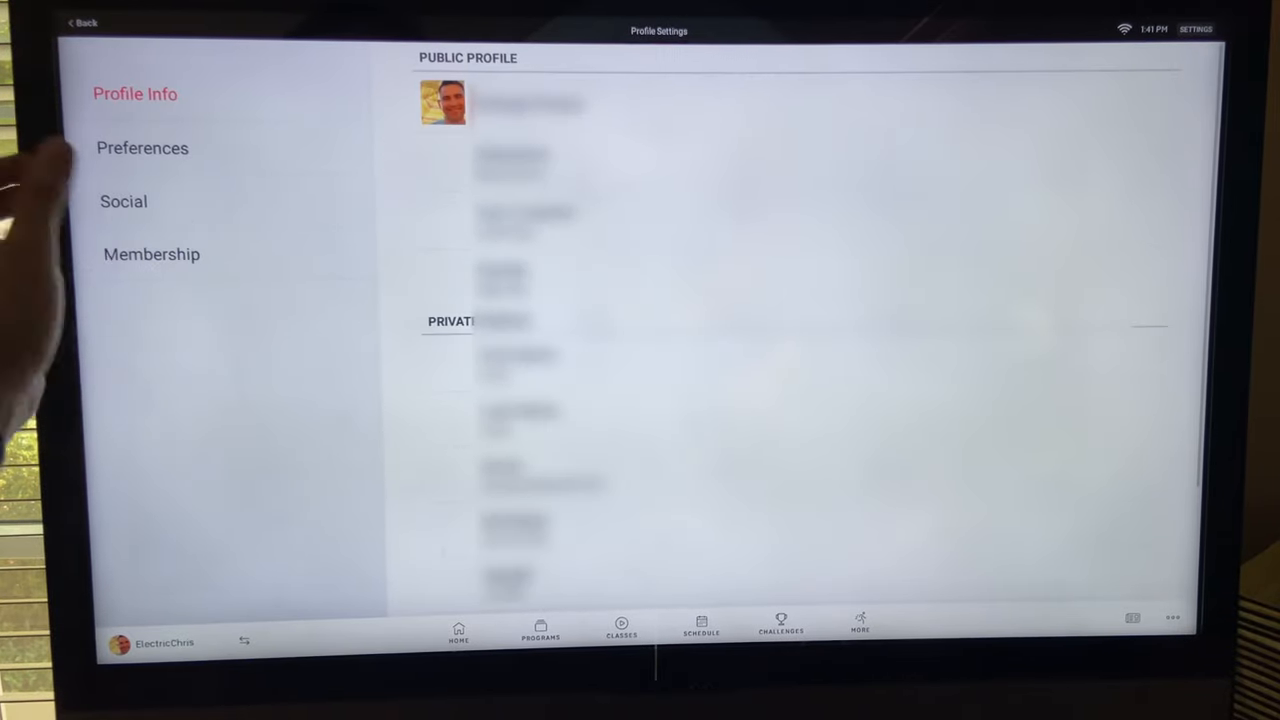
left_click(142, 148)
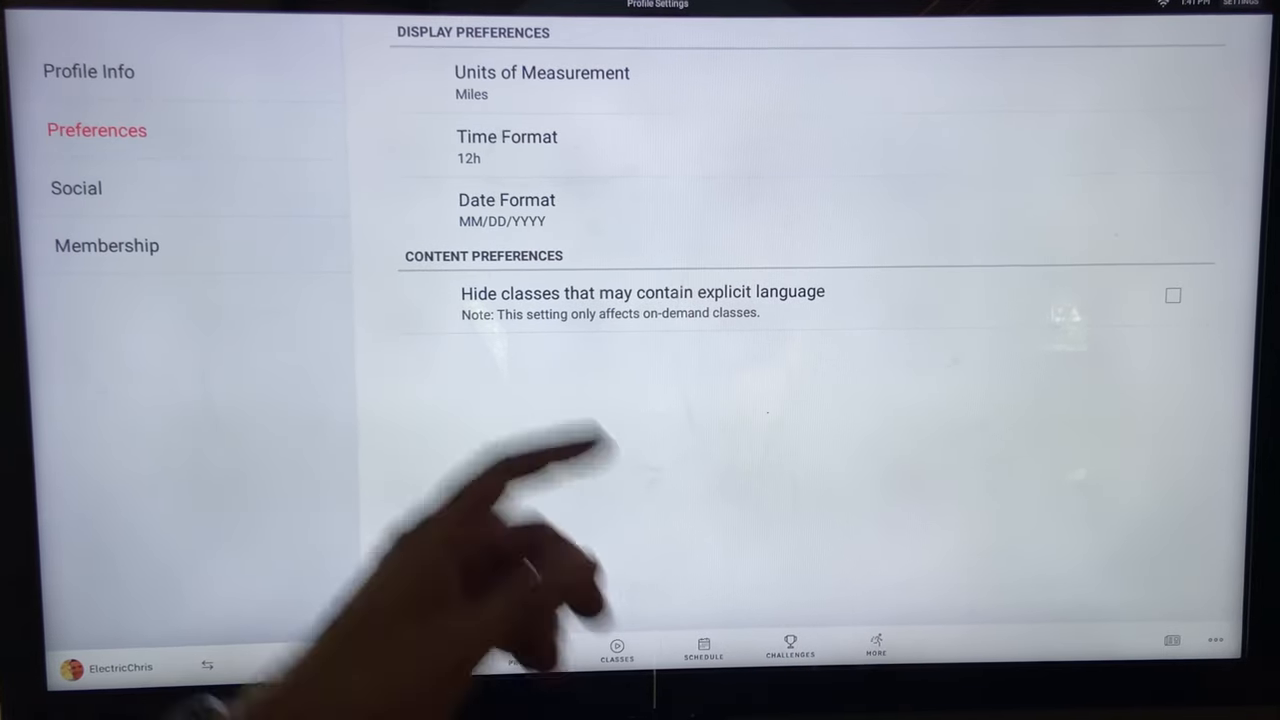
left_click(76, 188)
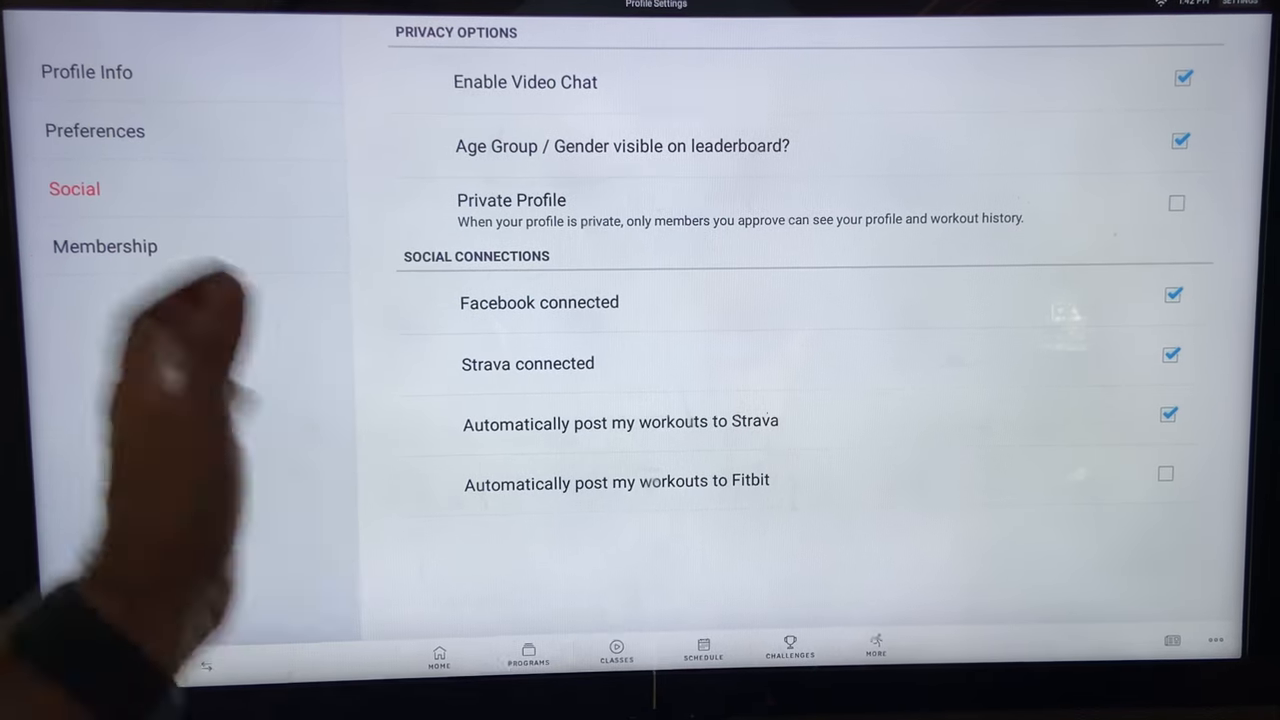
left_click(104, 246)
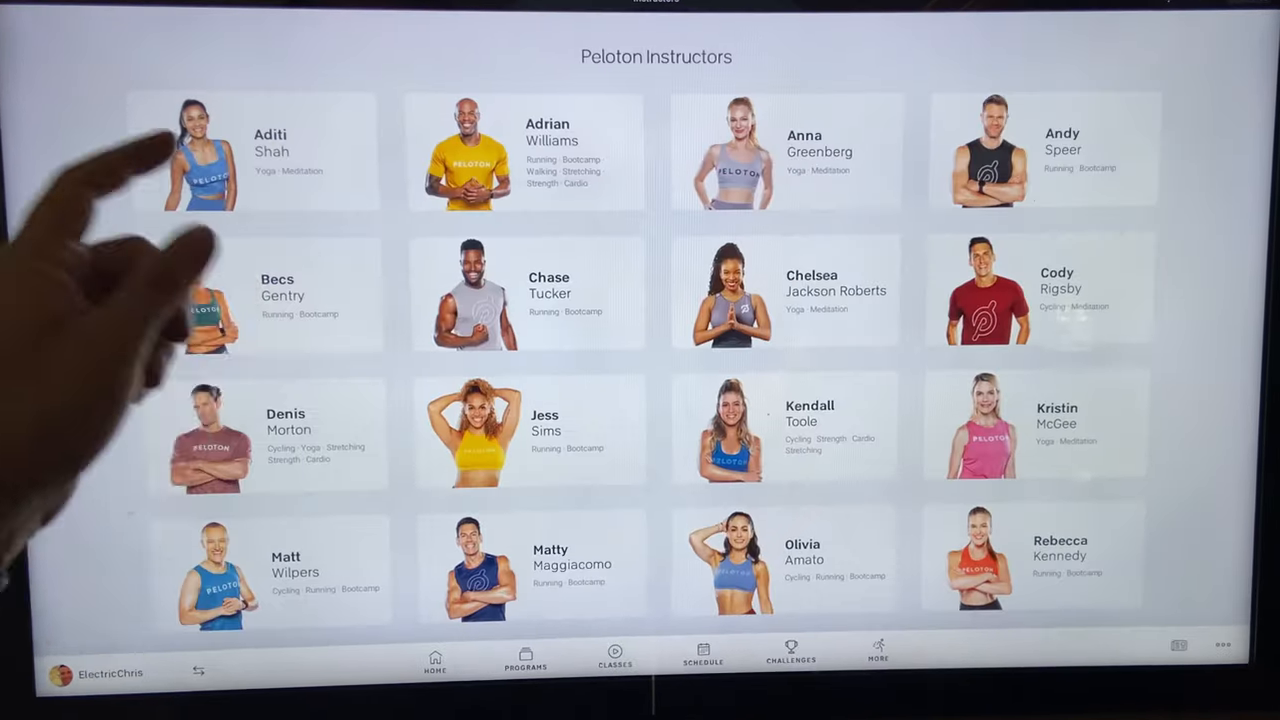
left_click(1224, 644)
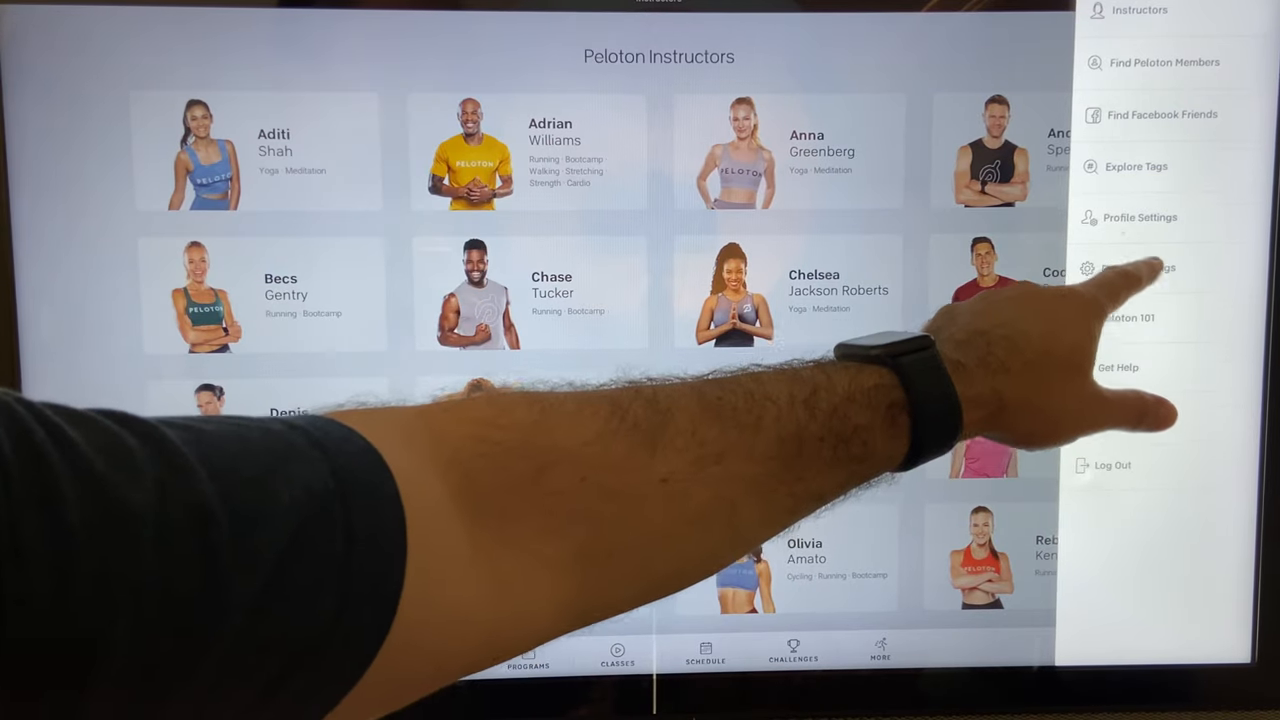
left_click(1138, 268)
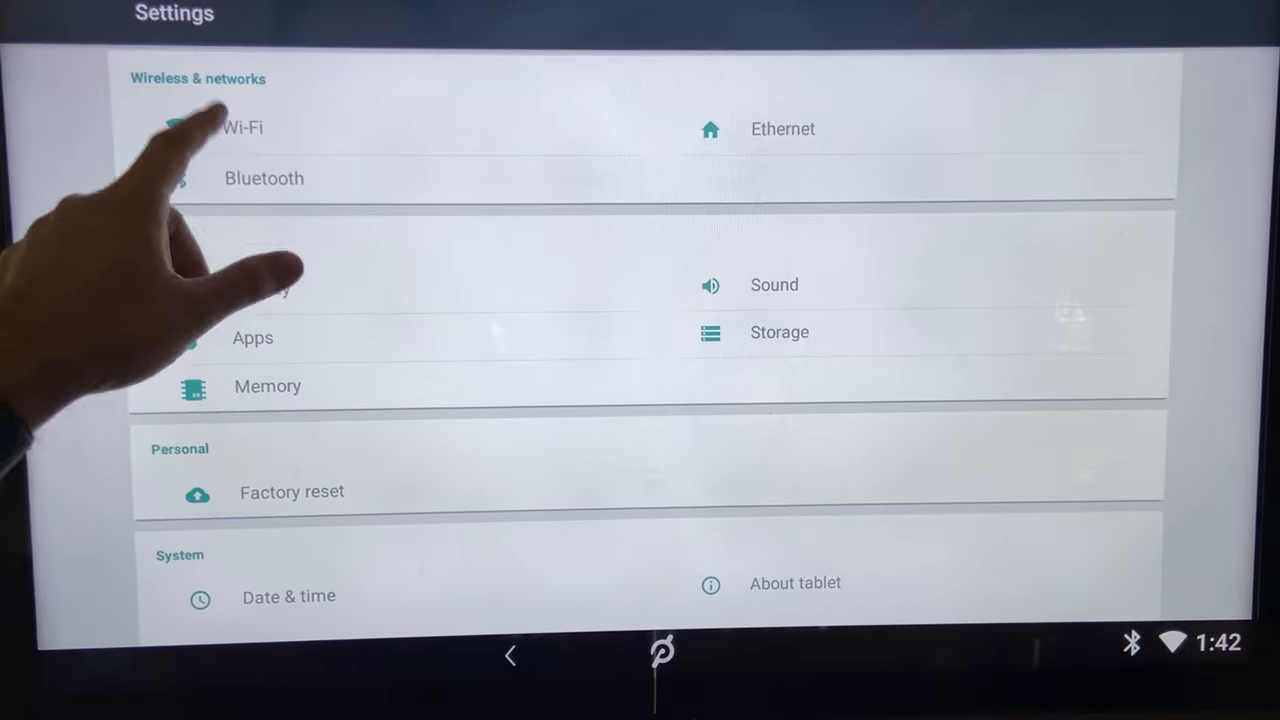
left_click(244, 128)
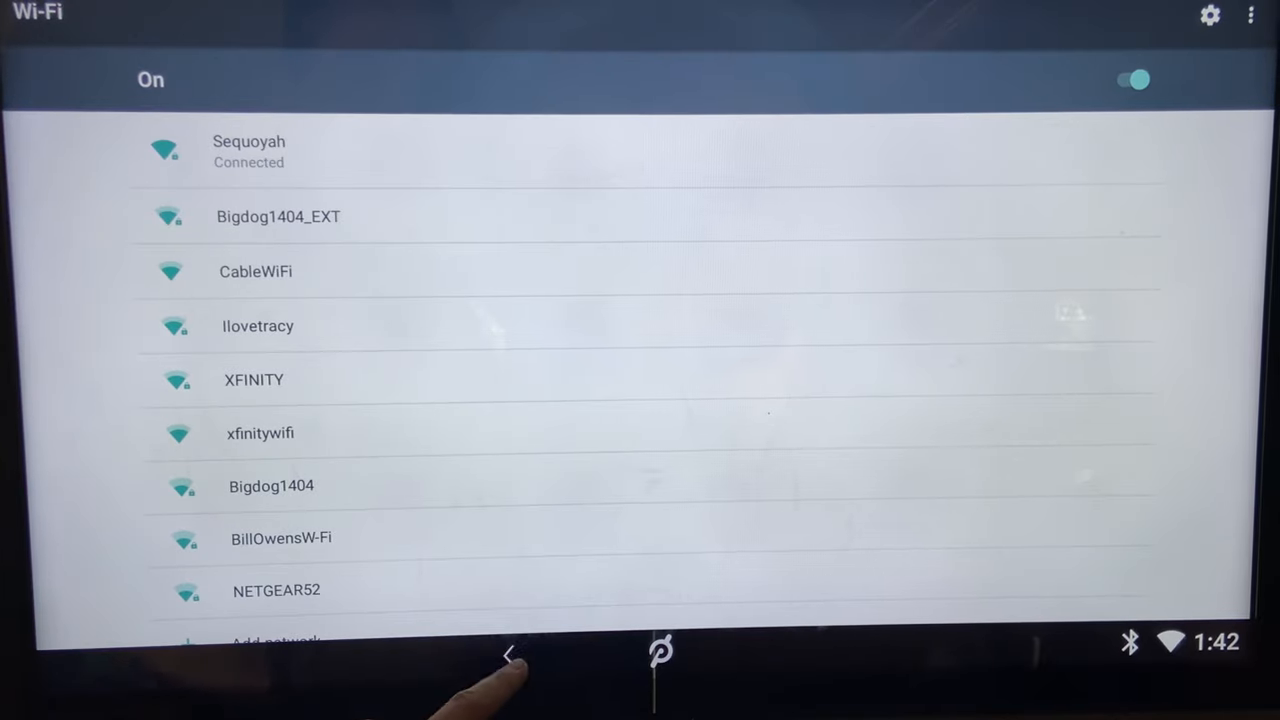
left_click(510, 656)
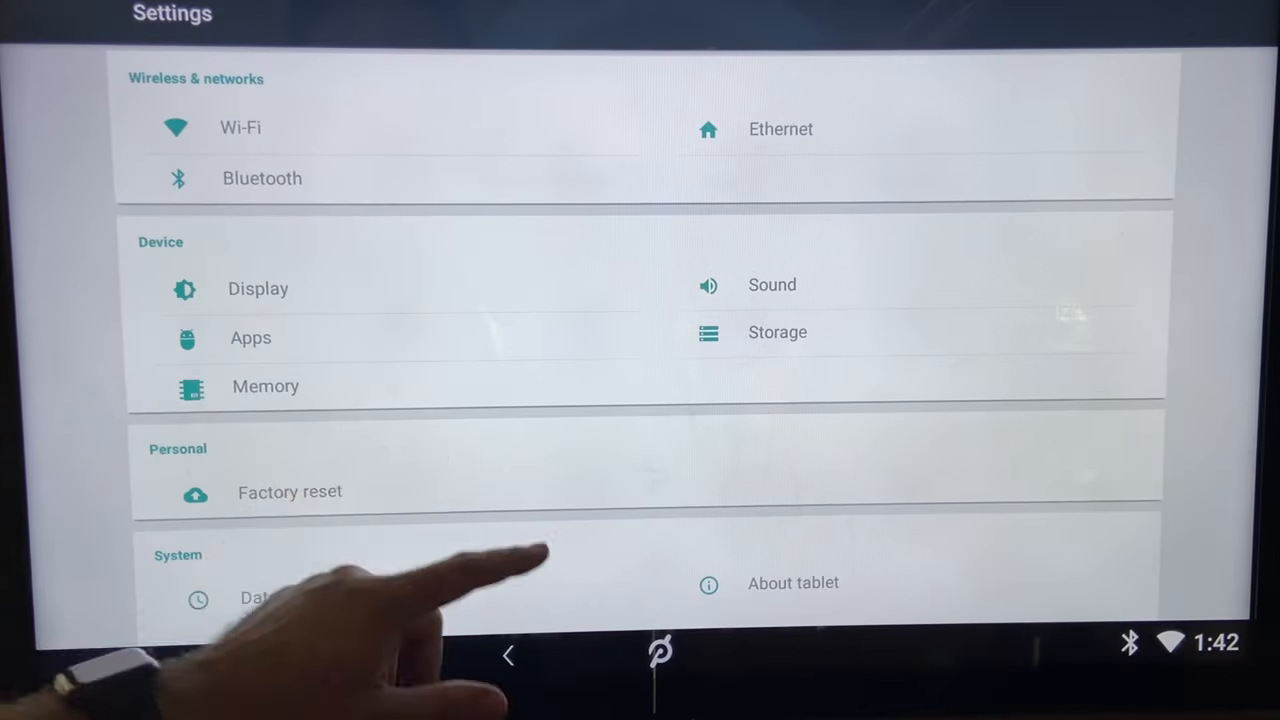
left_click(258, 288)
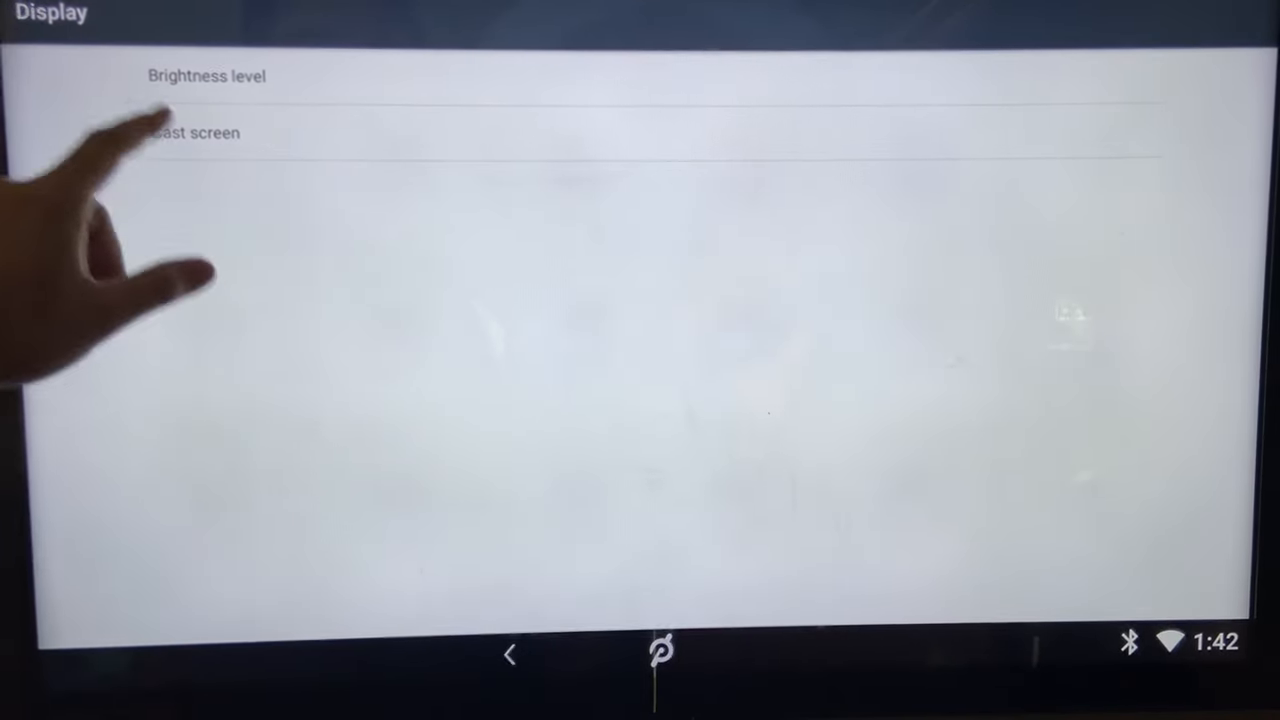
left_click(192, 132)
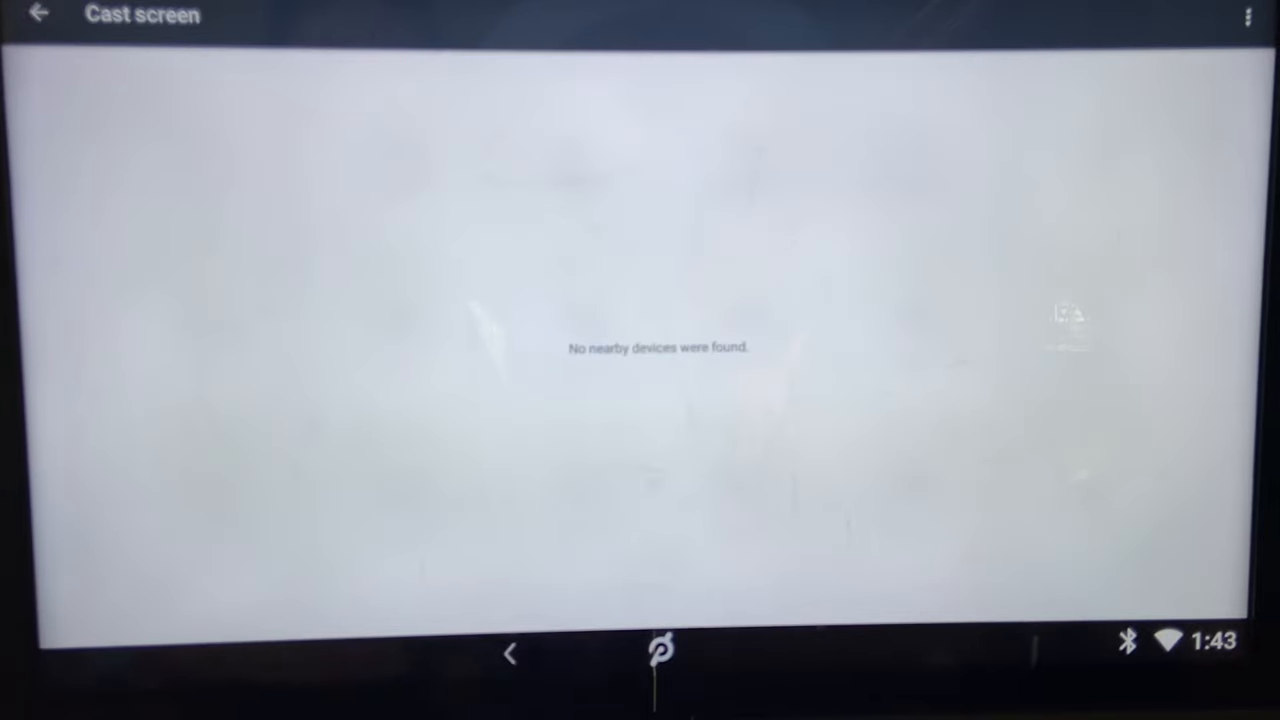
left_click(40, 14)
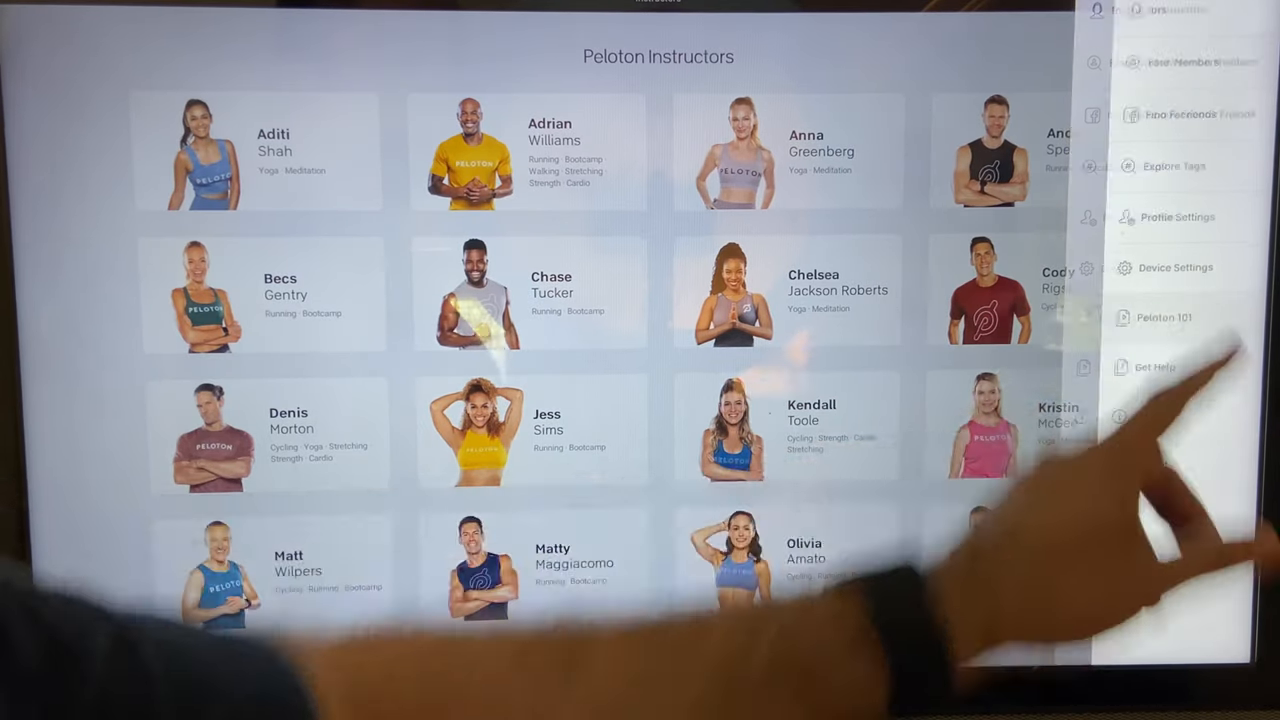
View the Peloton 101 setup and controls tutorial videos.
left_click(1164, 316)
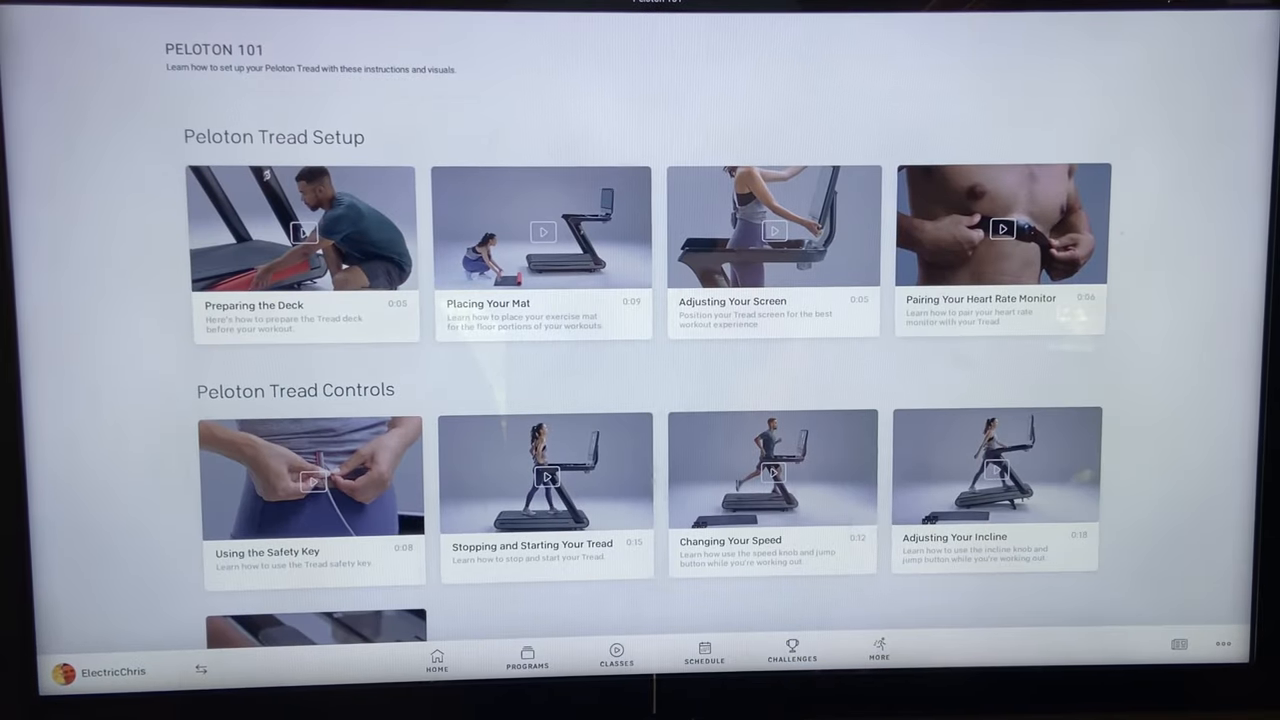
scroll("down", 3)
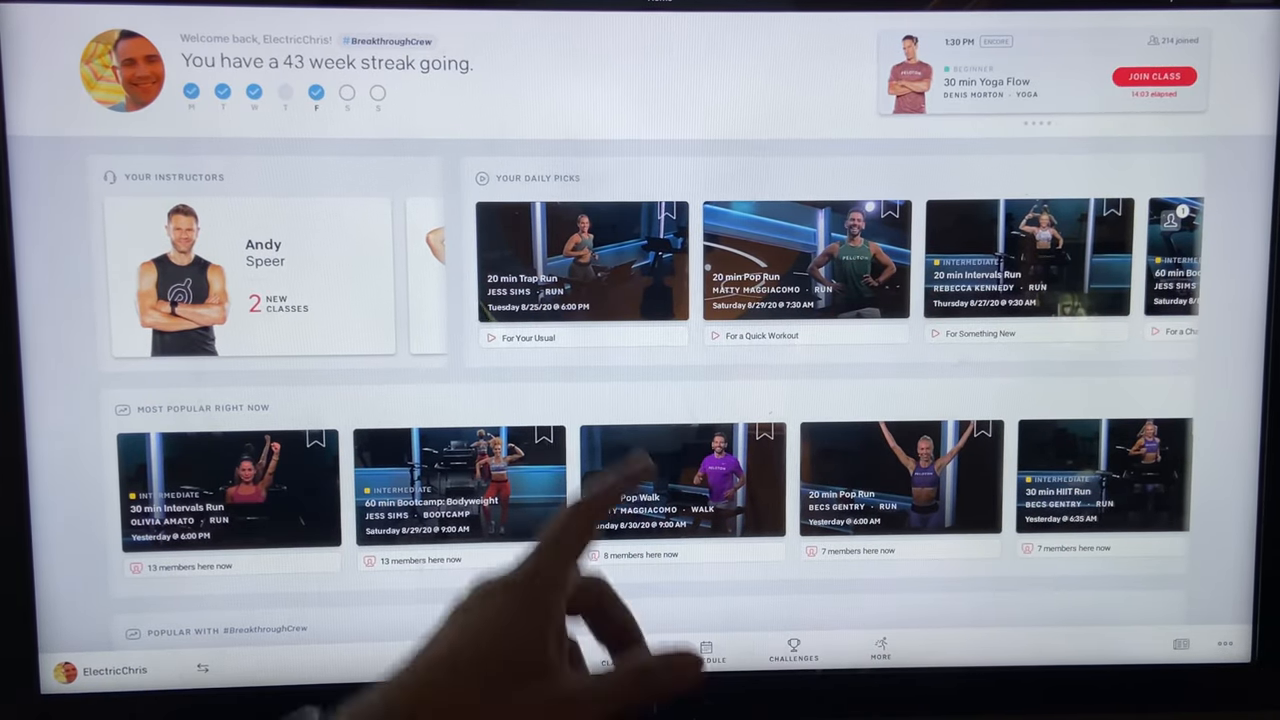
View the 20 min Trap Run class details with its full song playlist.
left_click(584, 258)
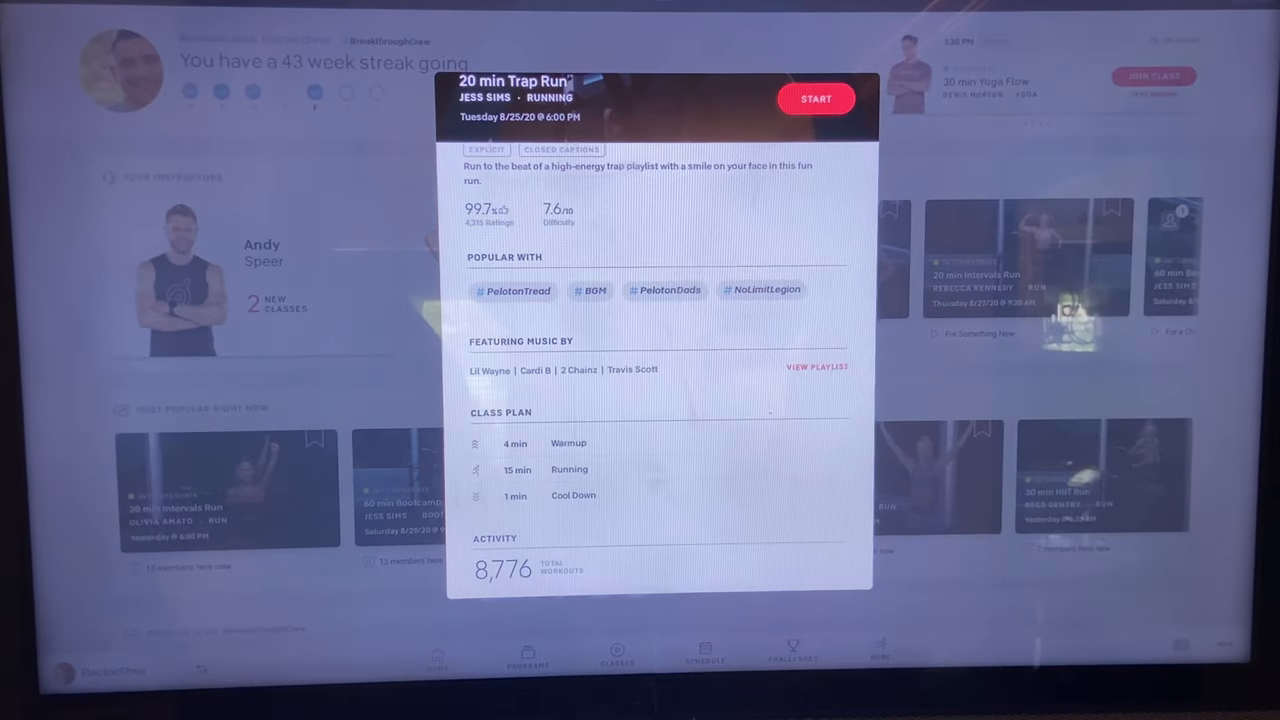
left_click(816, 368)
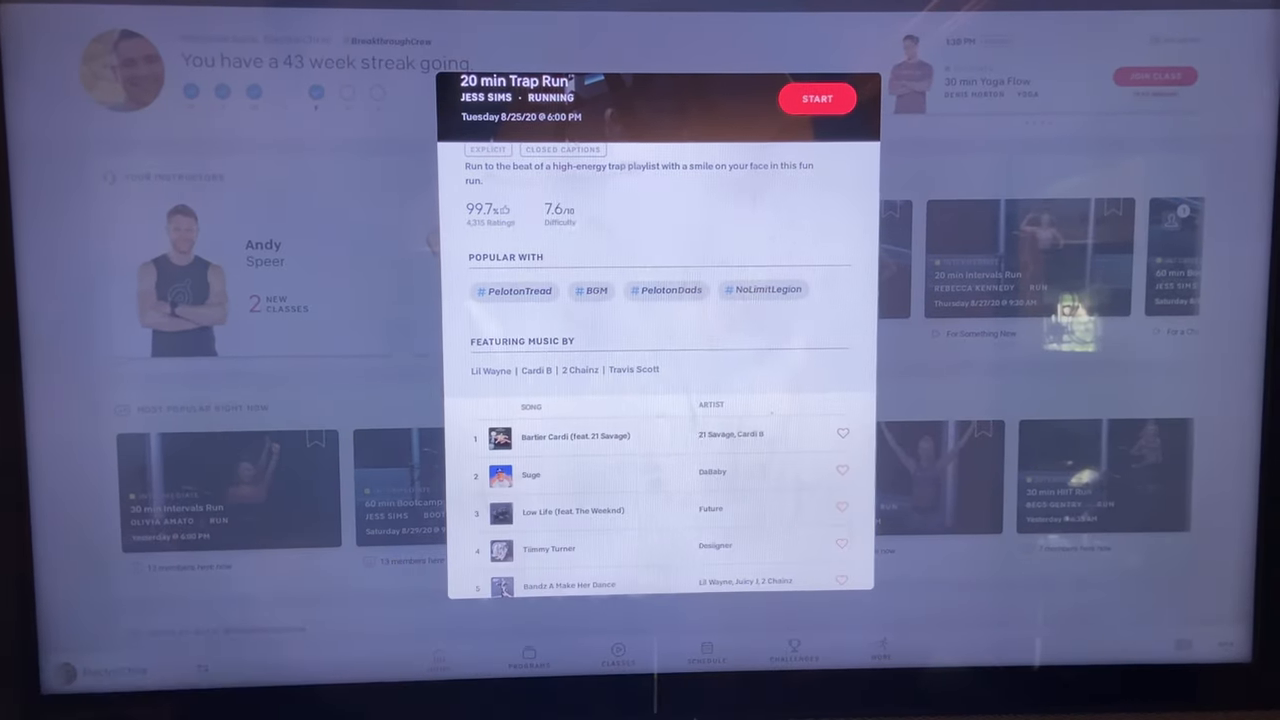
scroll("down", 3)
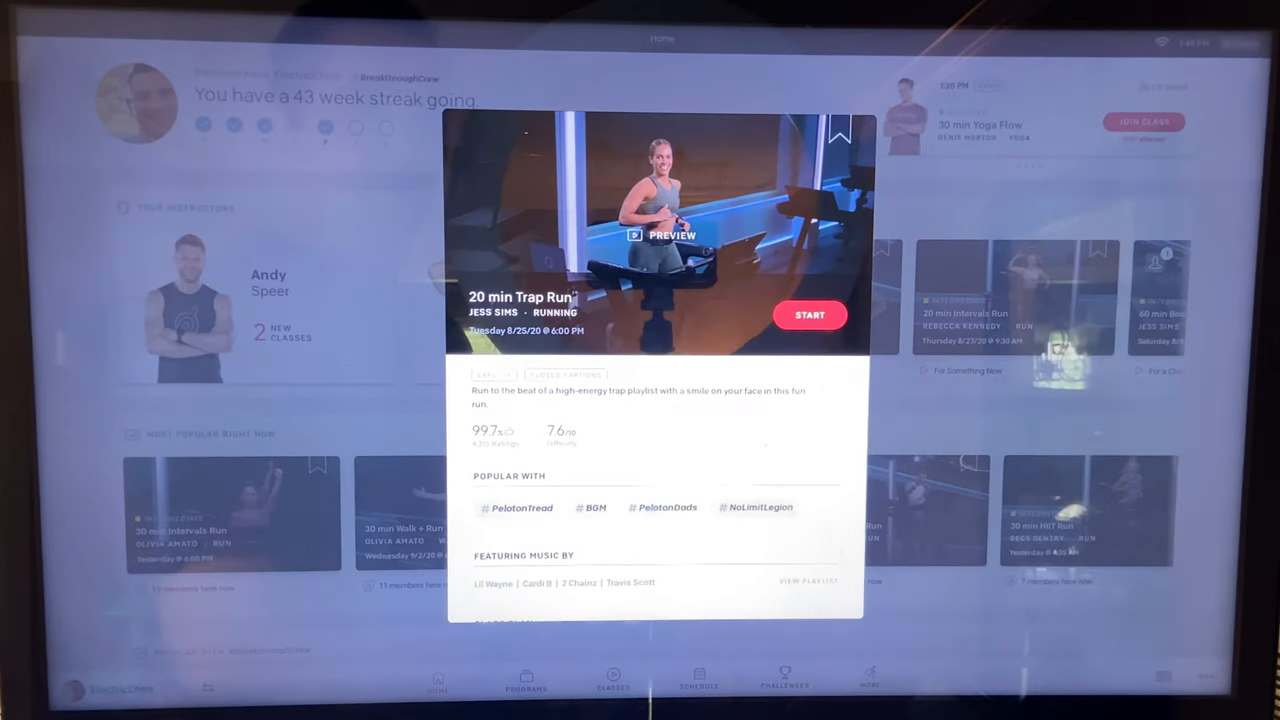
Start the 20 min Trap Run, checking the heart rate monitor connection, and begin the warmup.
left_click(808, 314)
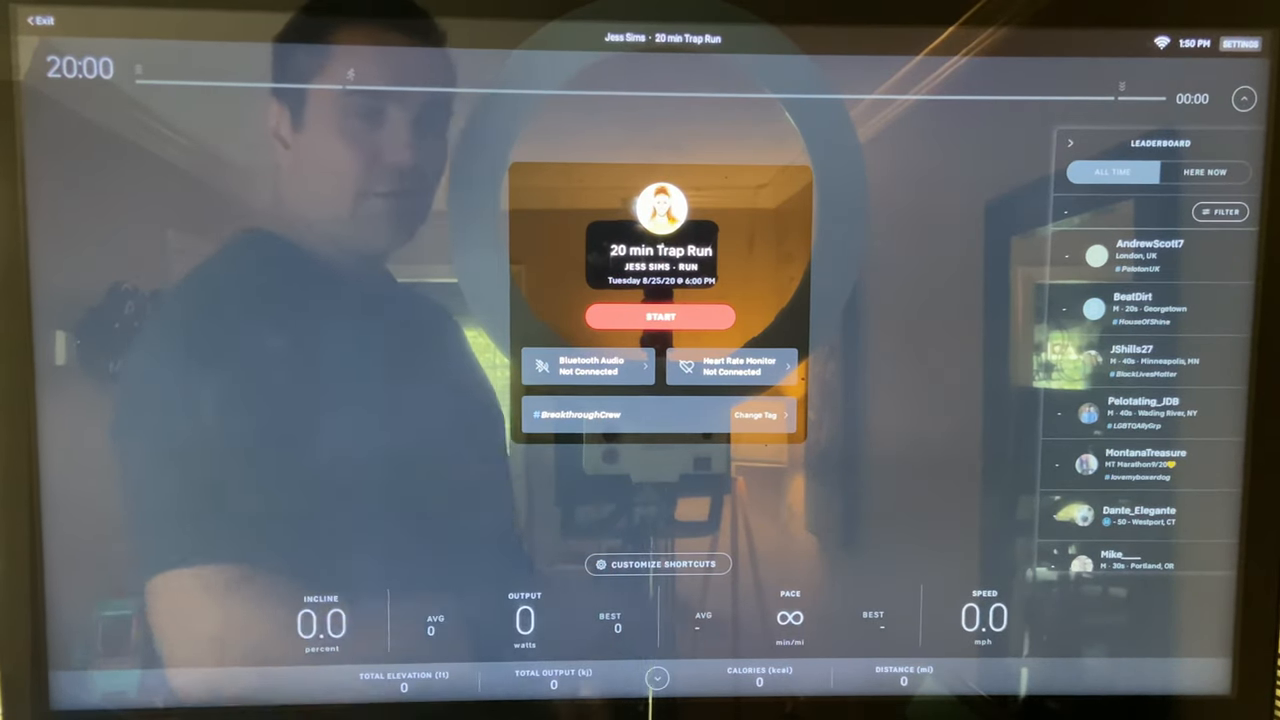
left_click(588, 366)
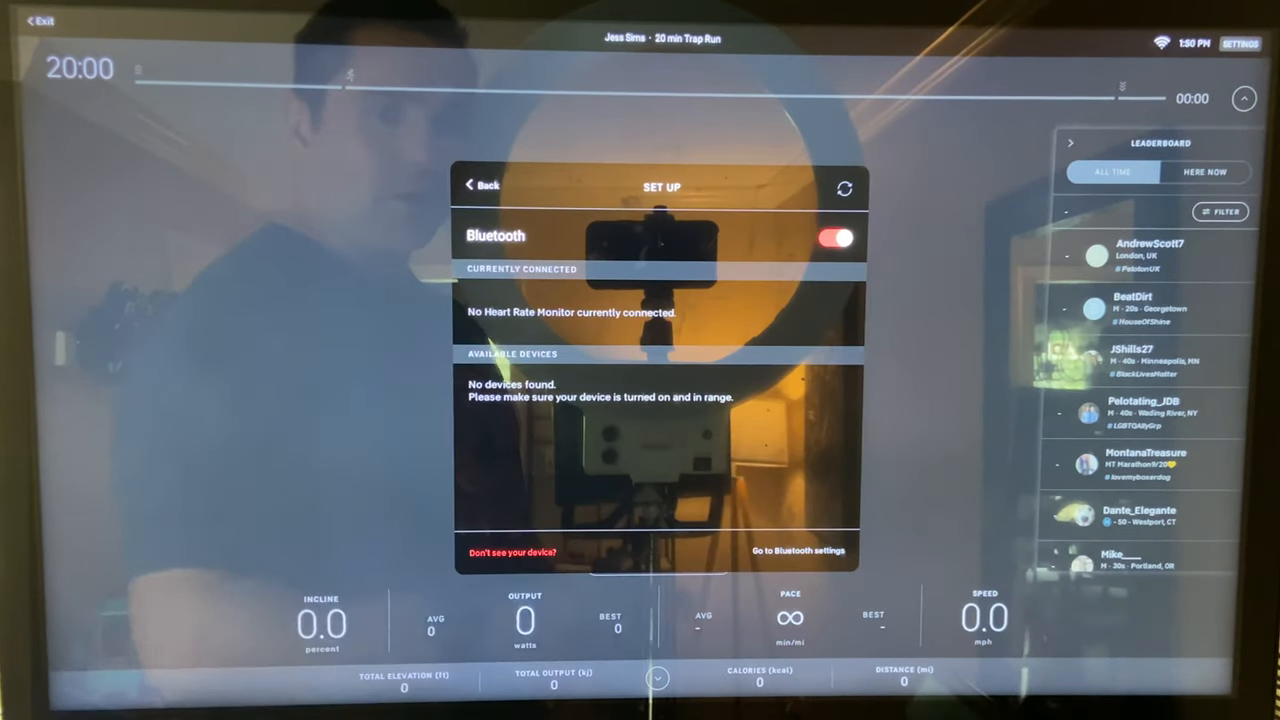
left_click(480, 186)
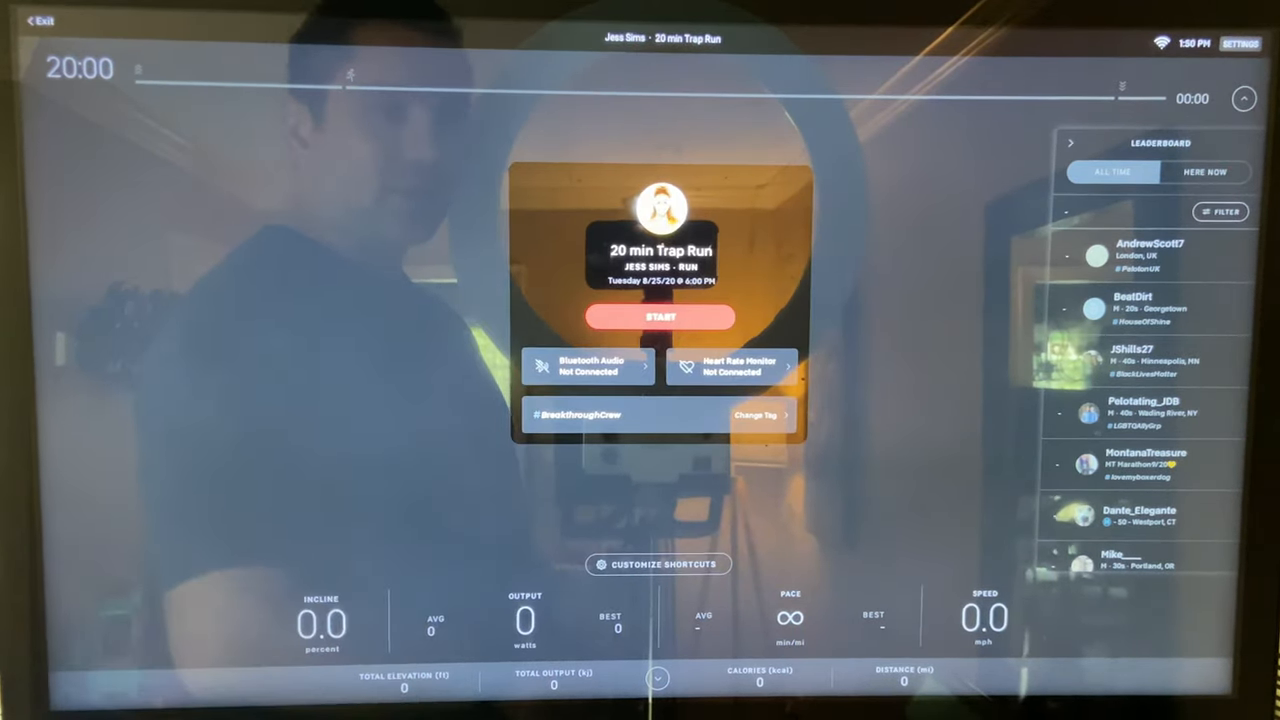
left_click(756, 414)
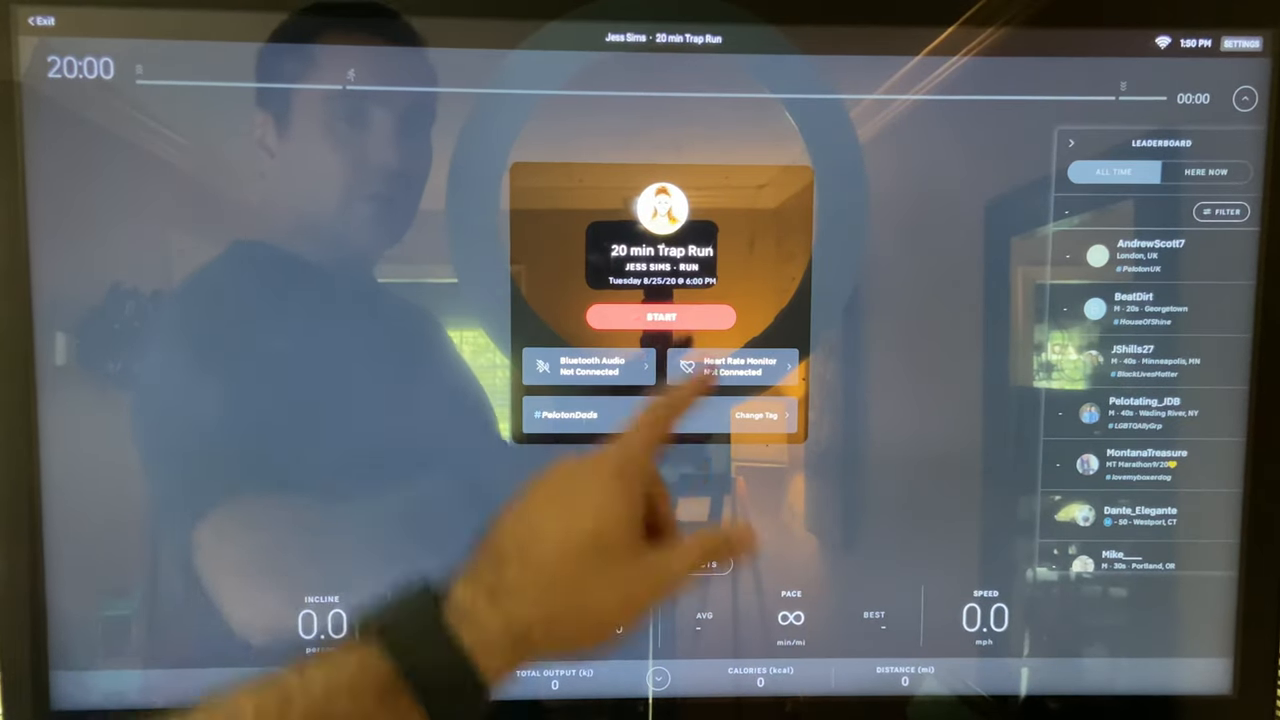
left_click(660, 316)
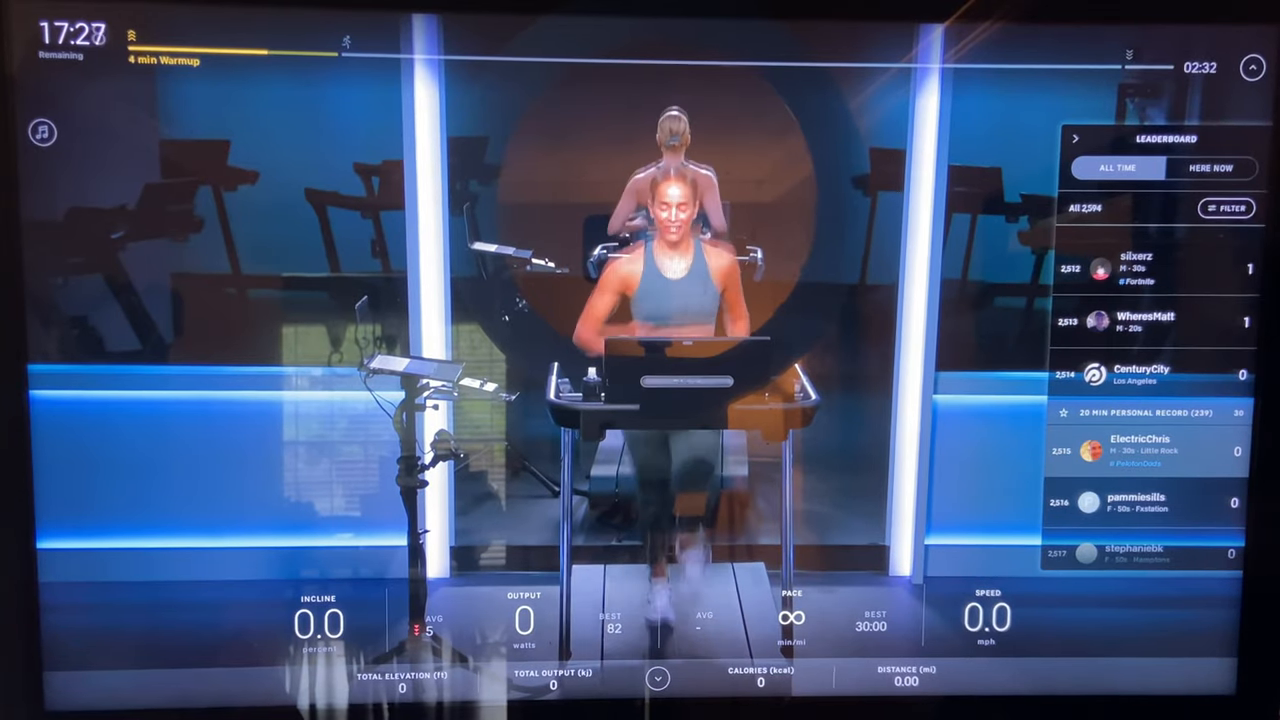
Filter the class leaderboard to Male members in their 30s.
left_click(1224, 208)
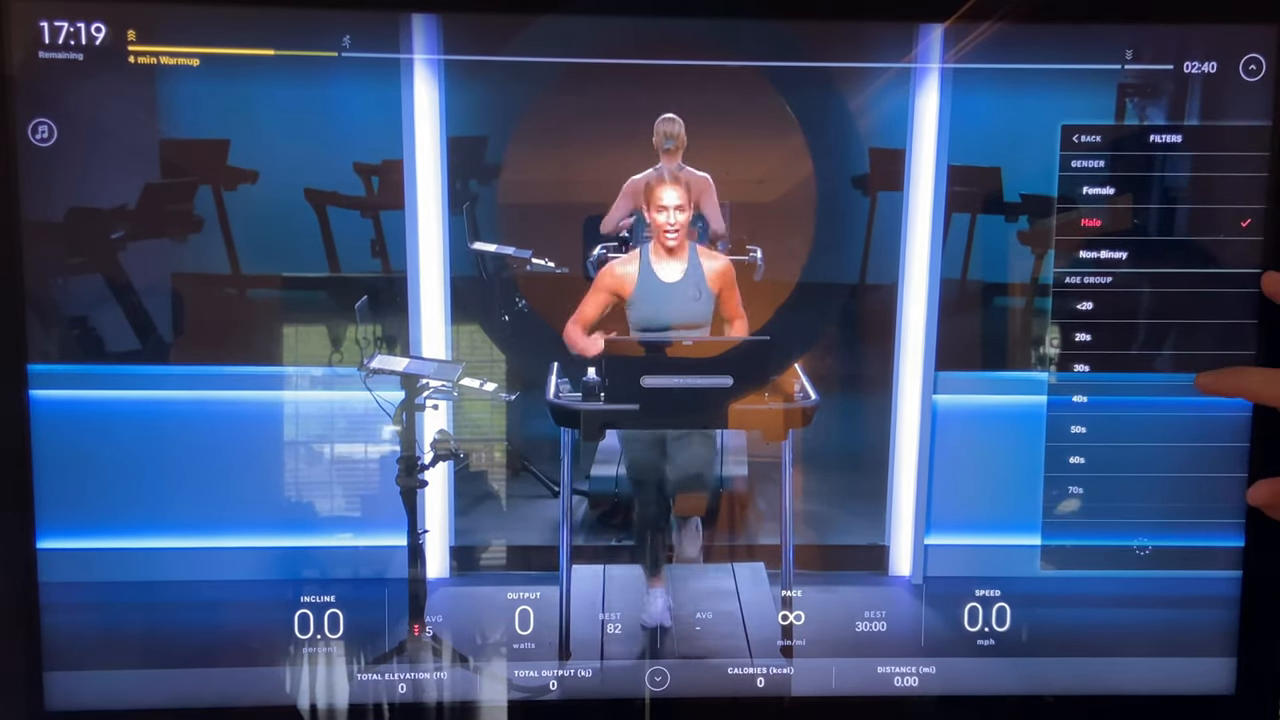
left_click(1080, 368)
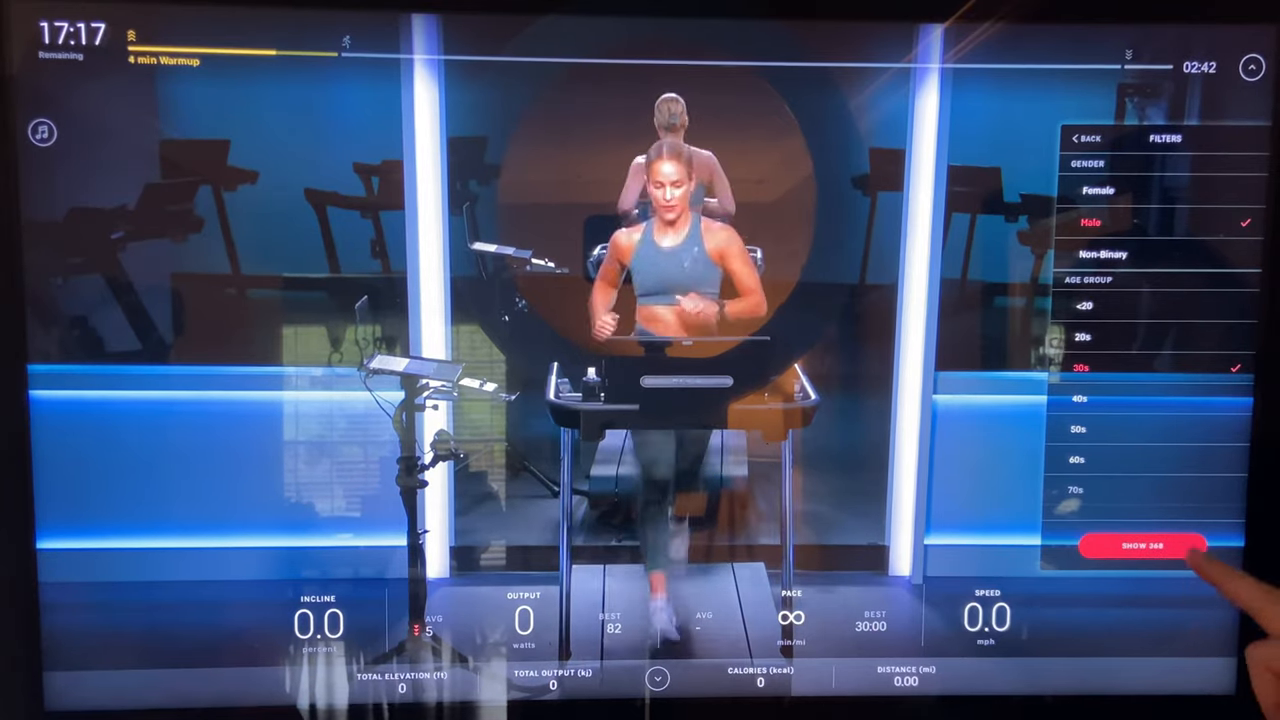
left_click(1142, 544)
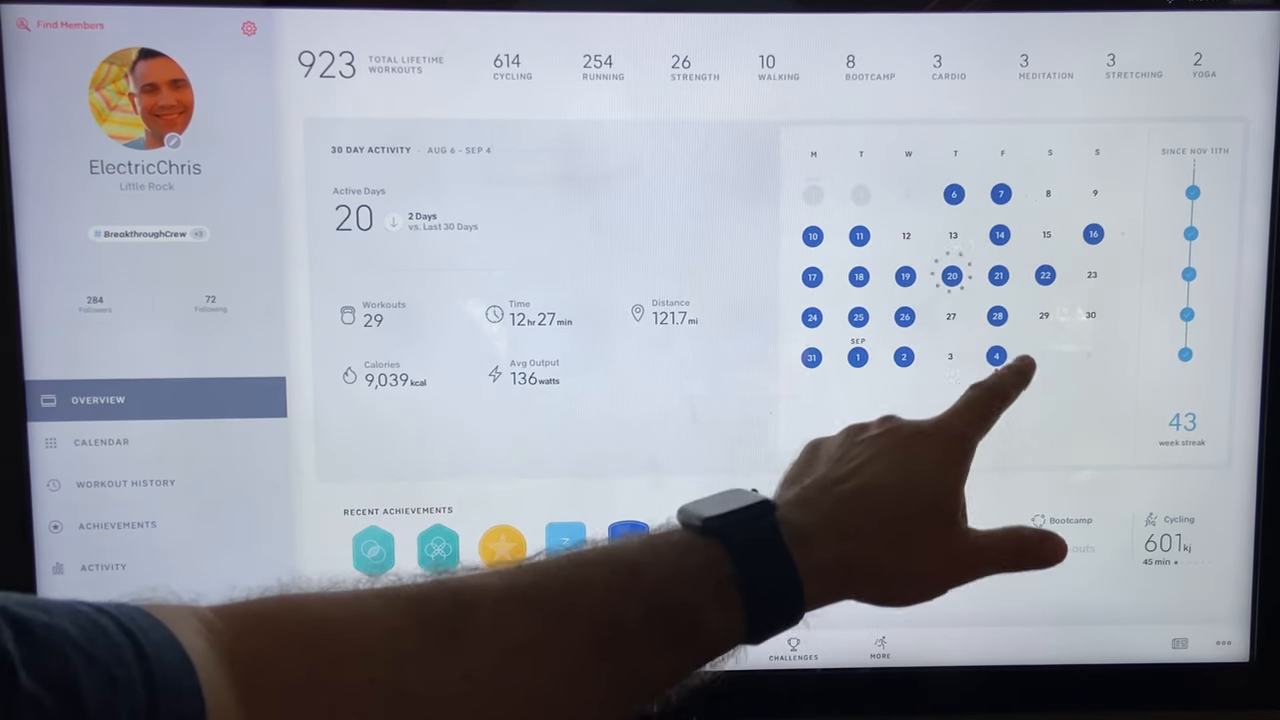
View the workout history with the 30 min Pop Run's heart rate zones and pace chart.
left_click(124, 484)
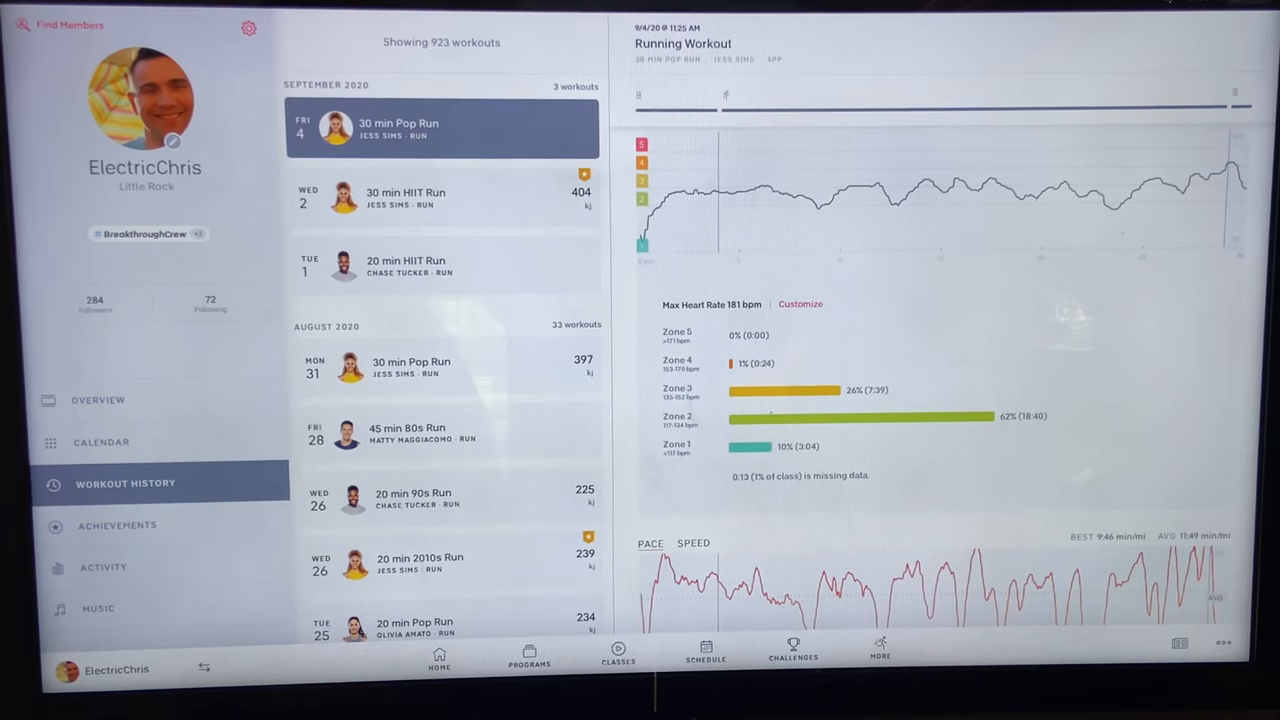
Return to the profile overview and view the full Achievements list.
left_click(96, 400)
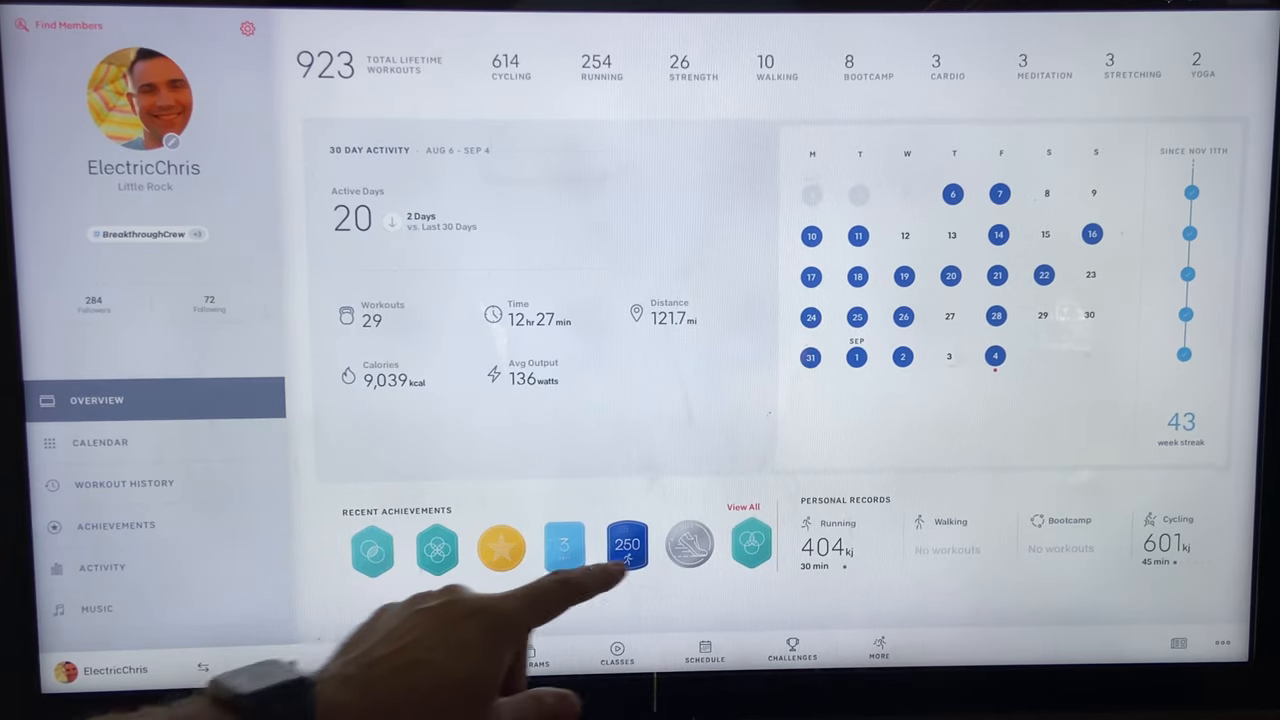
left_click(116, 524)
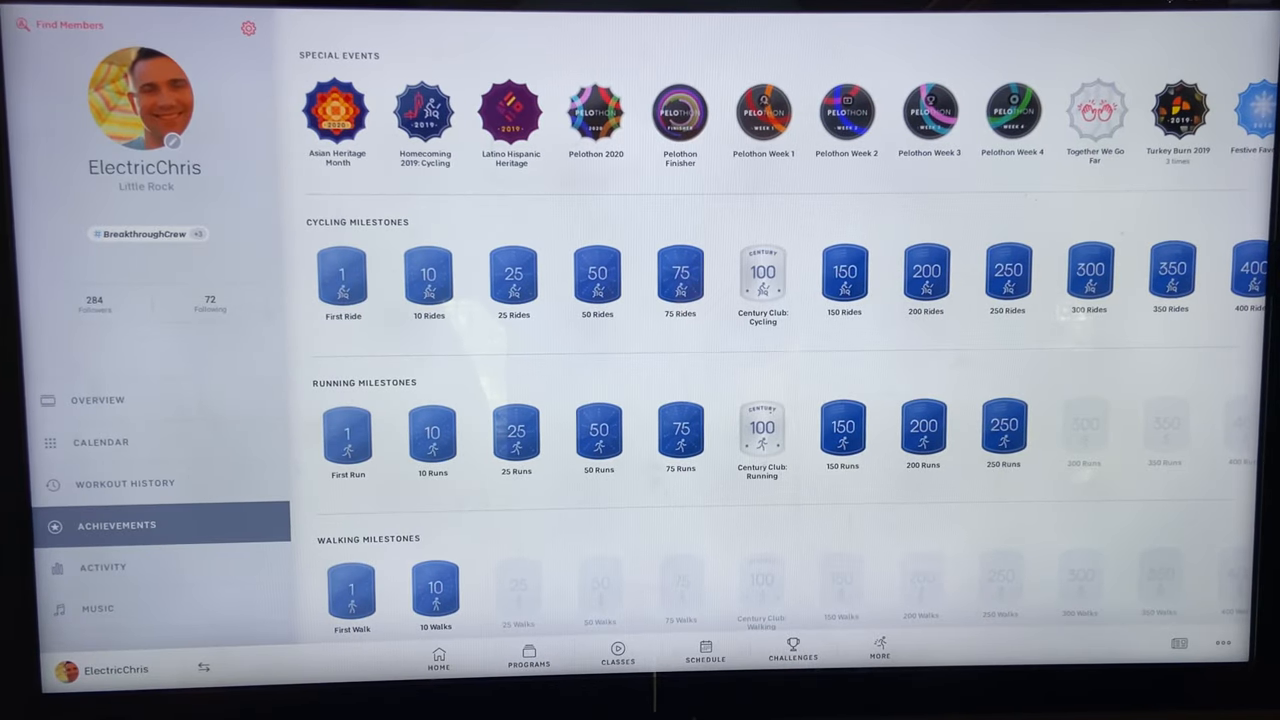
View the Activity charts and switch to daily distance.
left_click(102, 568)
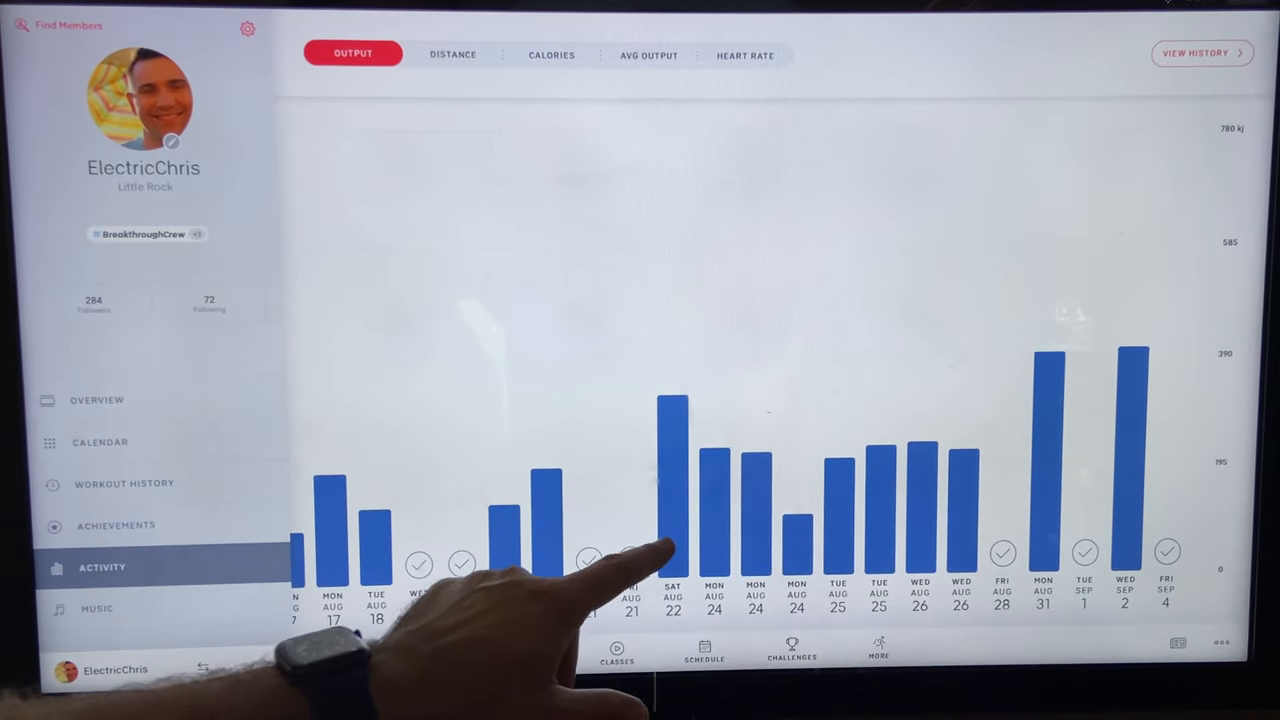
left_click(452, 54)
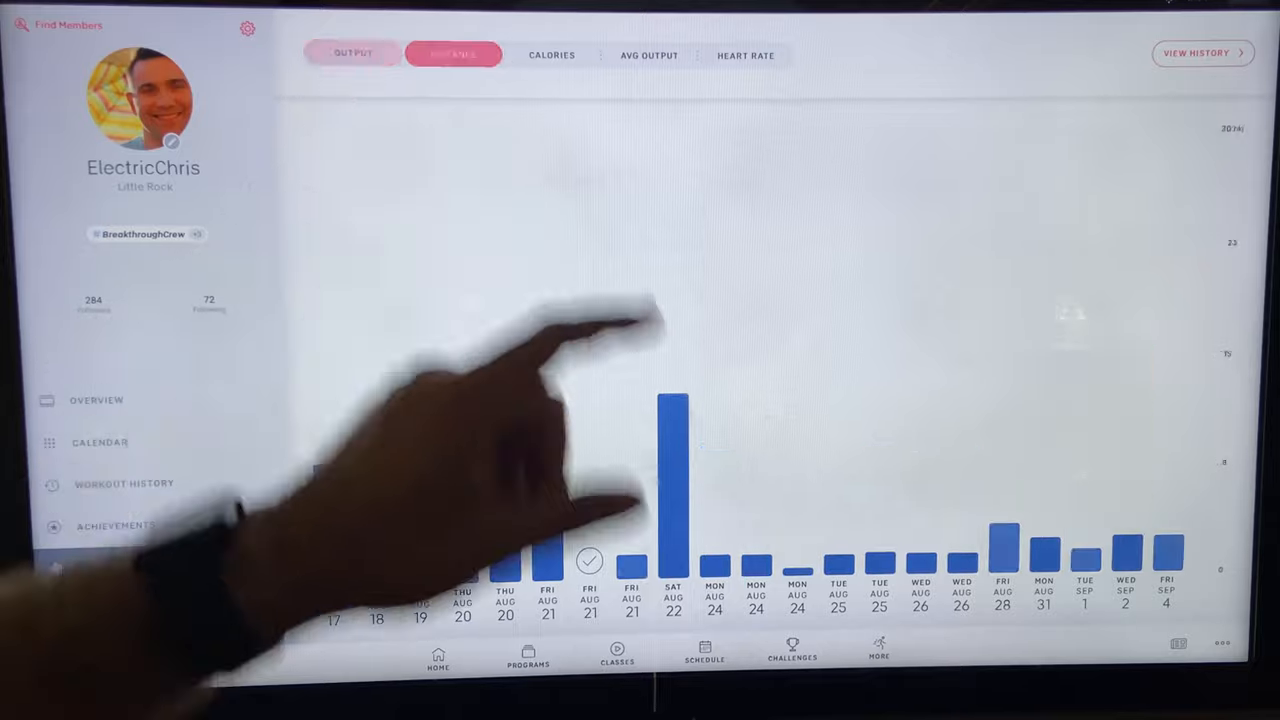
left_click(452, 56)
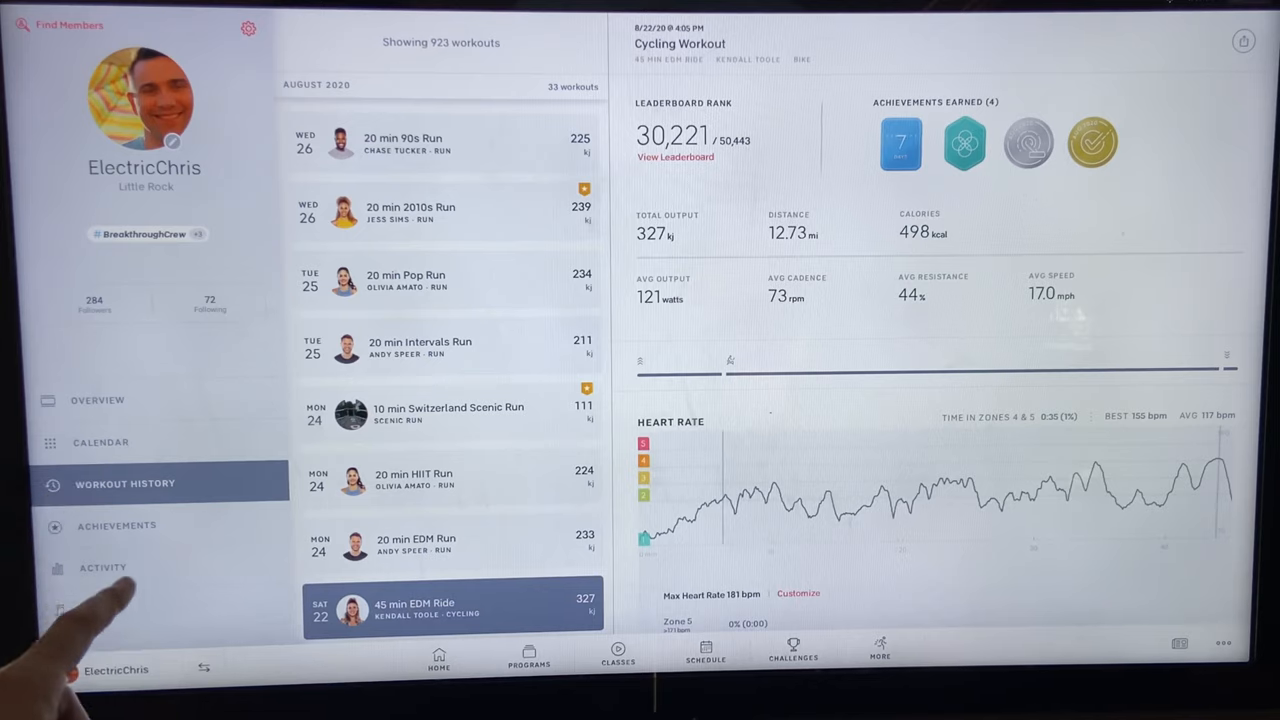
Switch the Activity chart through calories, average output and heart rate, then view liked songs.
left_click(104, 568)
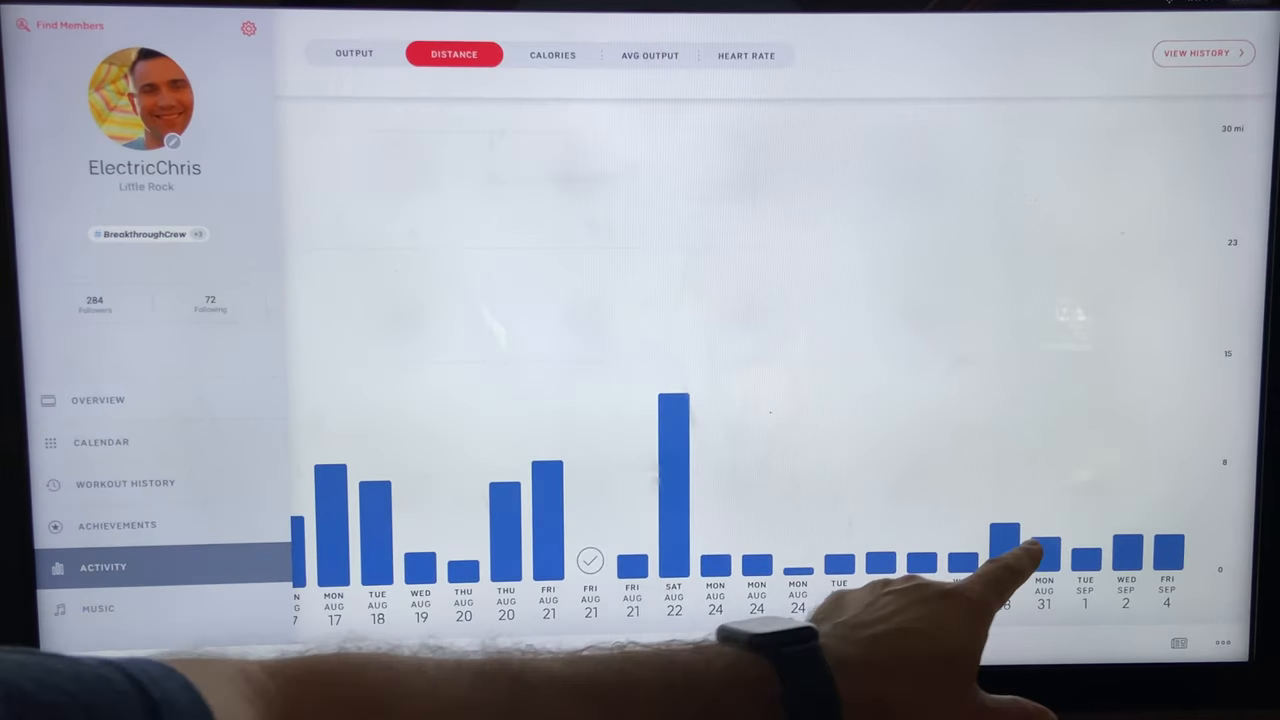
left_click(552, 56)
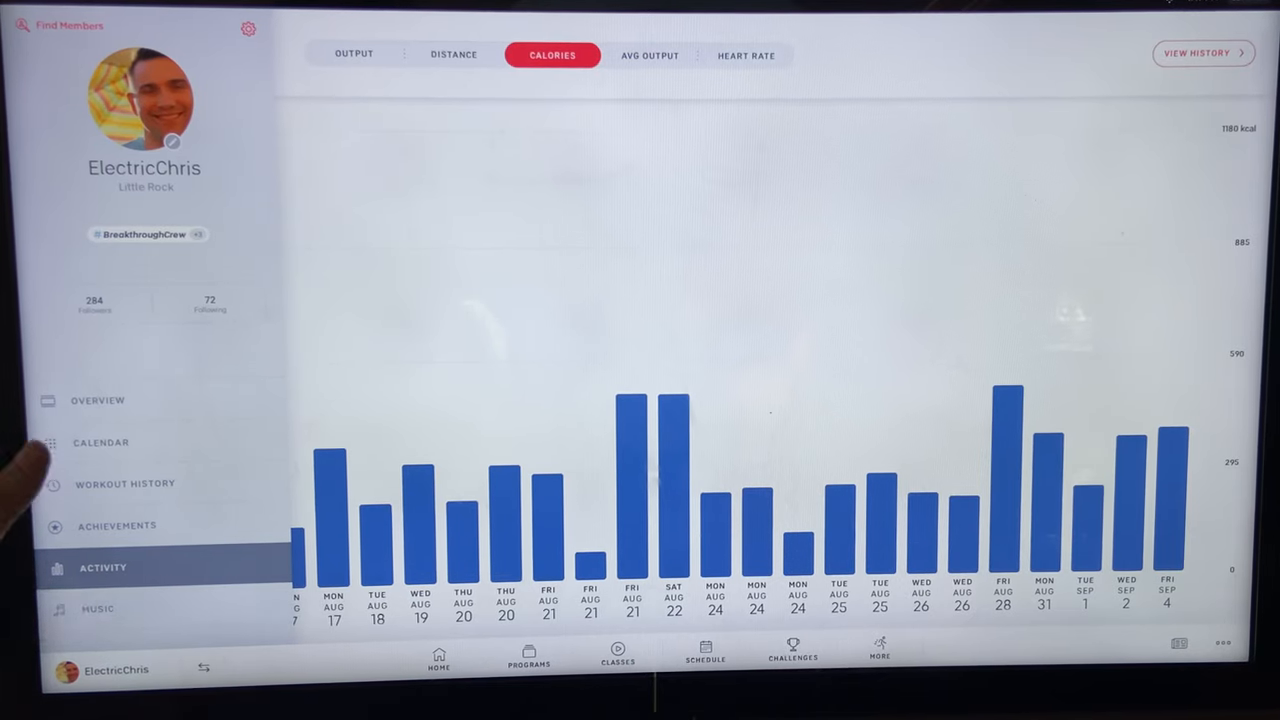
left_click(650, 56)
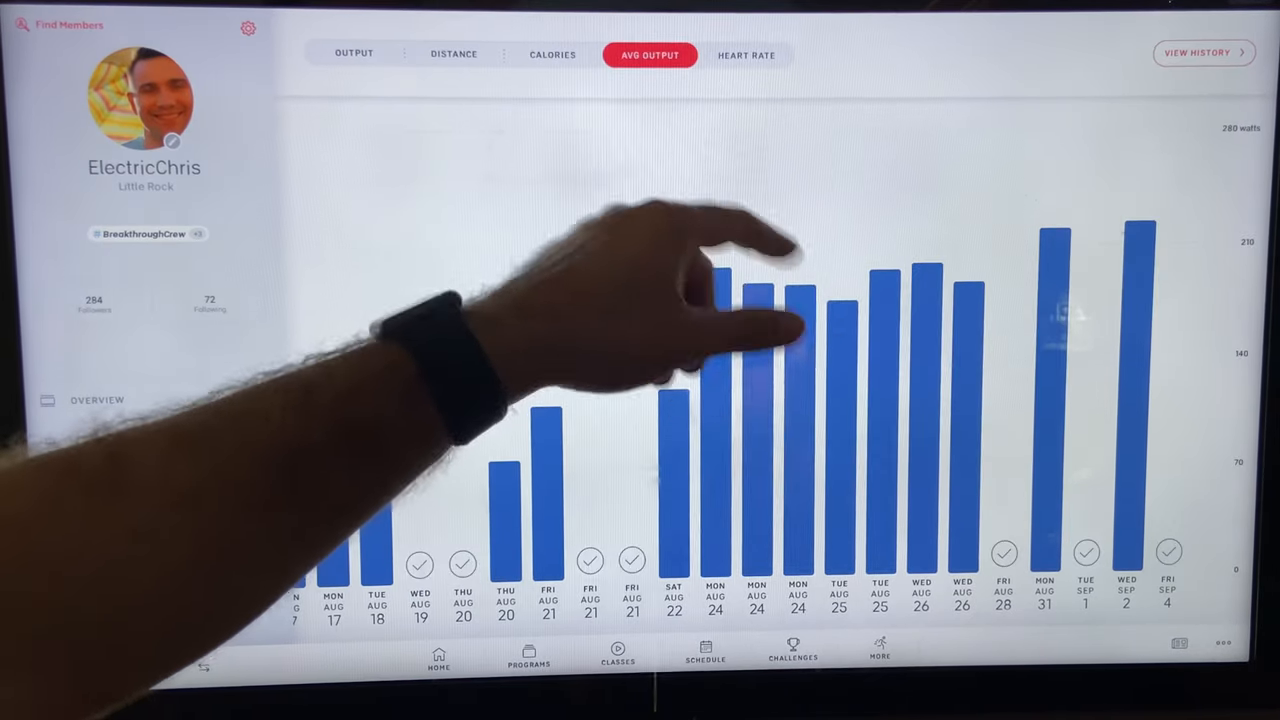
left_click(746, 56)
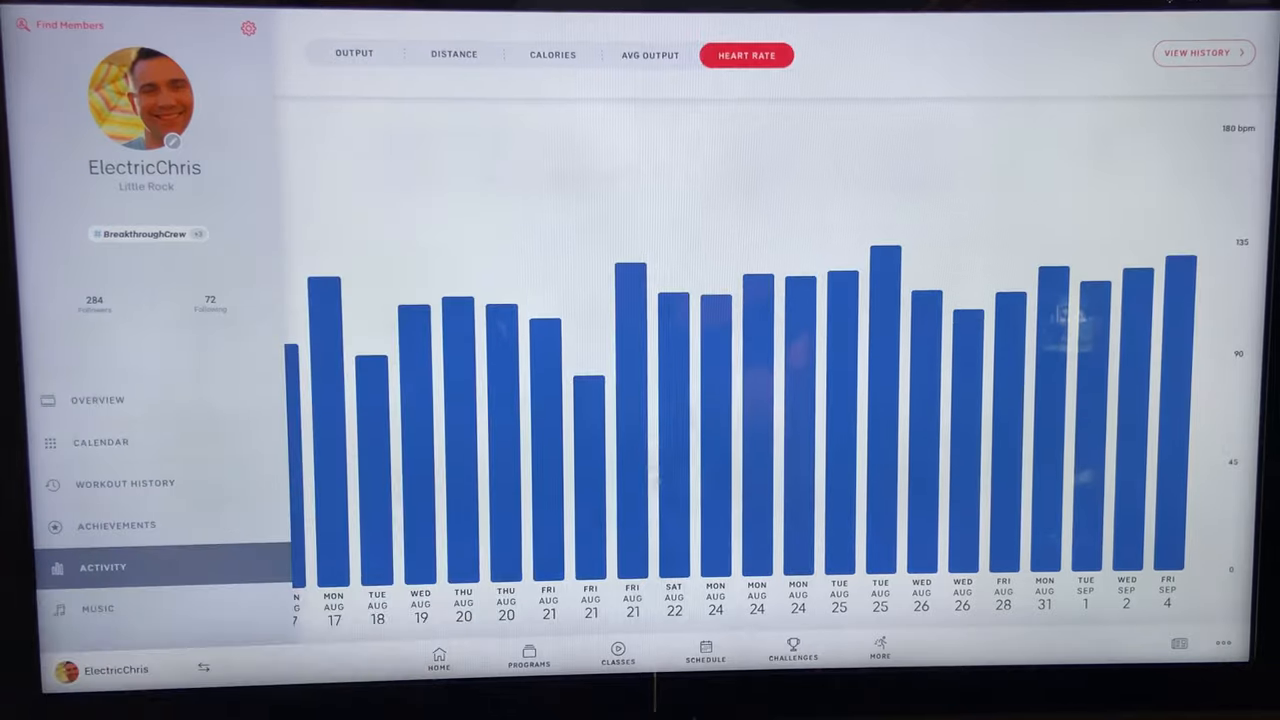
left_click(98, 608)
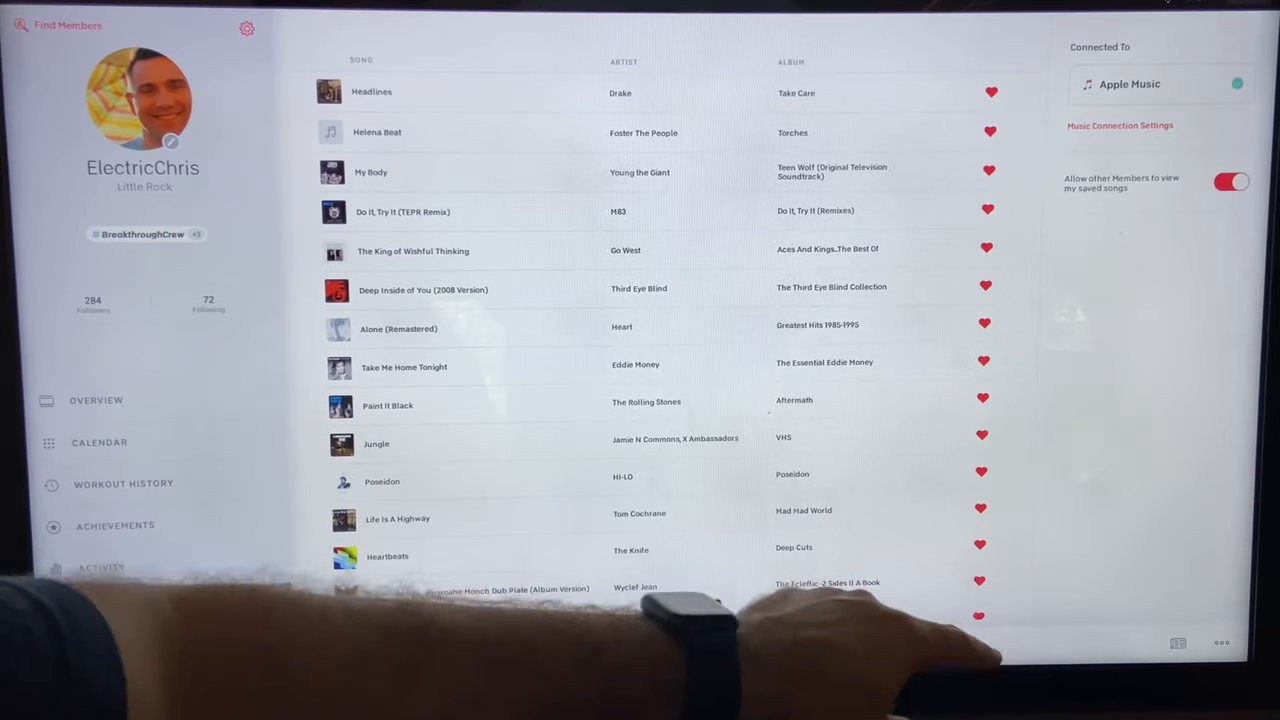
Browse the liked songs list, then return to the Home screen with the 43-week streak greeting.
scroll("down", 3)
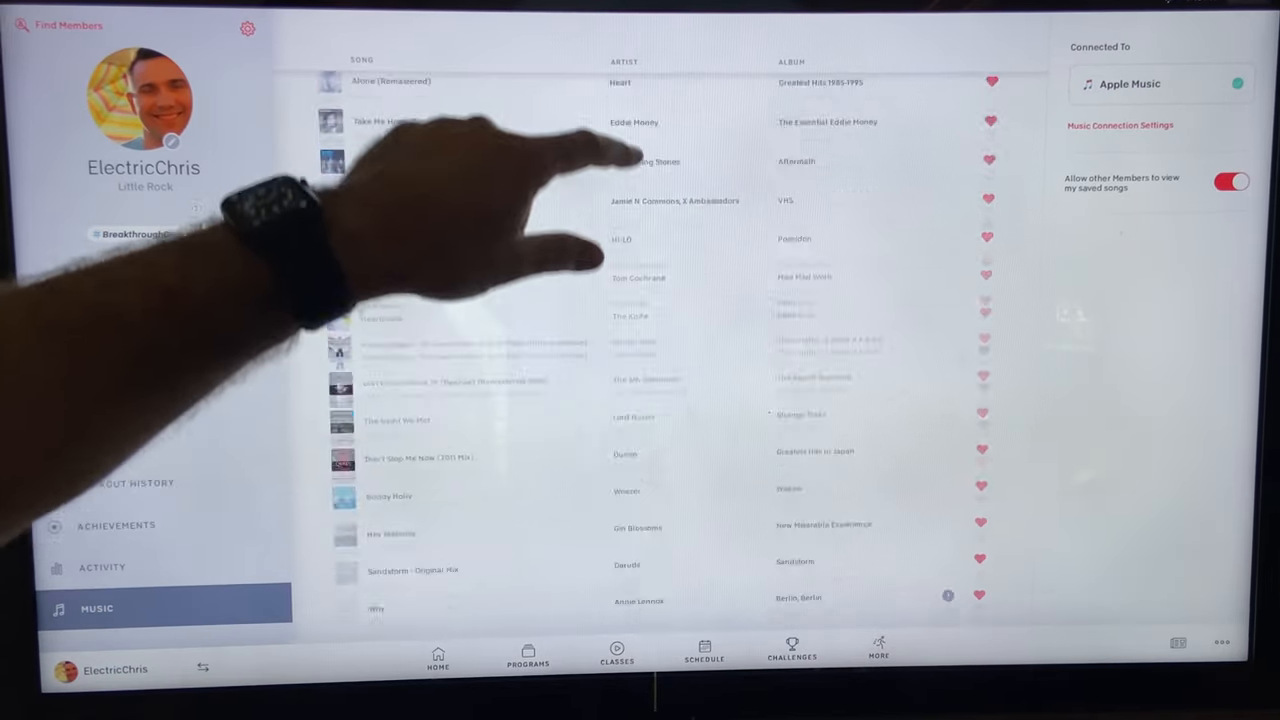
scroll("down", 3)
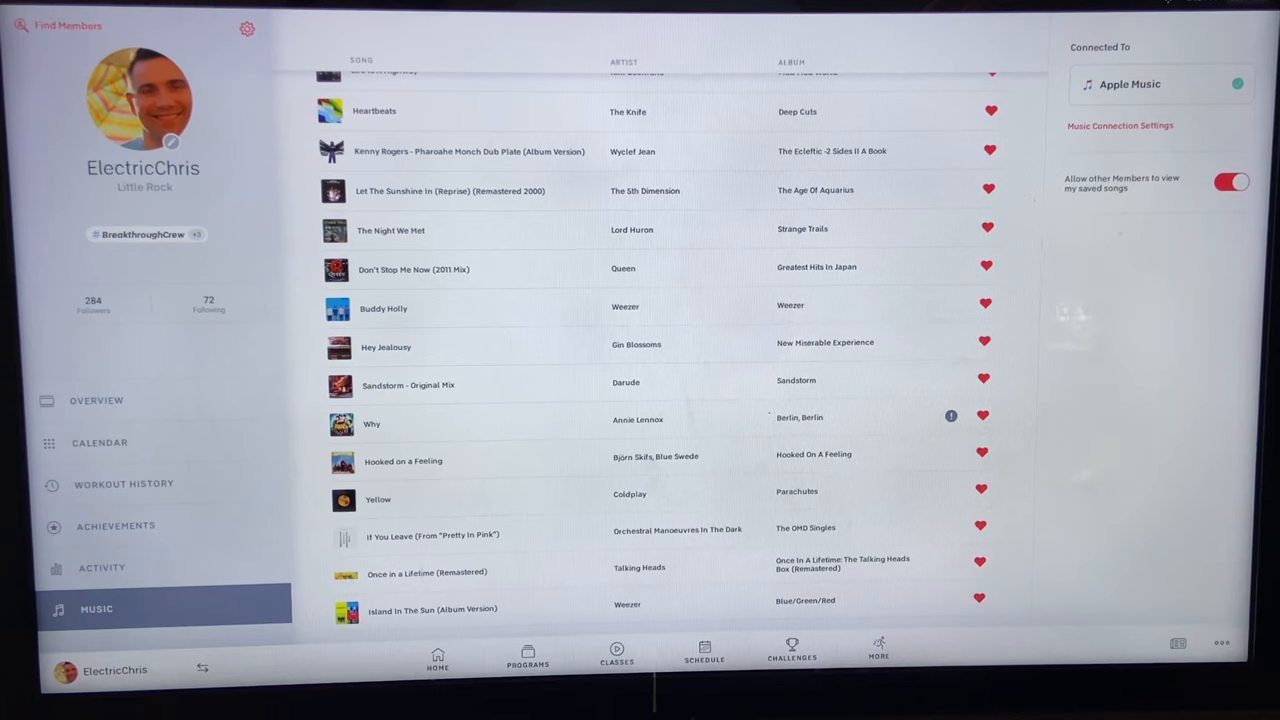
left_click(436, 656)
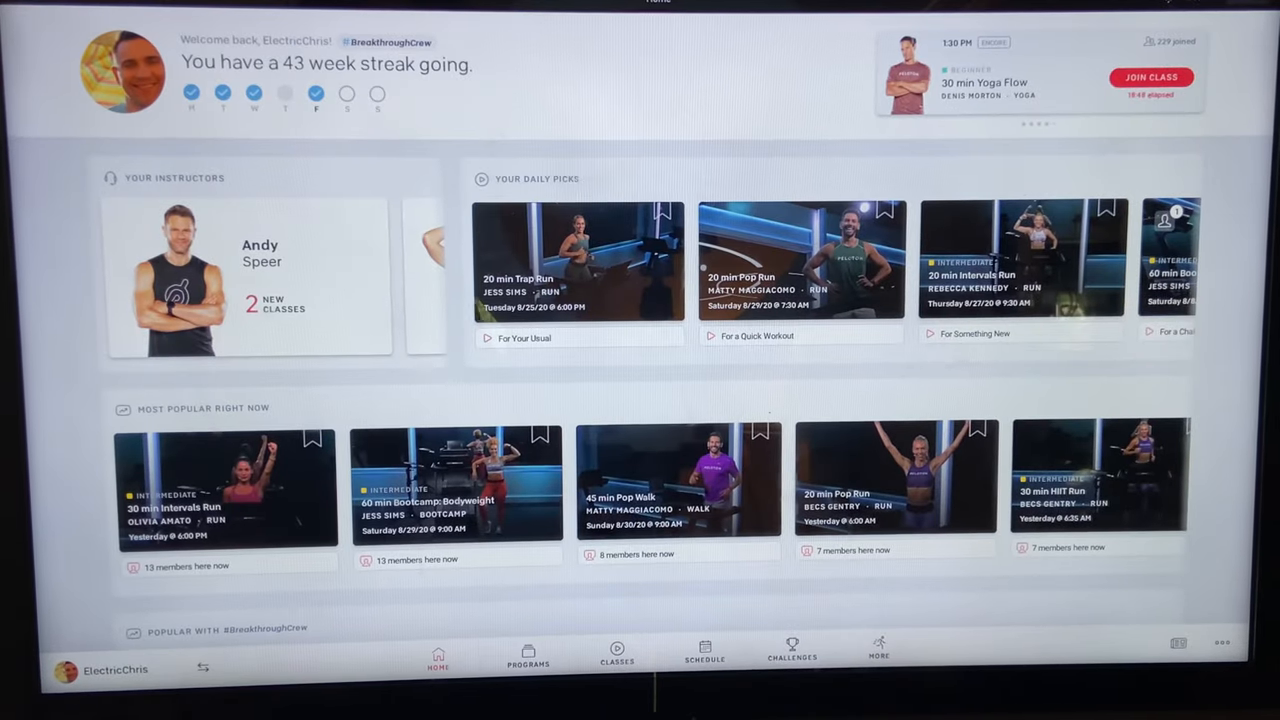